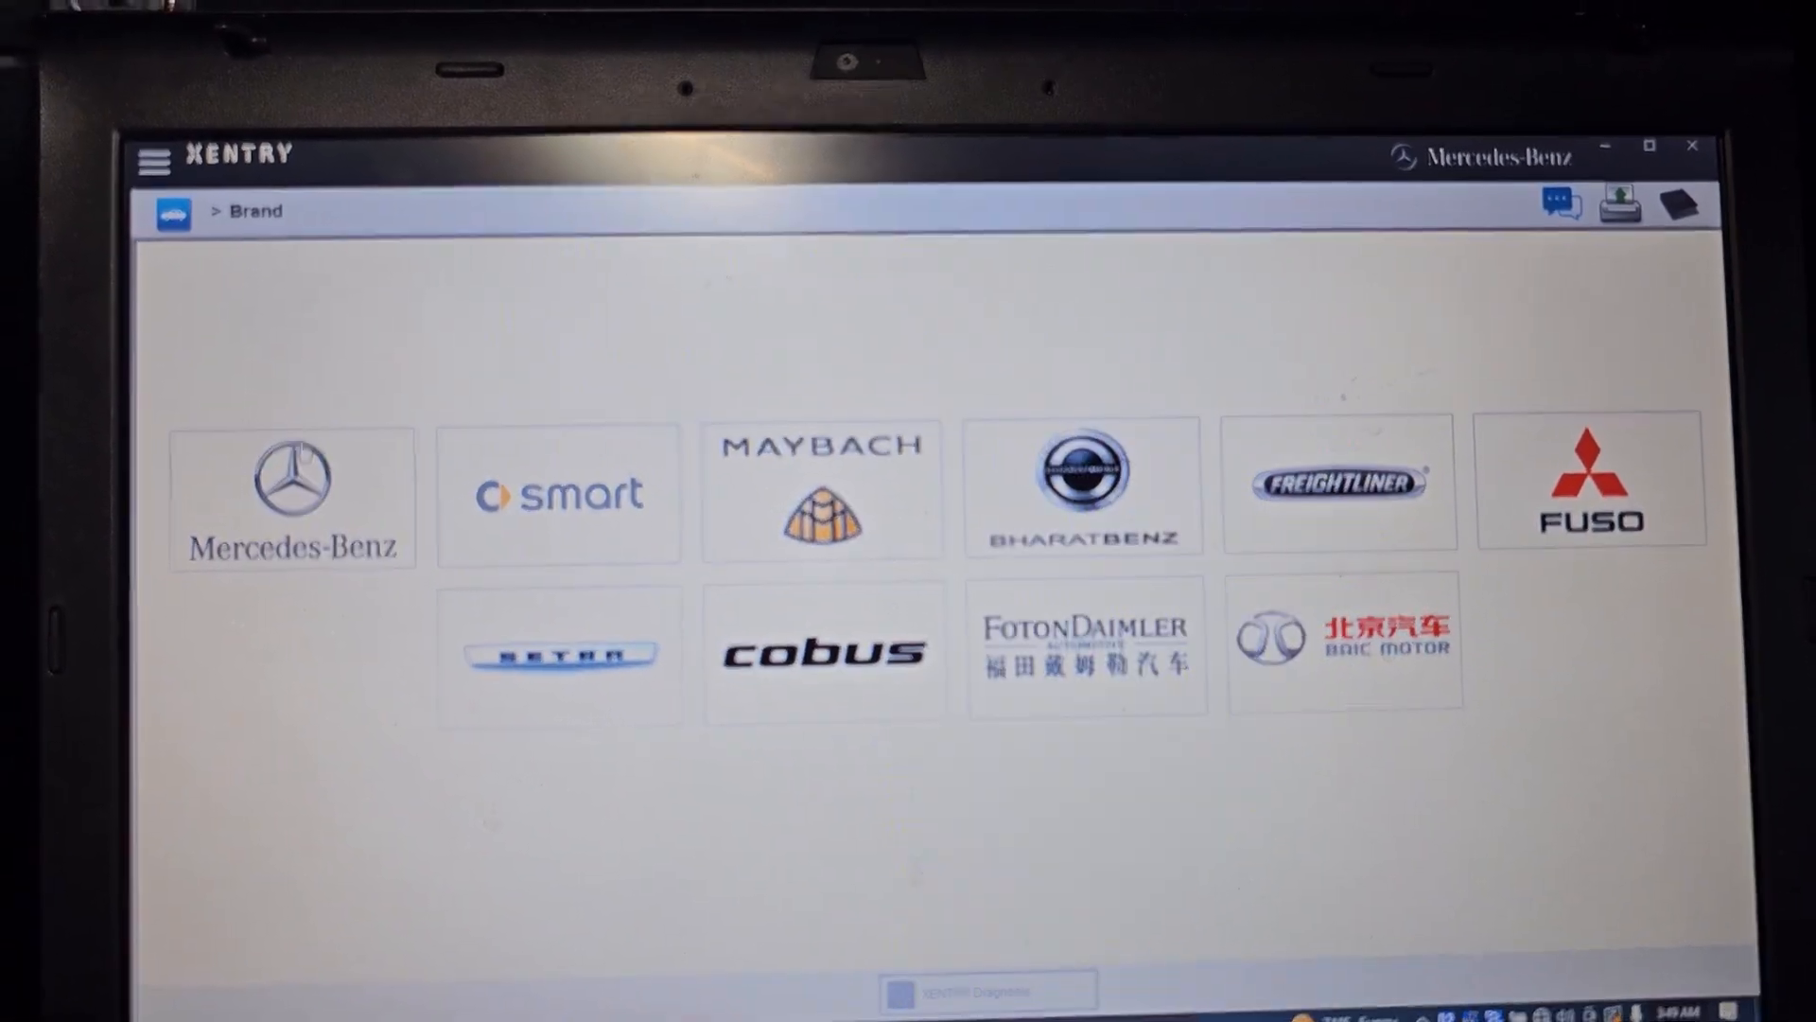
Select Mercedes-Benz passenger car, S-Class series S (221), keeping all models, engines and transmissions
left_click(291, 496)
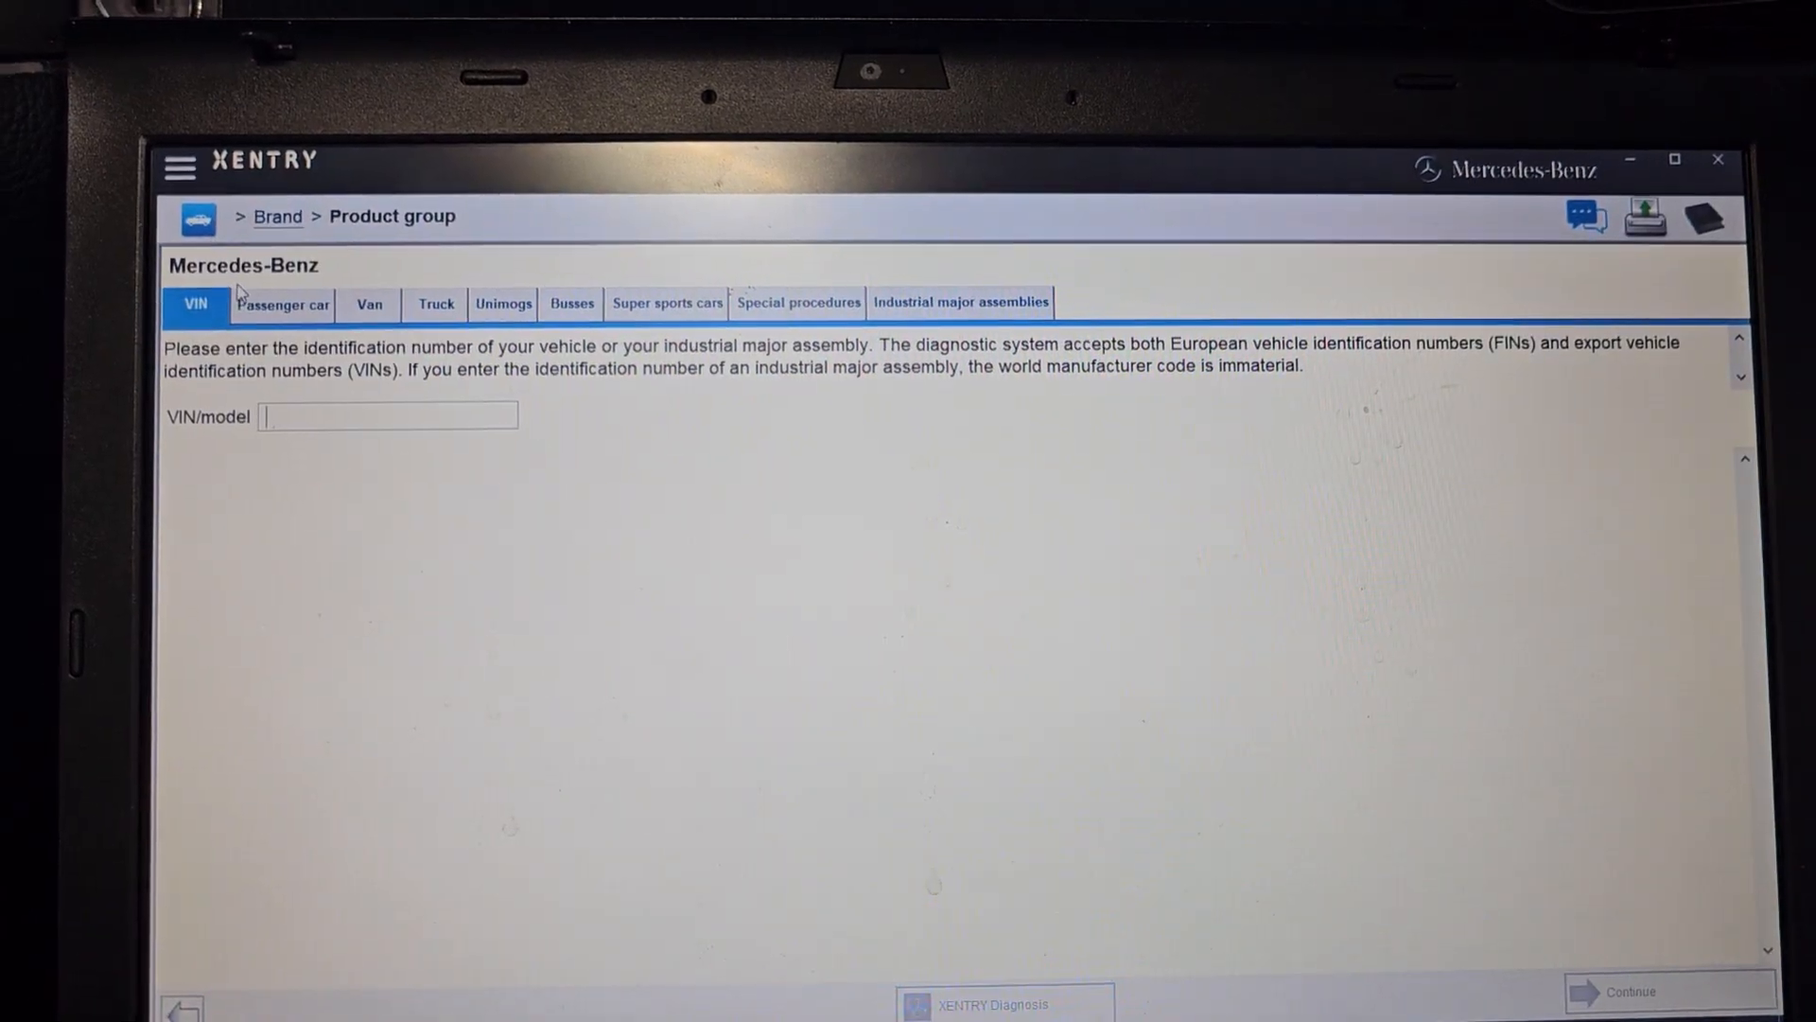
left_click(282, 305)
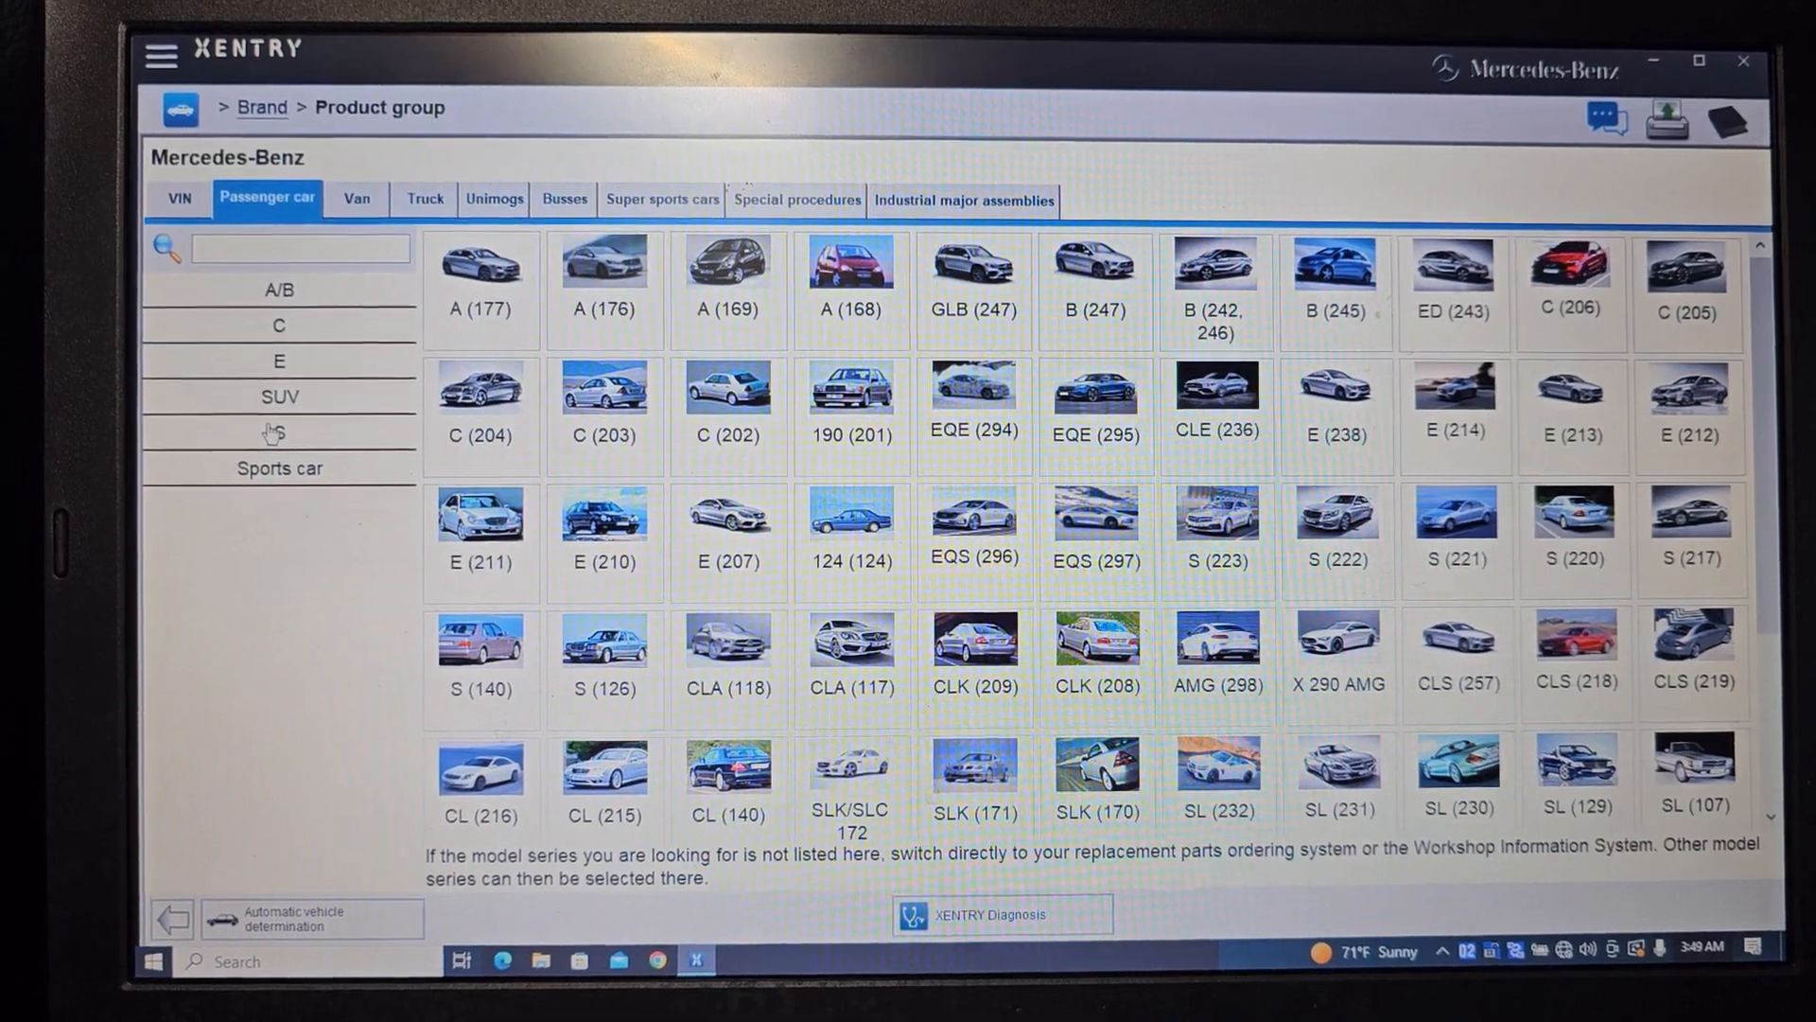
left_click(280, 433)
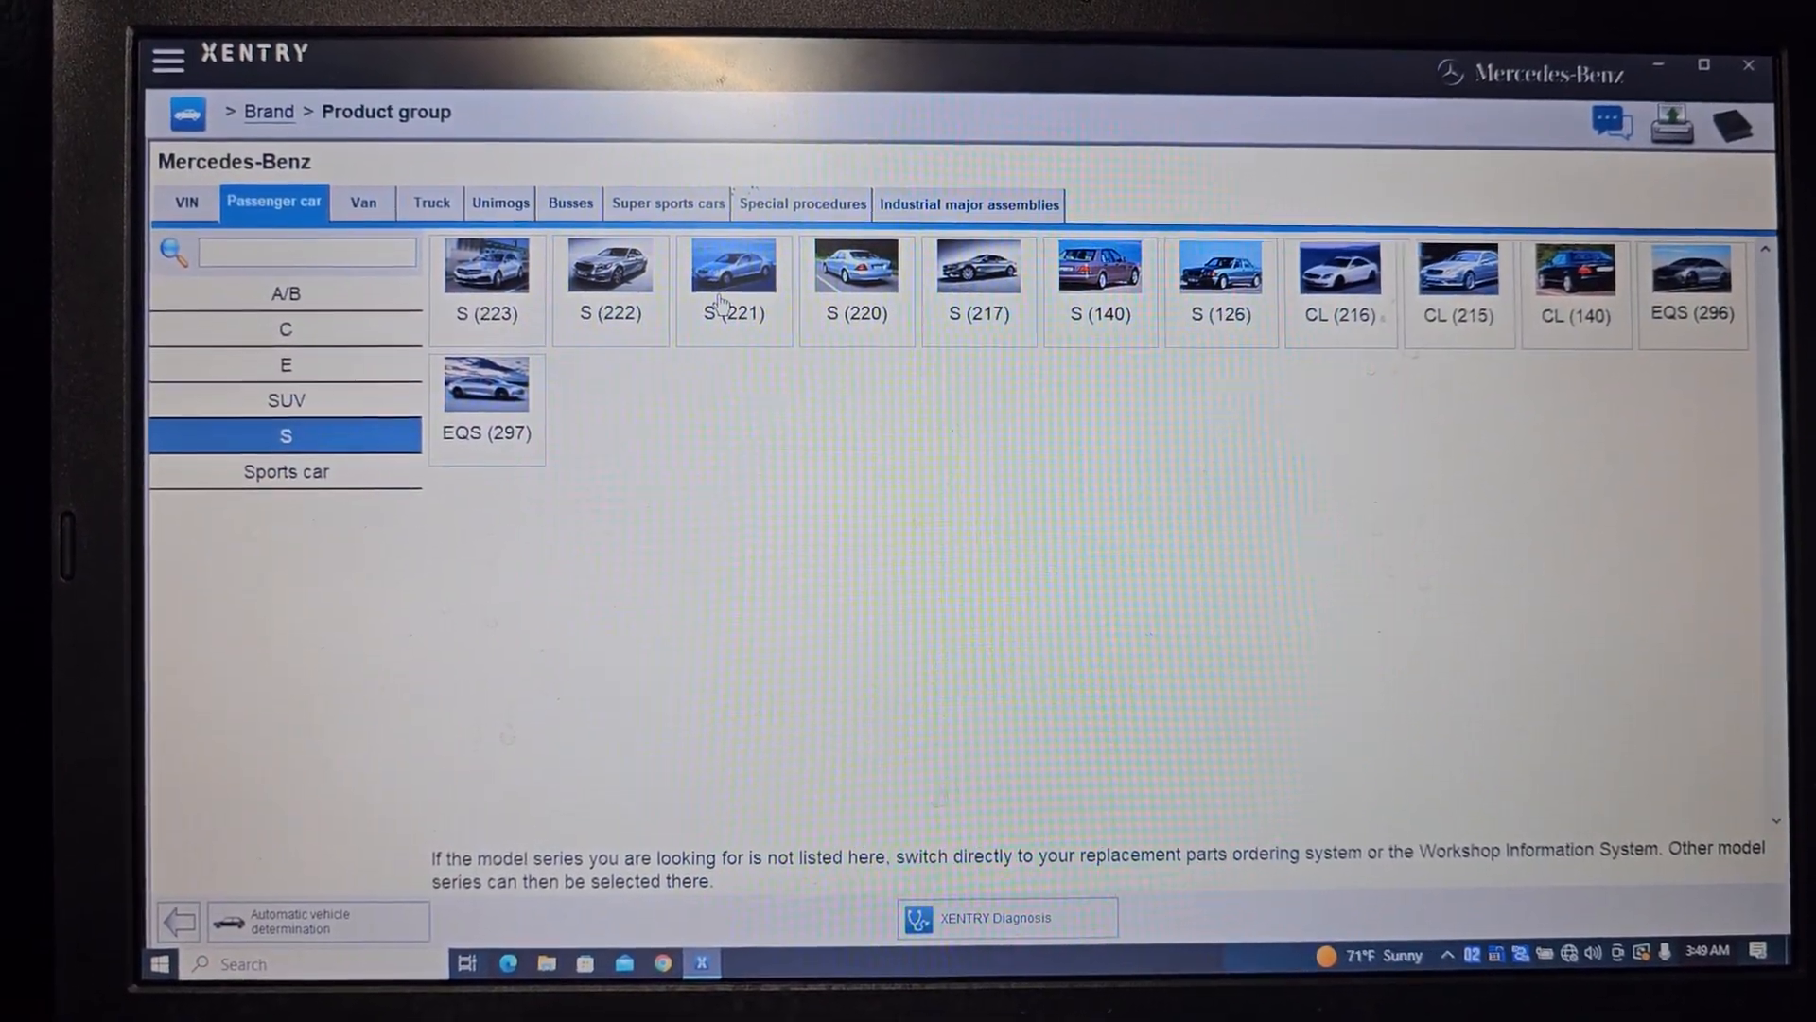
left_click(732, 268)
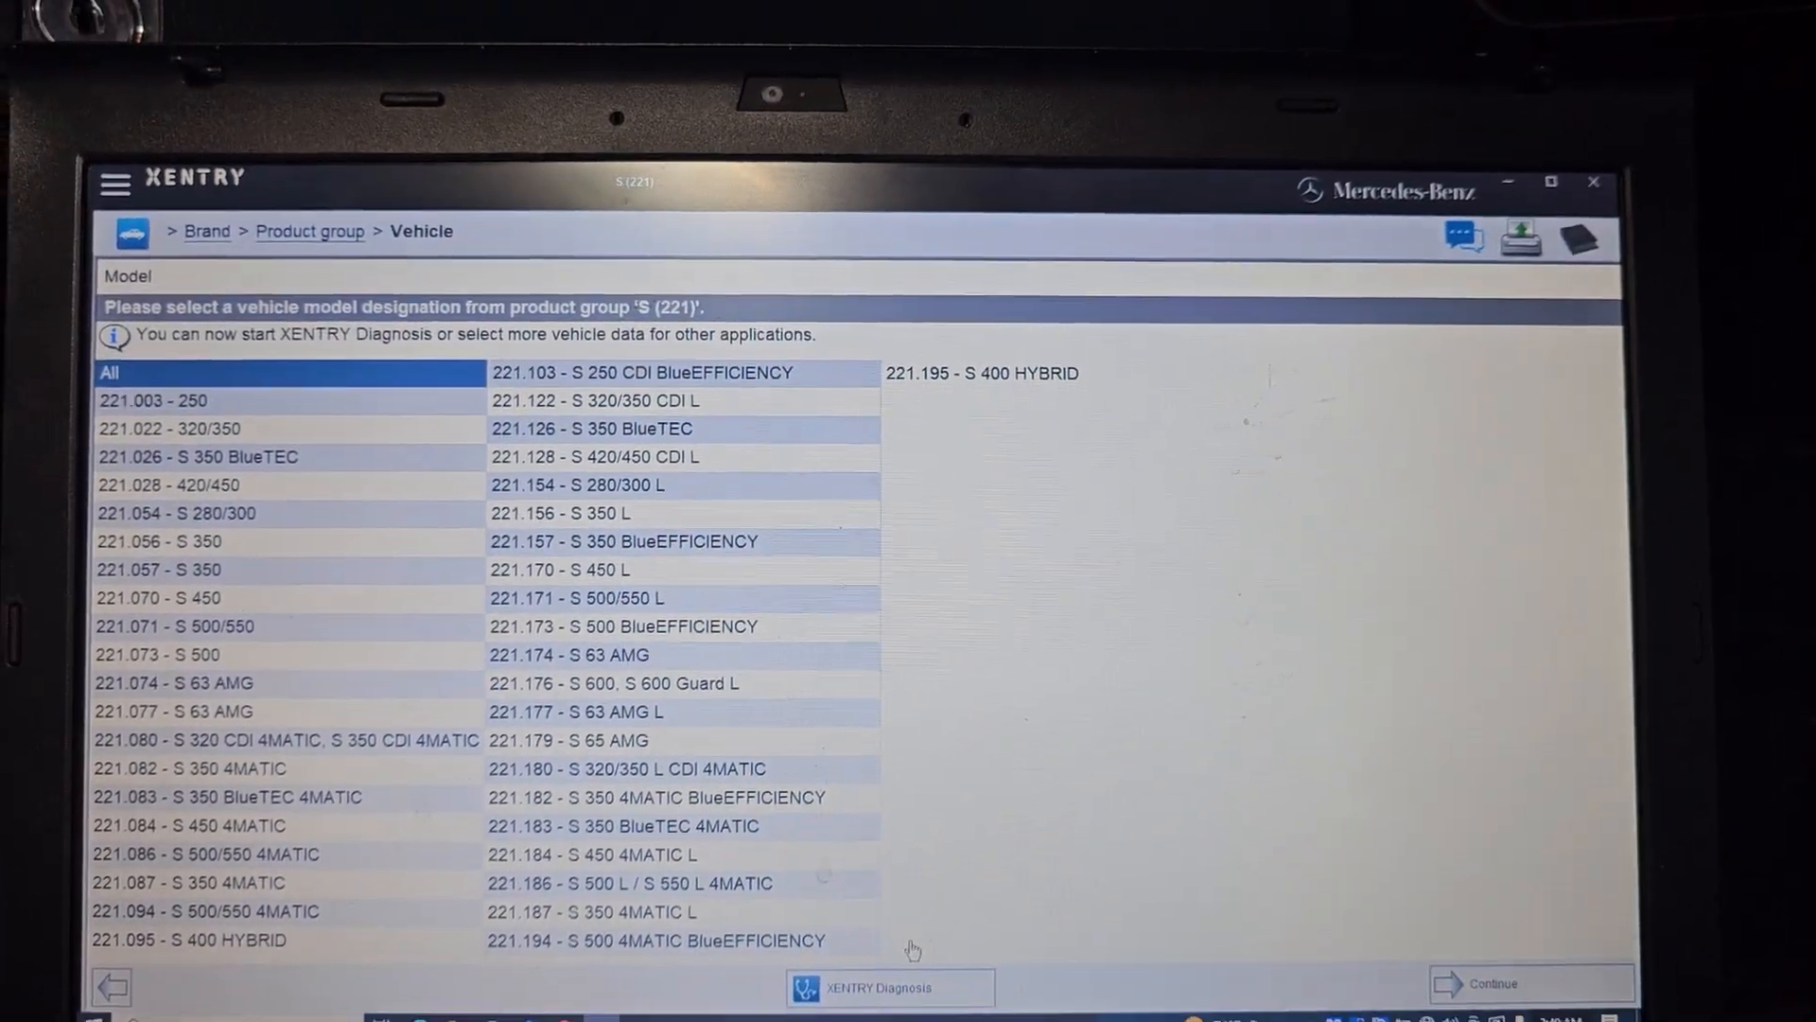
left_click(1492, 984)
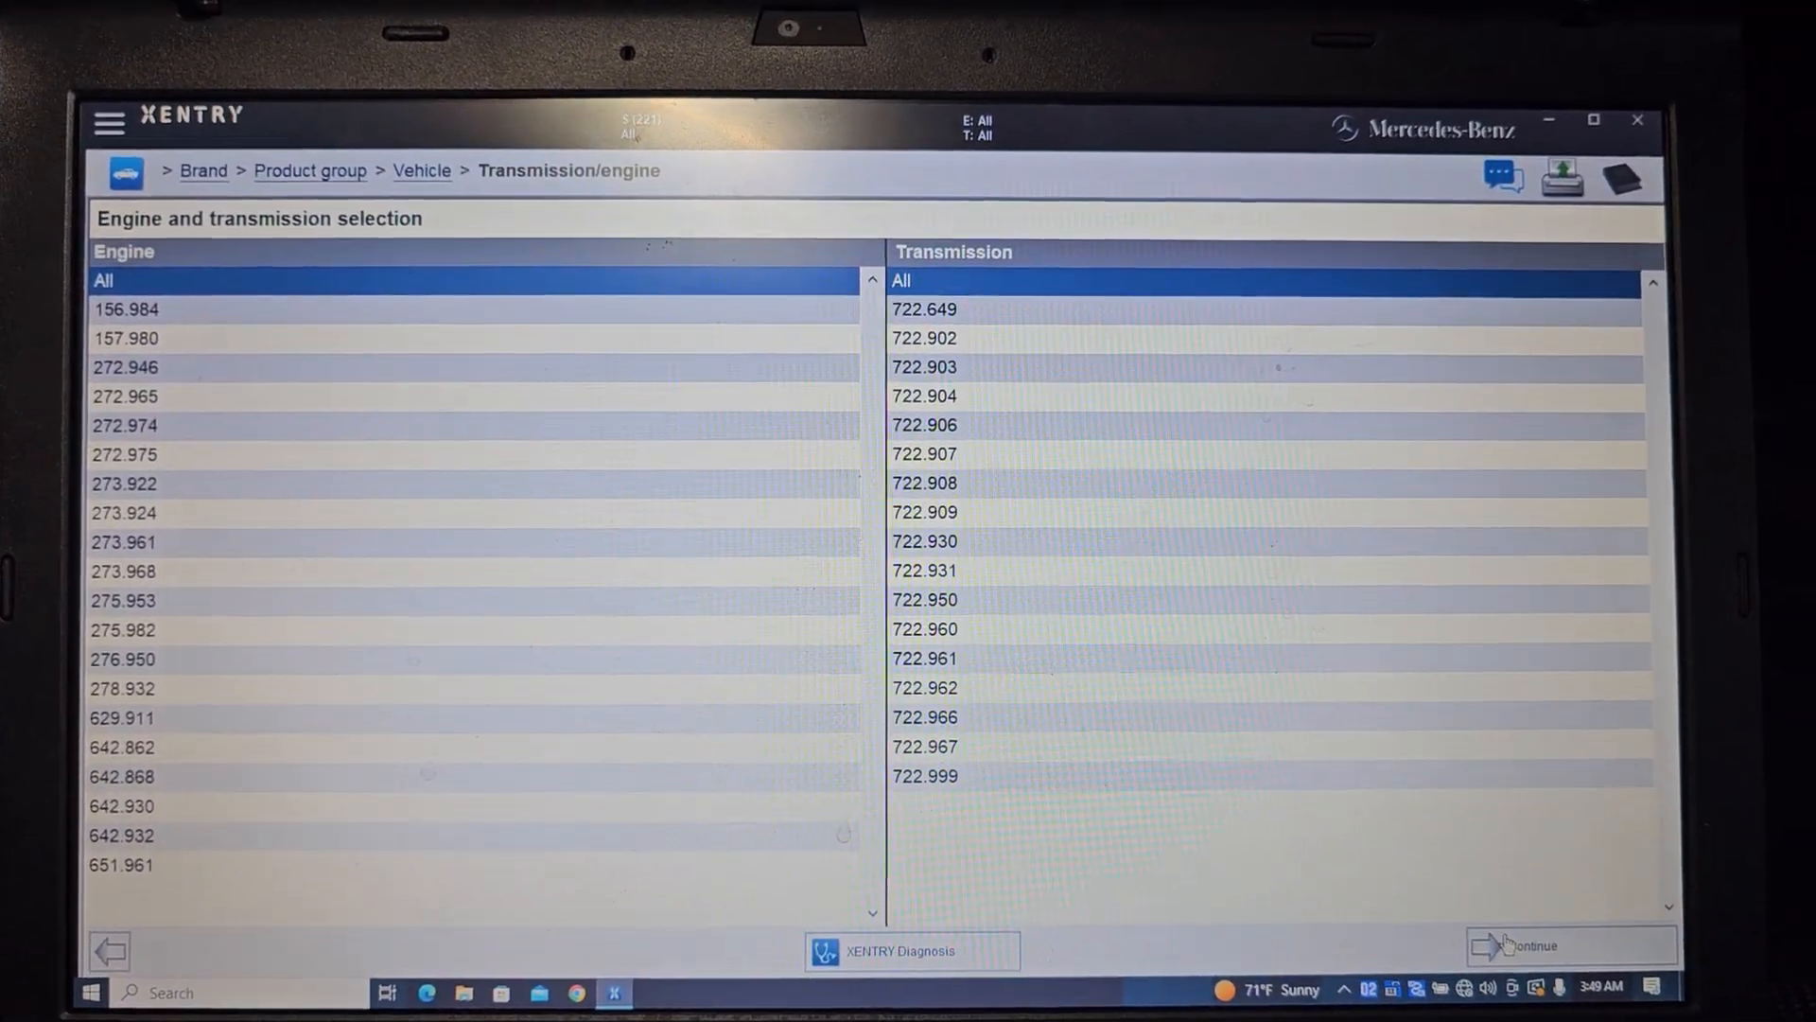
left_click(1564, 946)
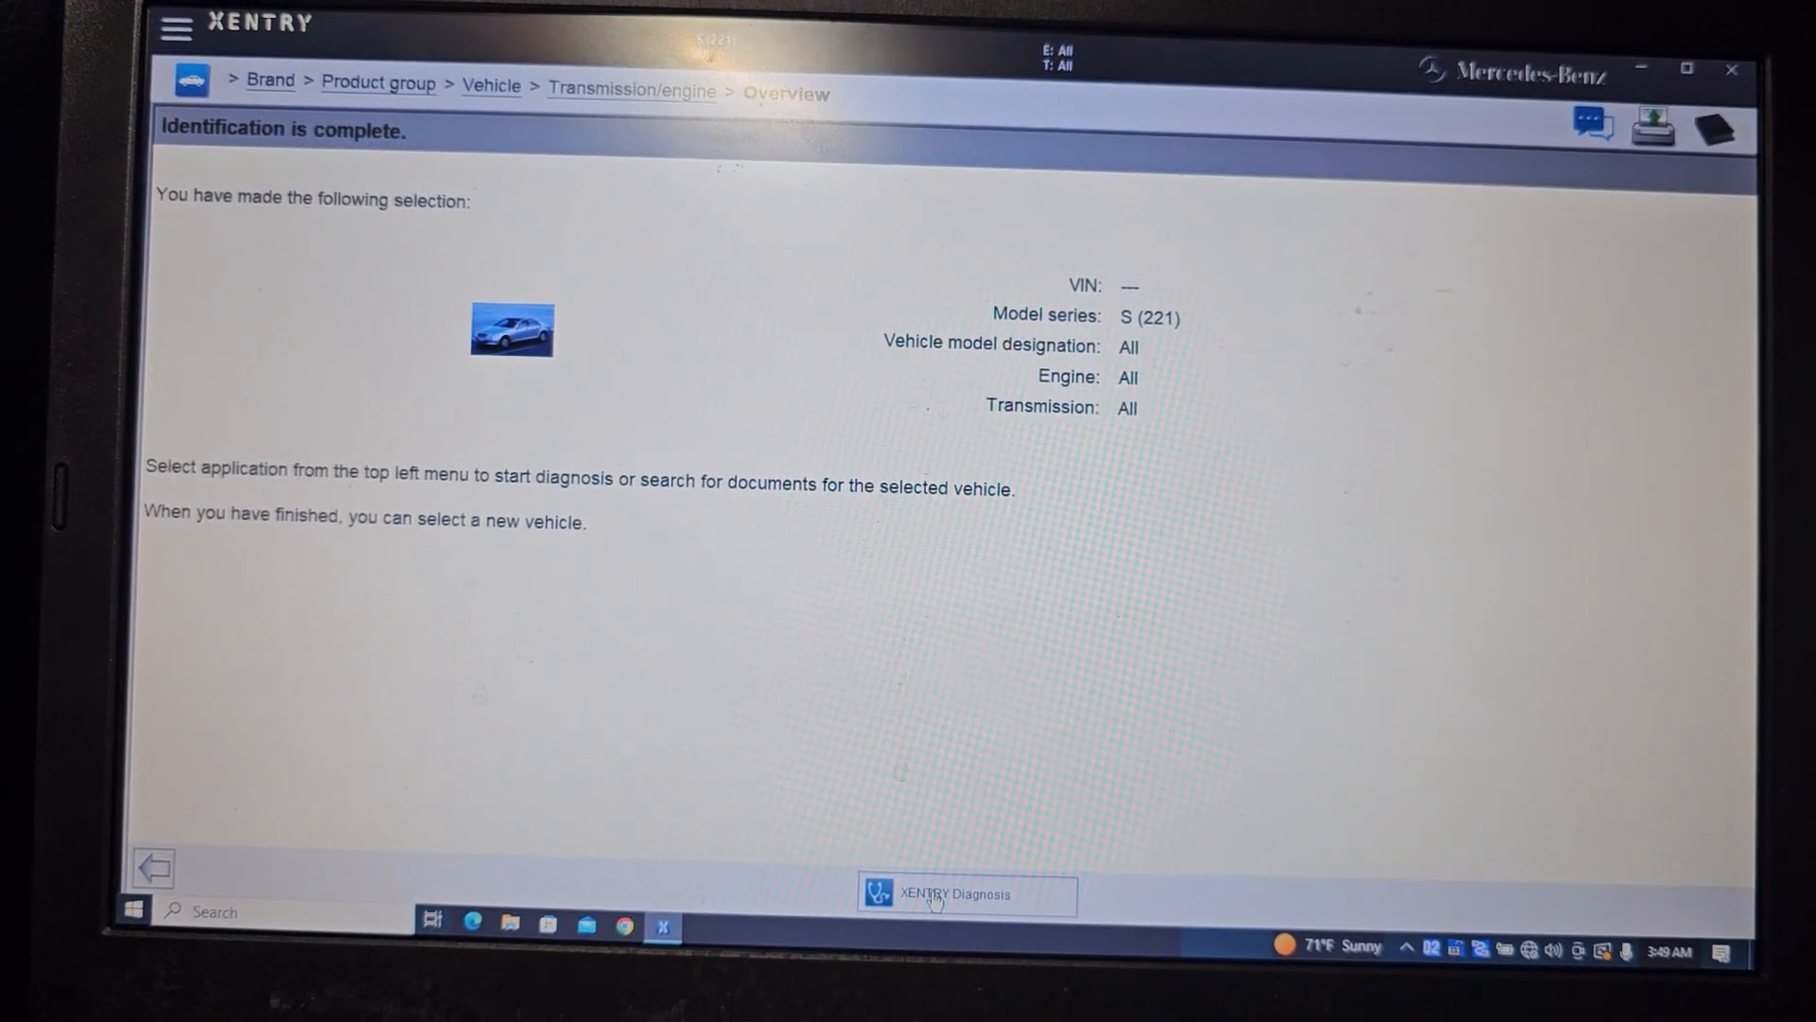
Launch XENTRY Diagnosis and go past the general test-condition notes to the safety notice
left_click(966, 893)
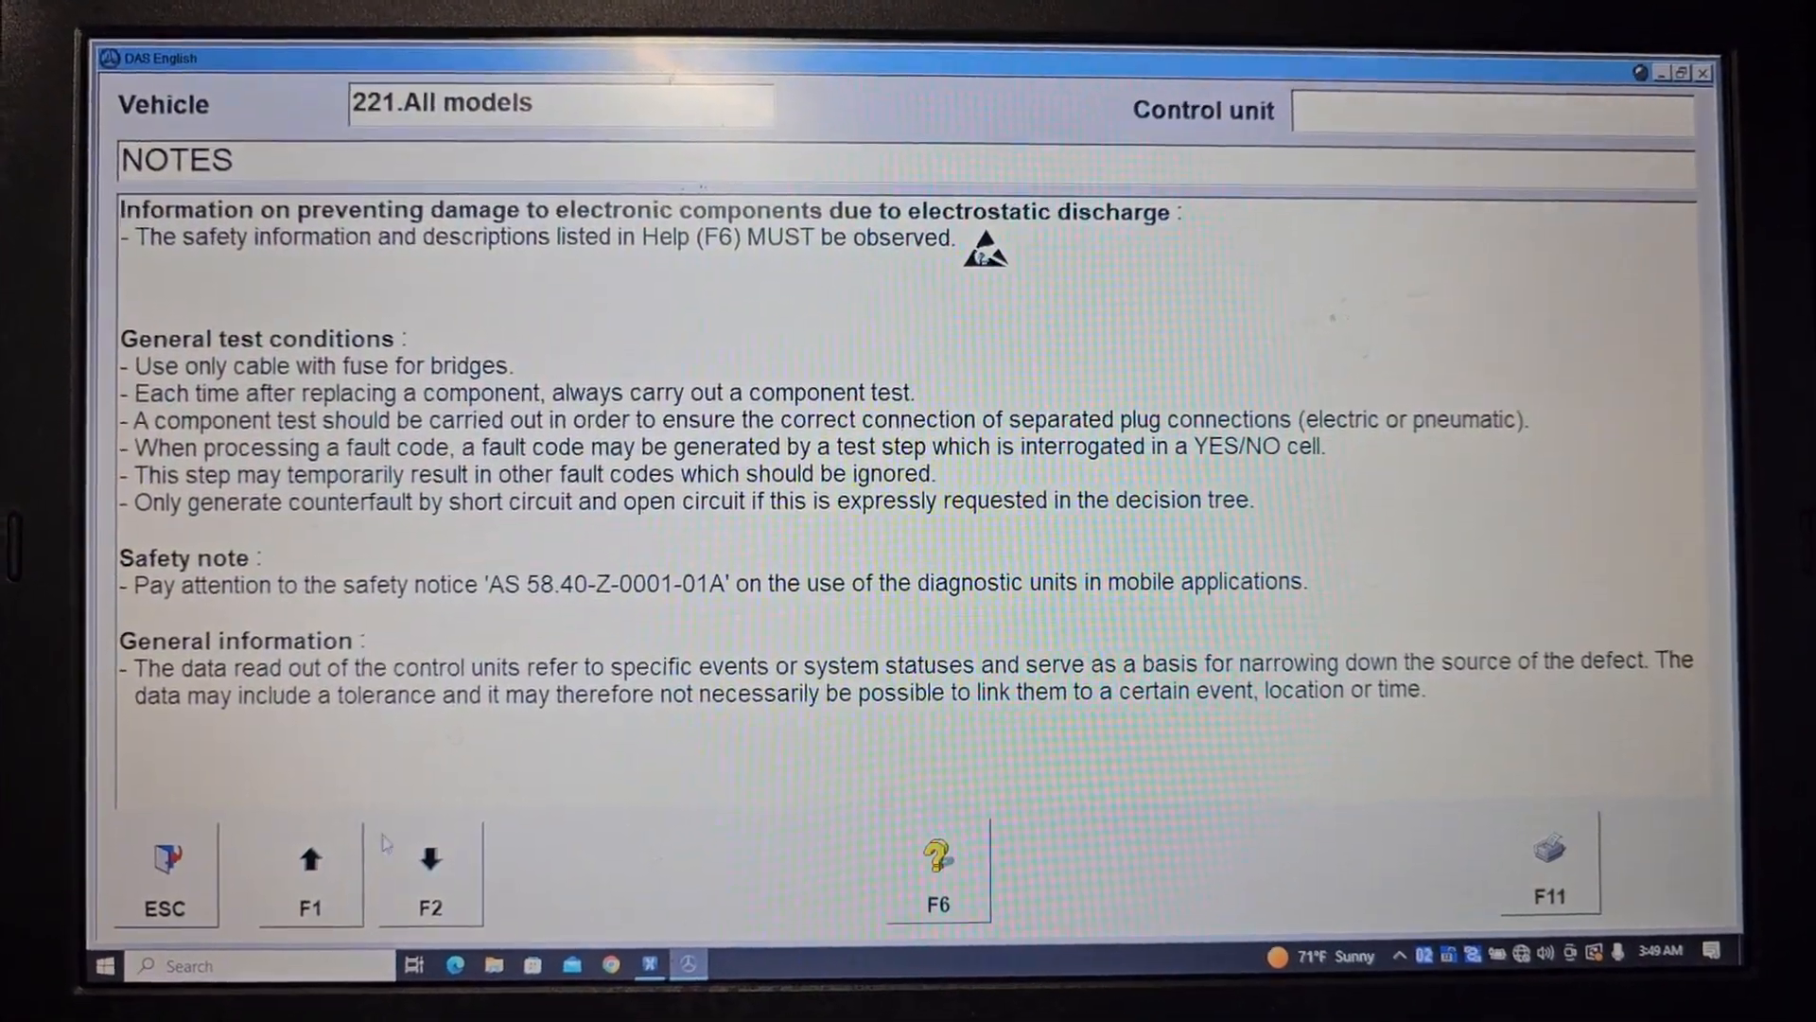
left_click(428, 857)
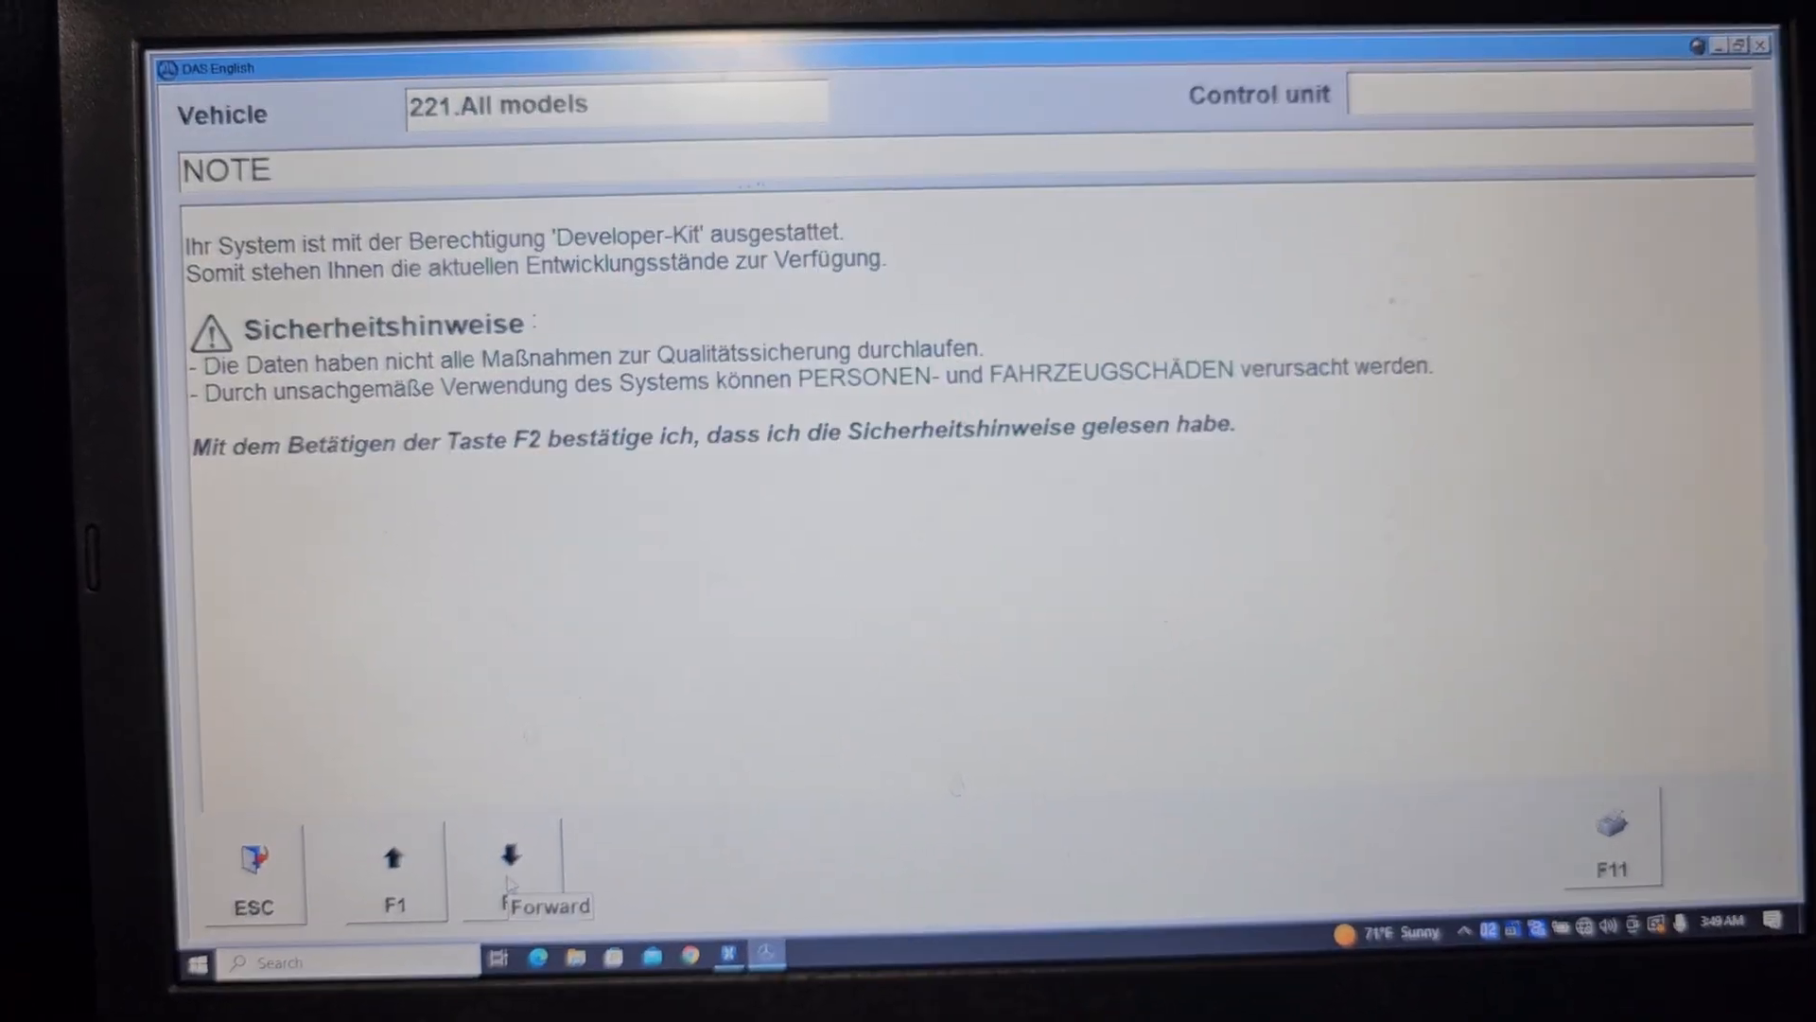
key("f2")
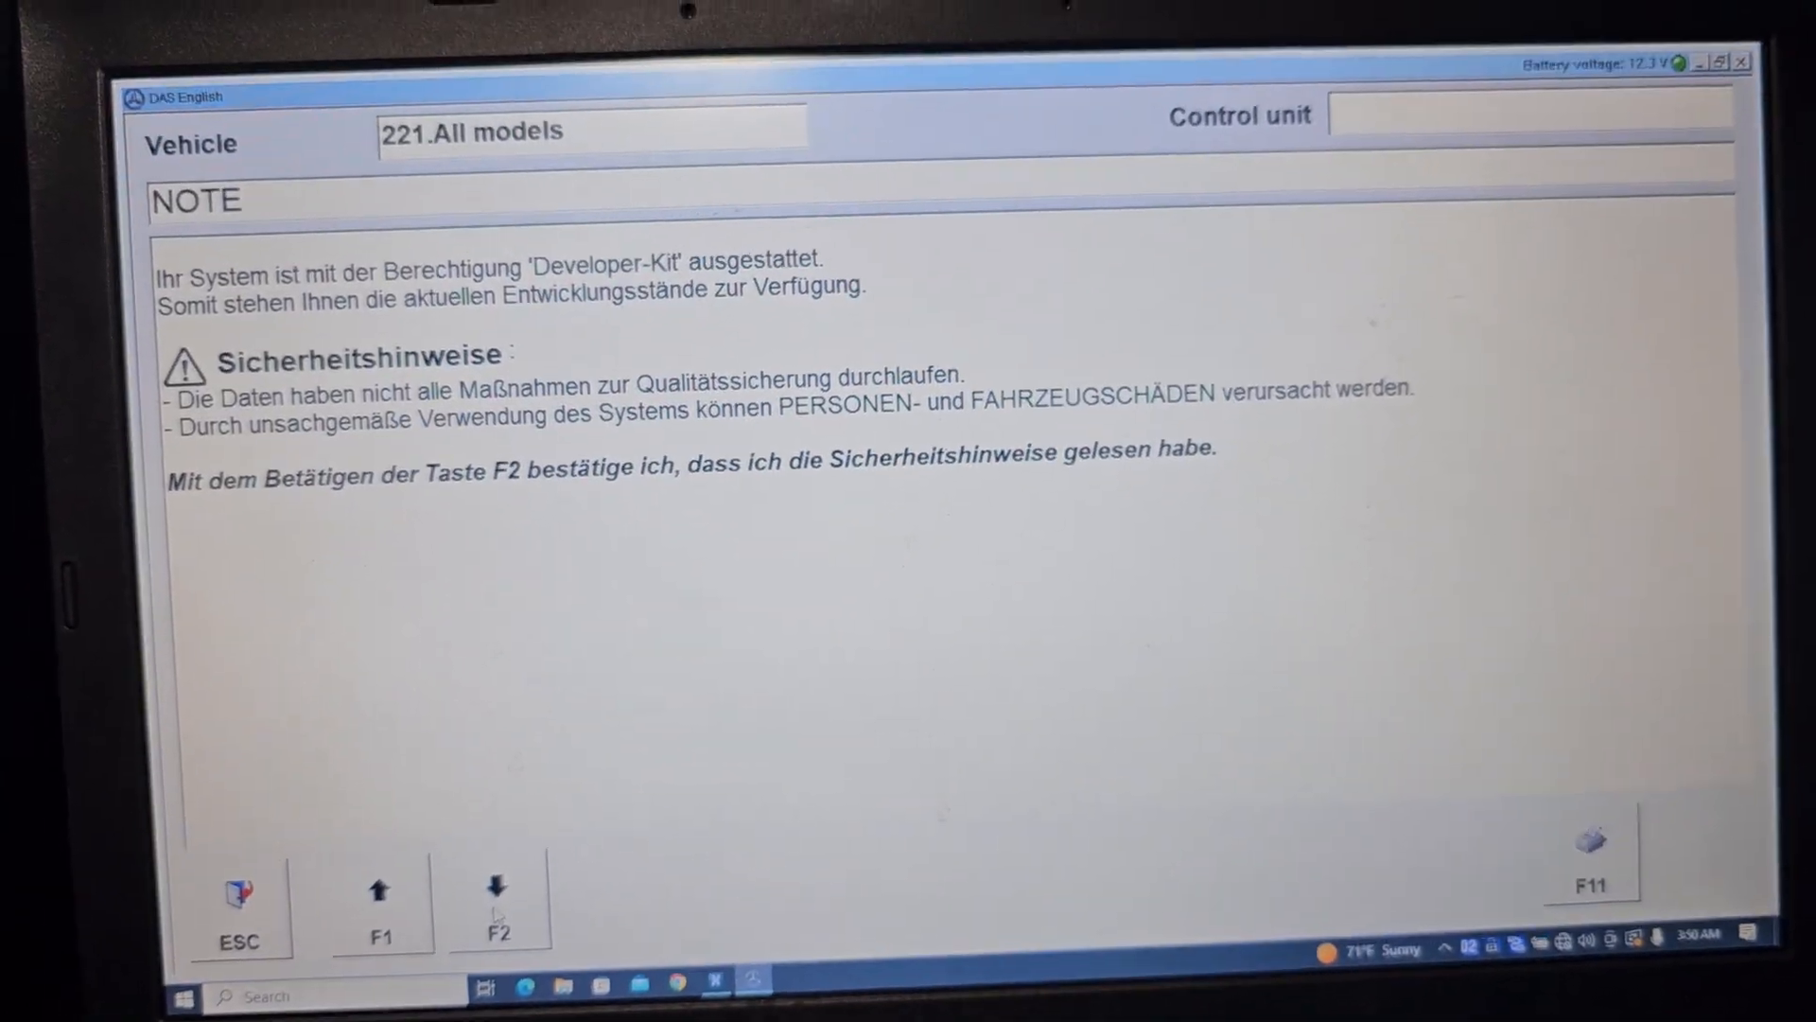
key("f2")
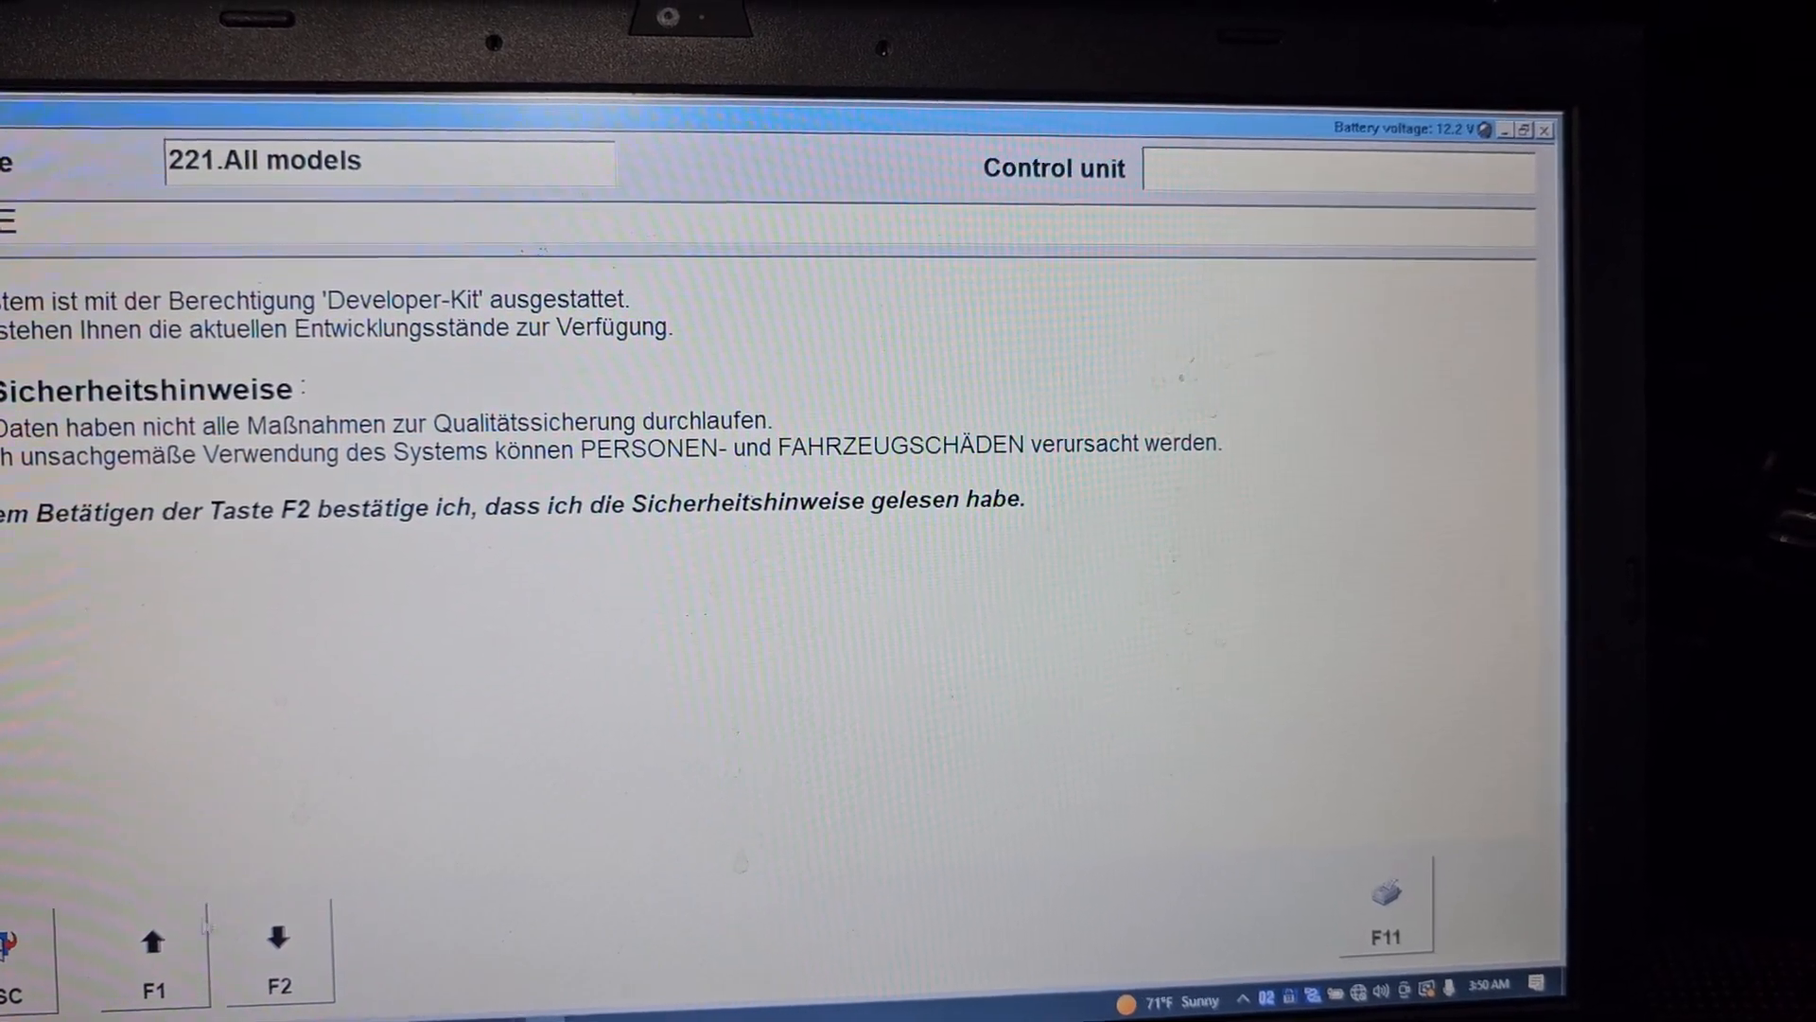
Accept the safety note with F2 and run the quick test on all control units
key("F2")
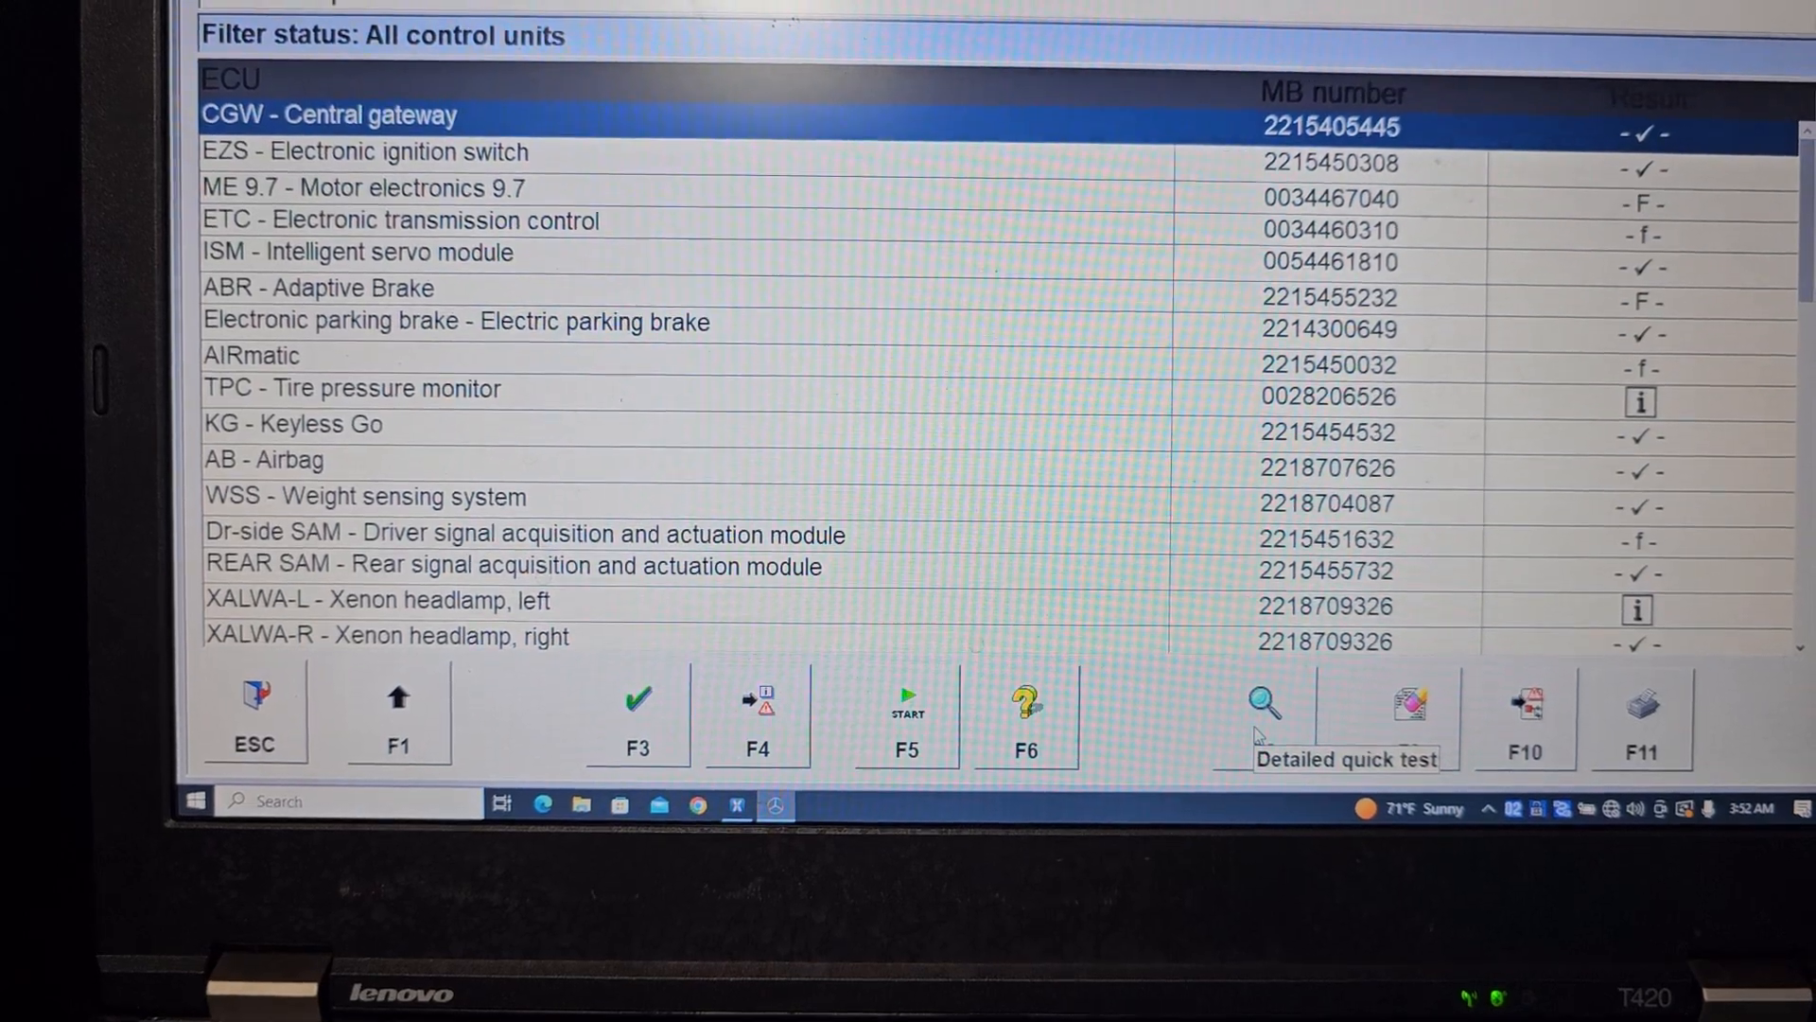
Open the detailed quick test report and scroll through control unit versions and fault codes
left_click(1261, 700)
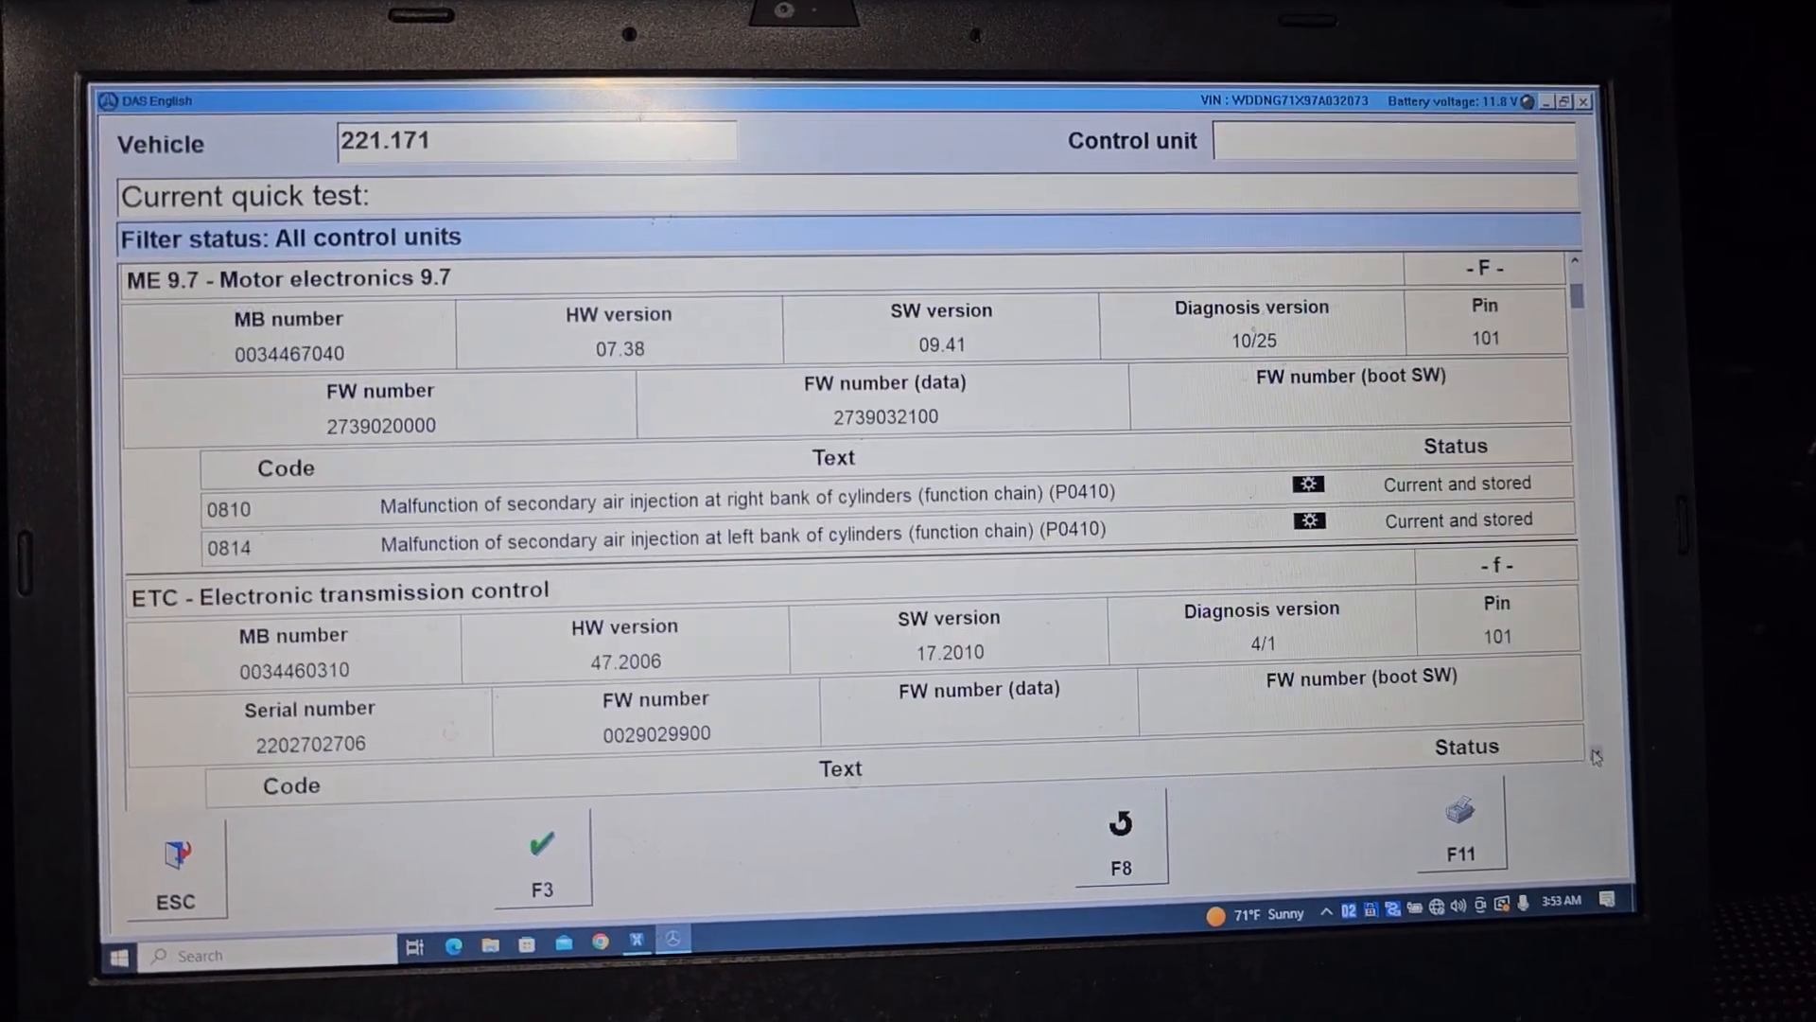
scroll("down", 3)
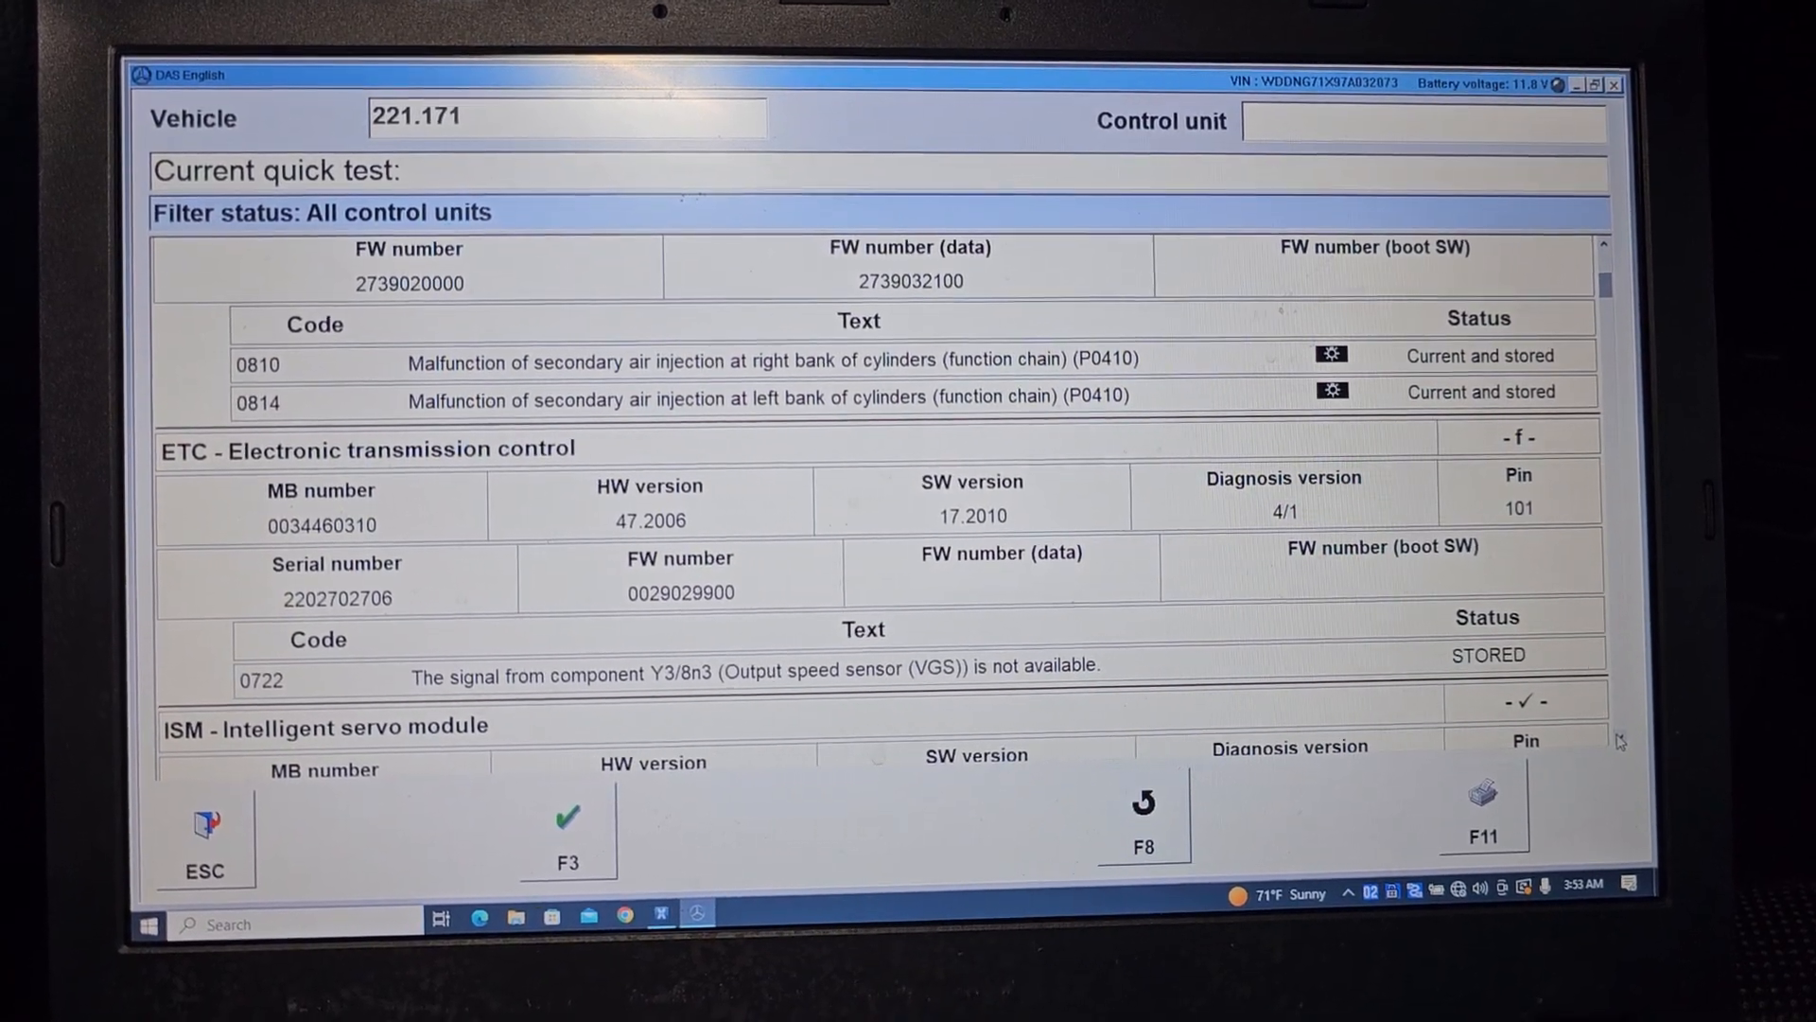
scroll("down", 3)
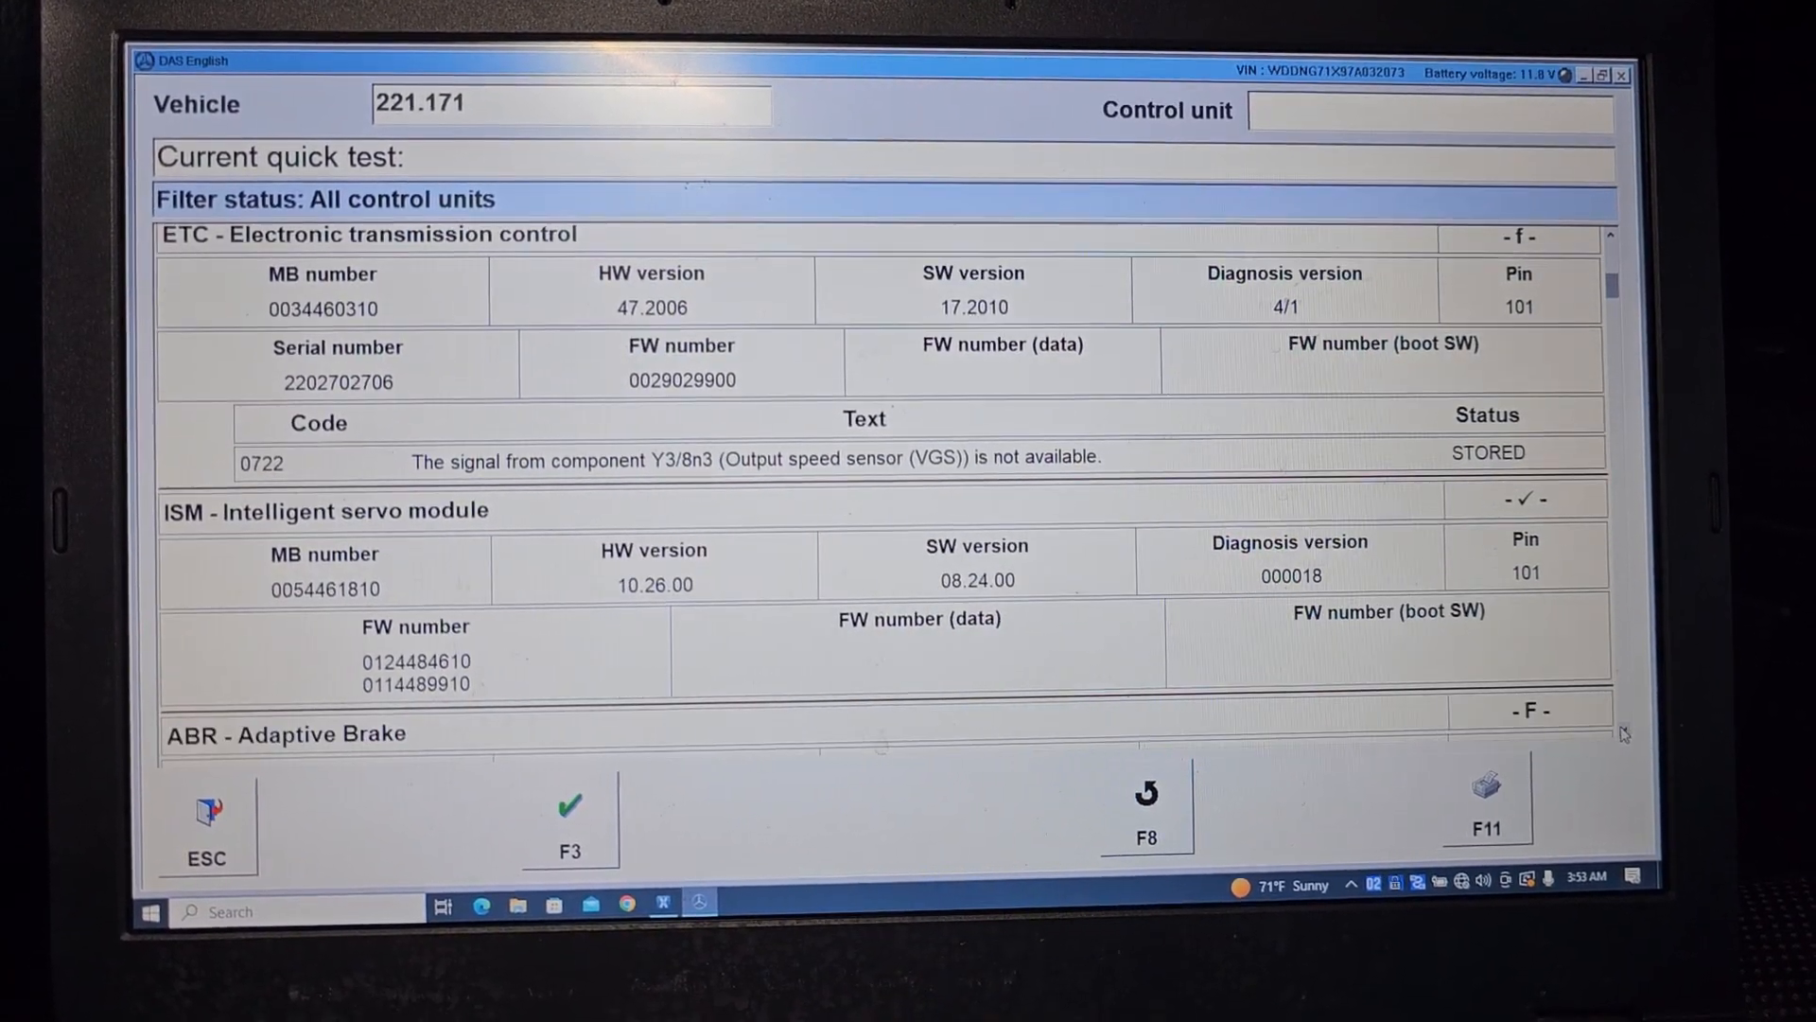
scroll("down", 3)
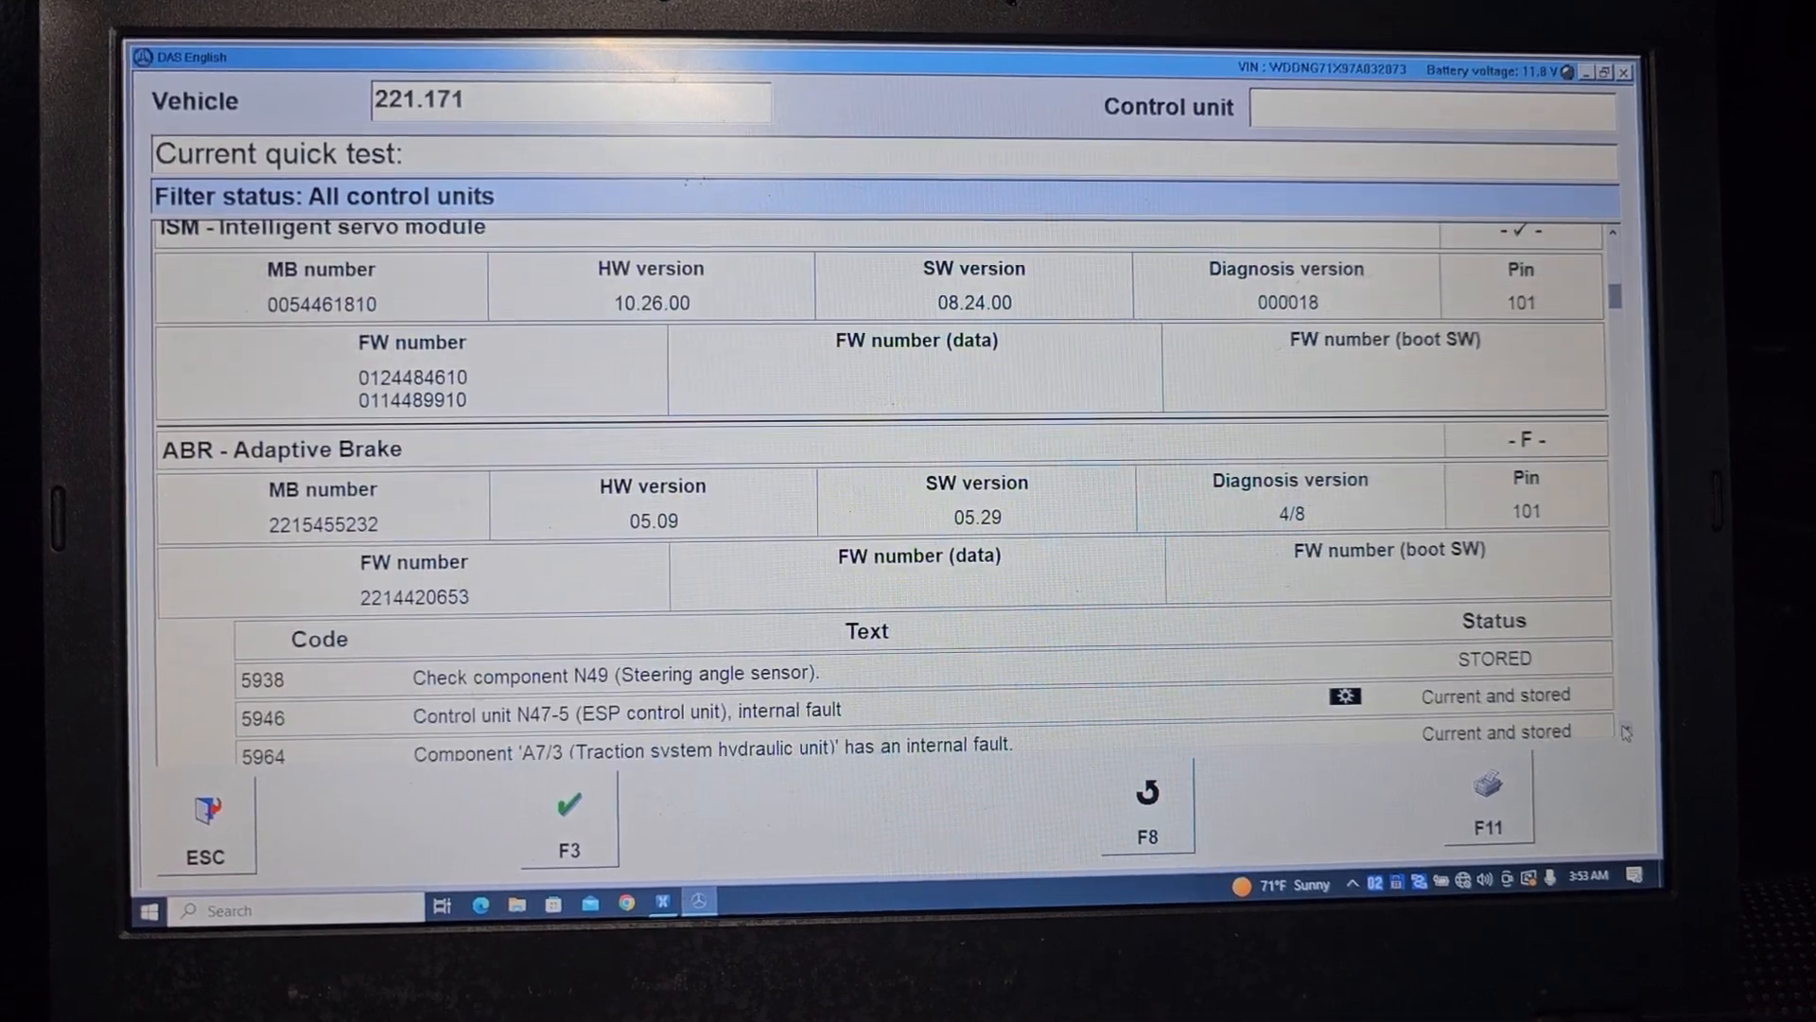
scroll("down", 3)
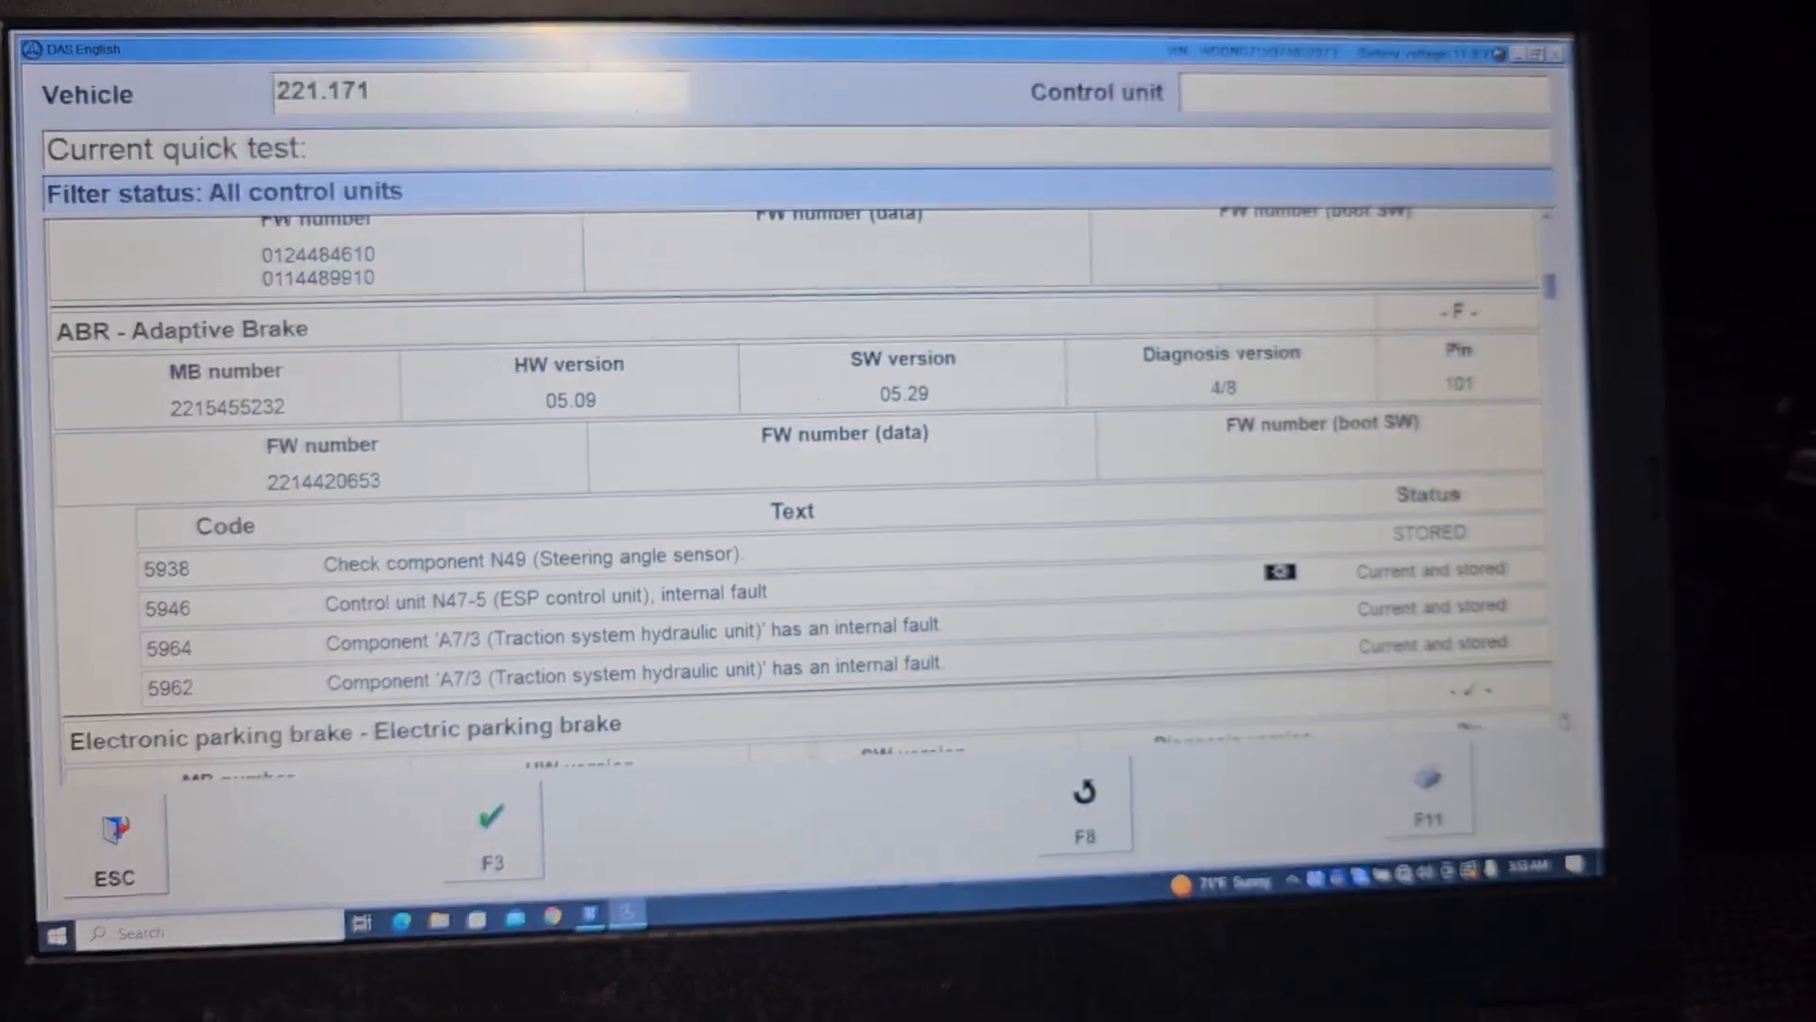
scroll("down", 3)
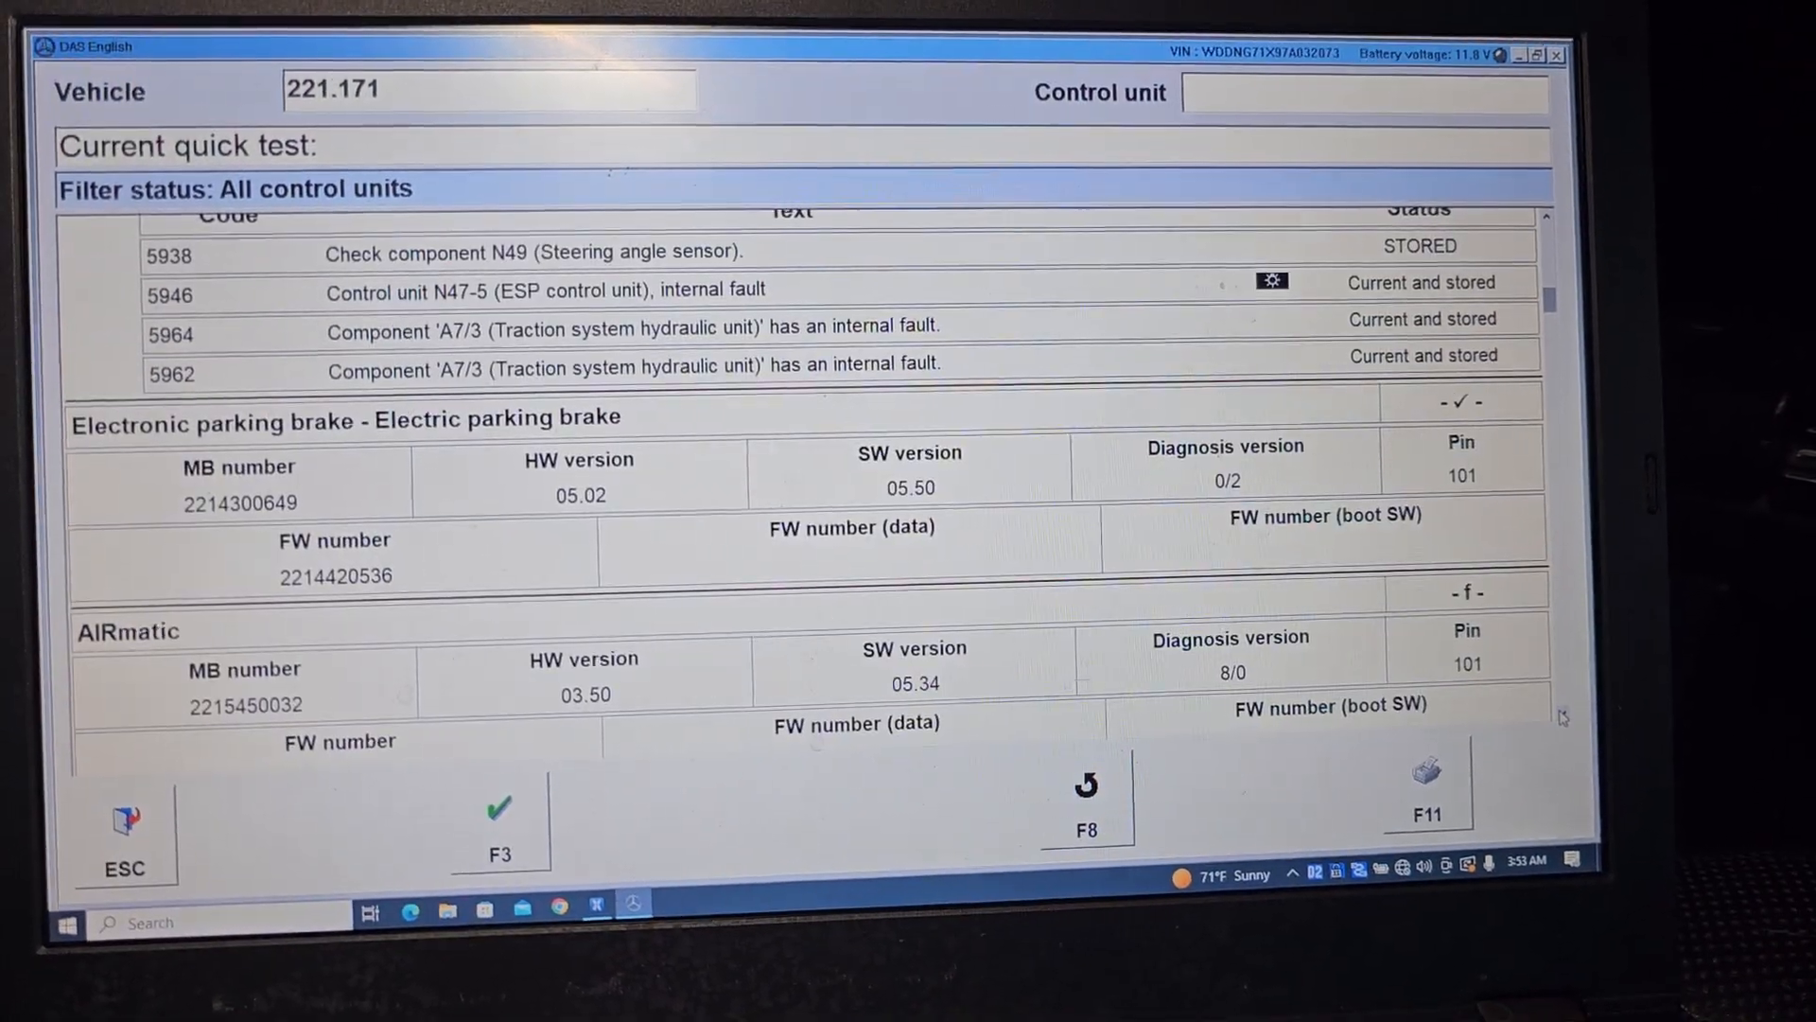
scroll("down", 3)
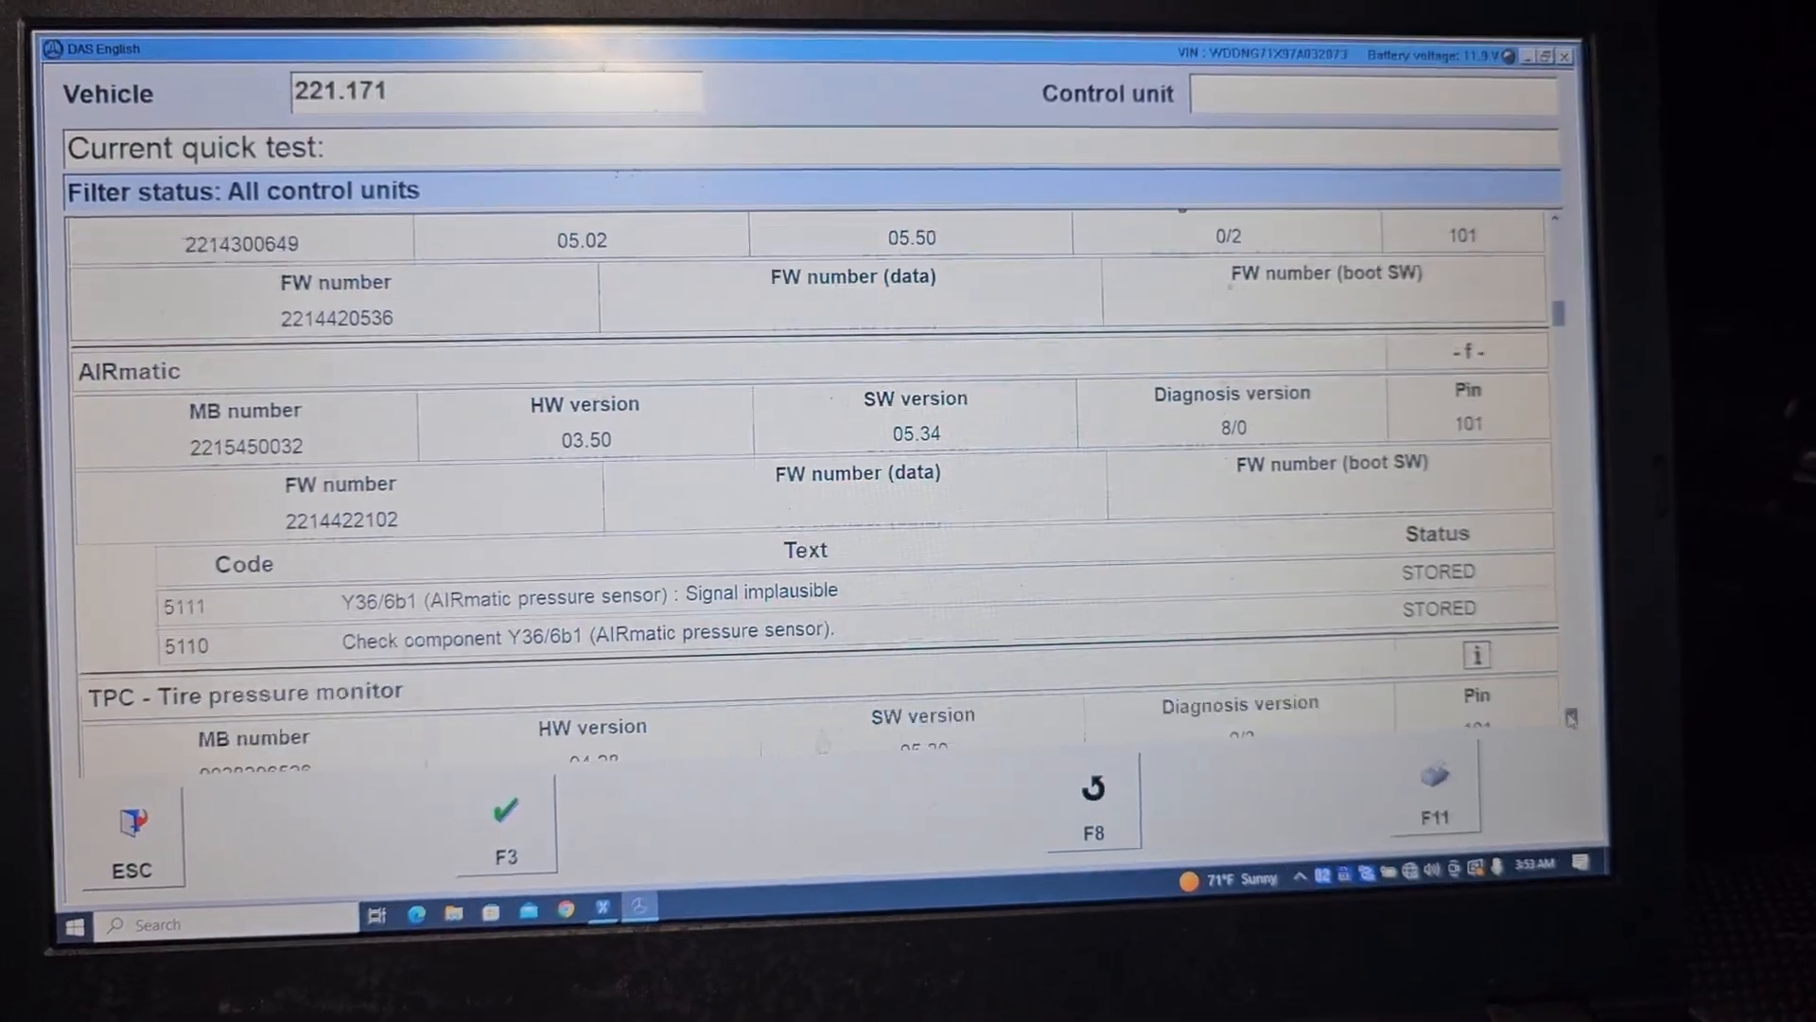
scroll("down", 3)
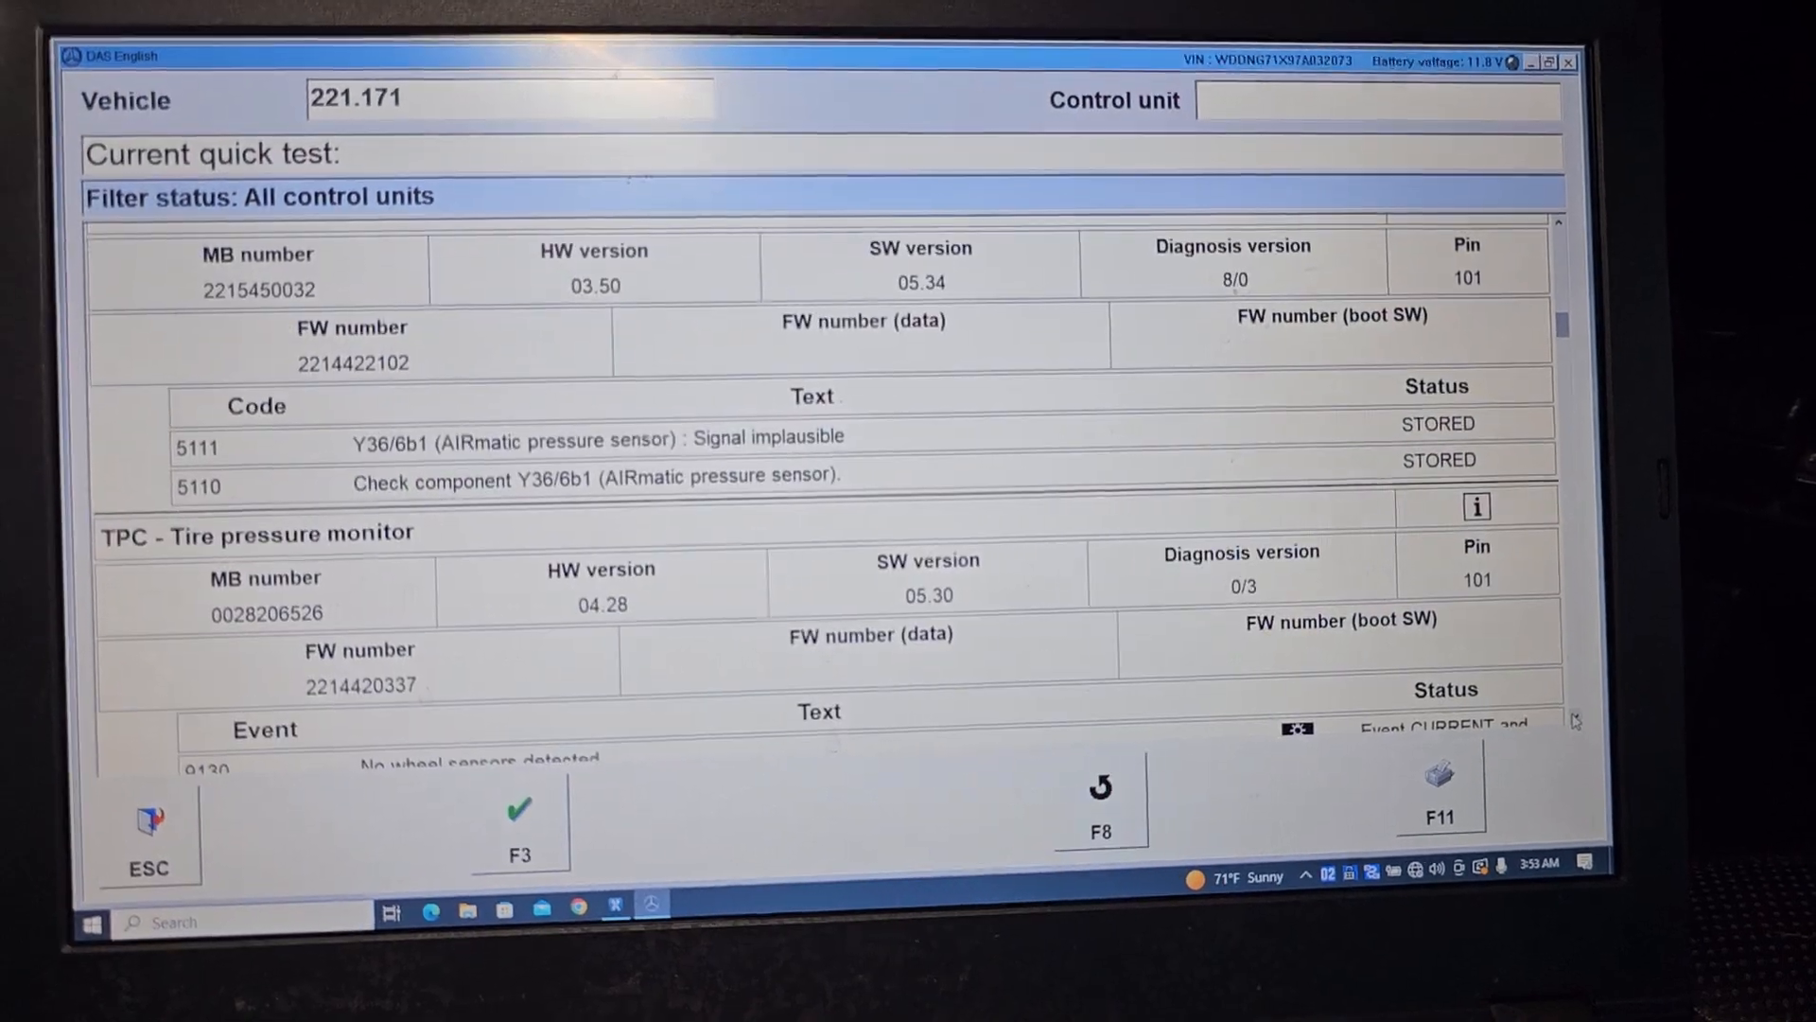
scroll("down", 3)
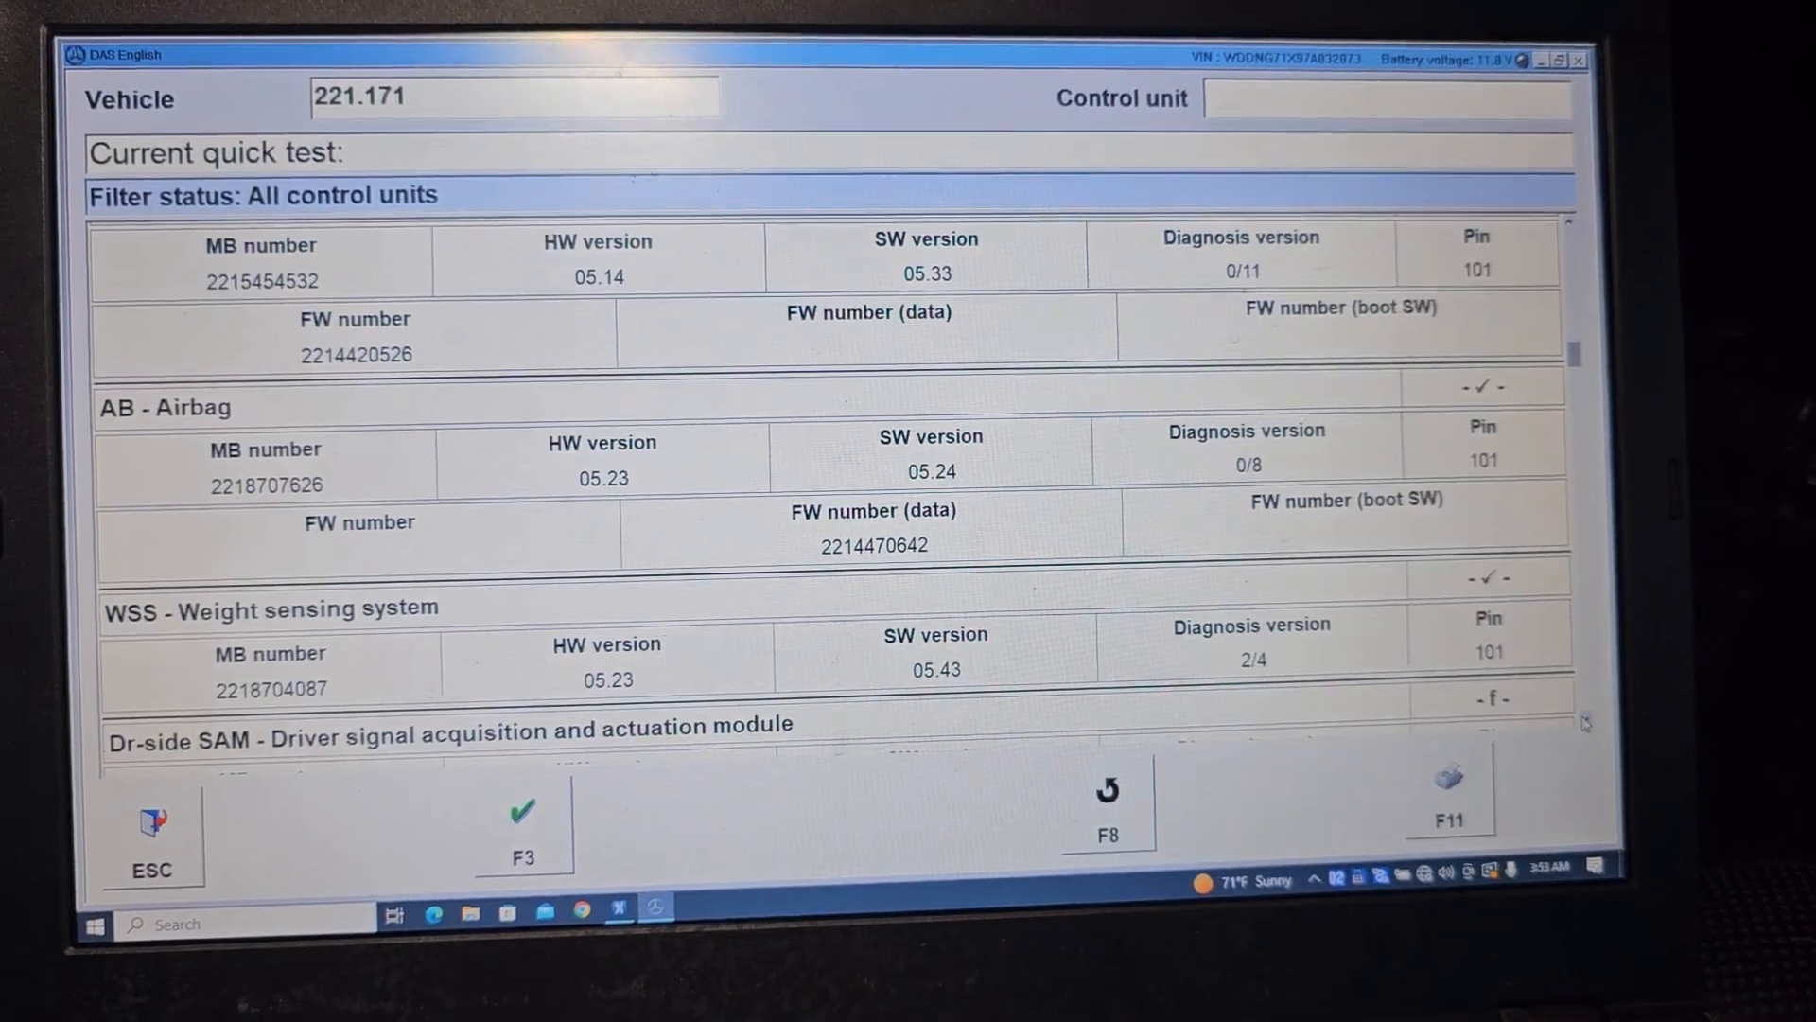
Scroll the report past seat-adjustment faults to battery voltage, then bring up print options
scroll("down", 3)
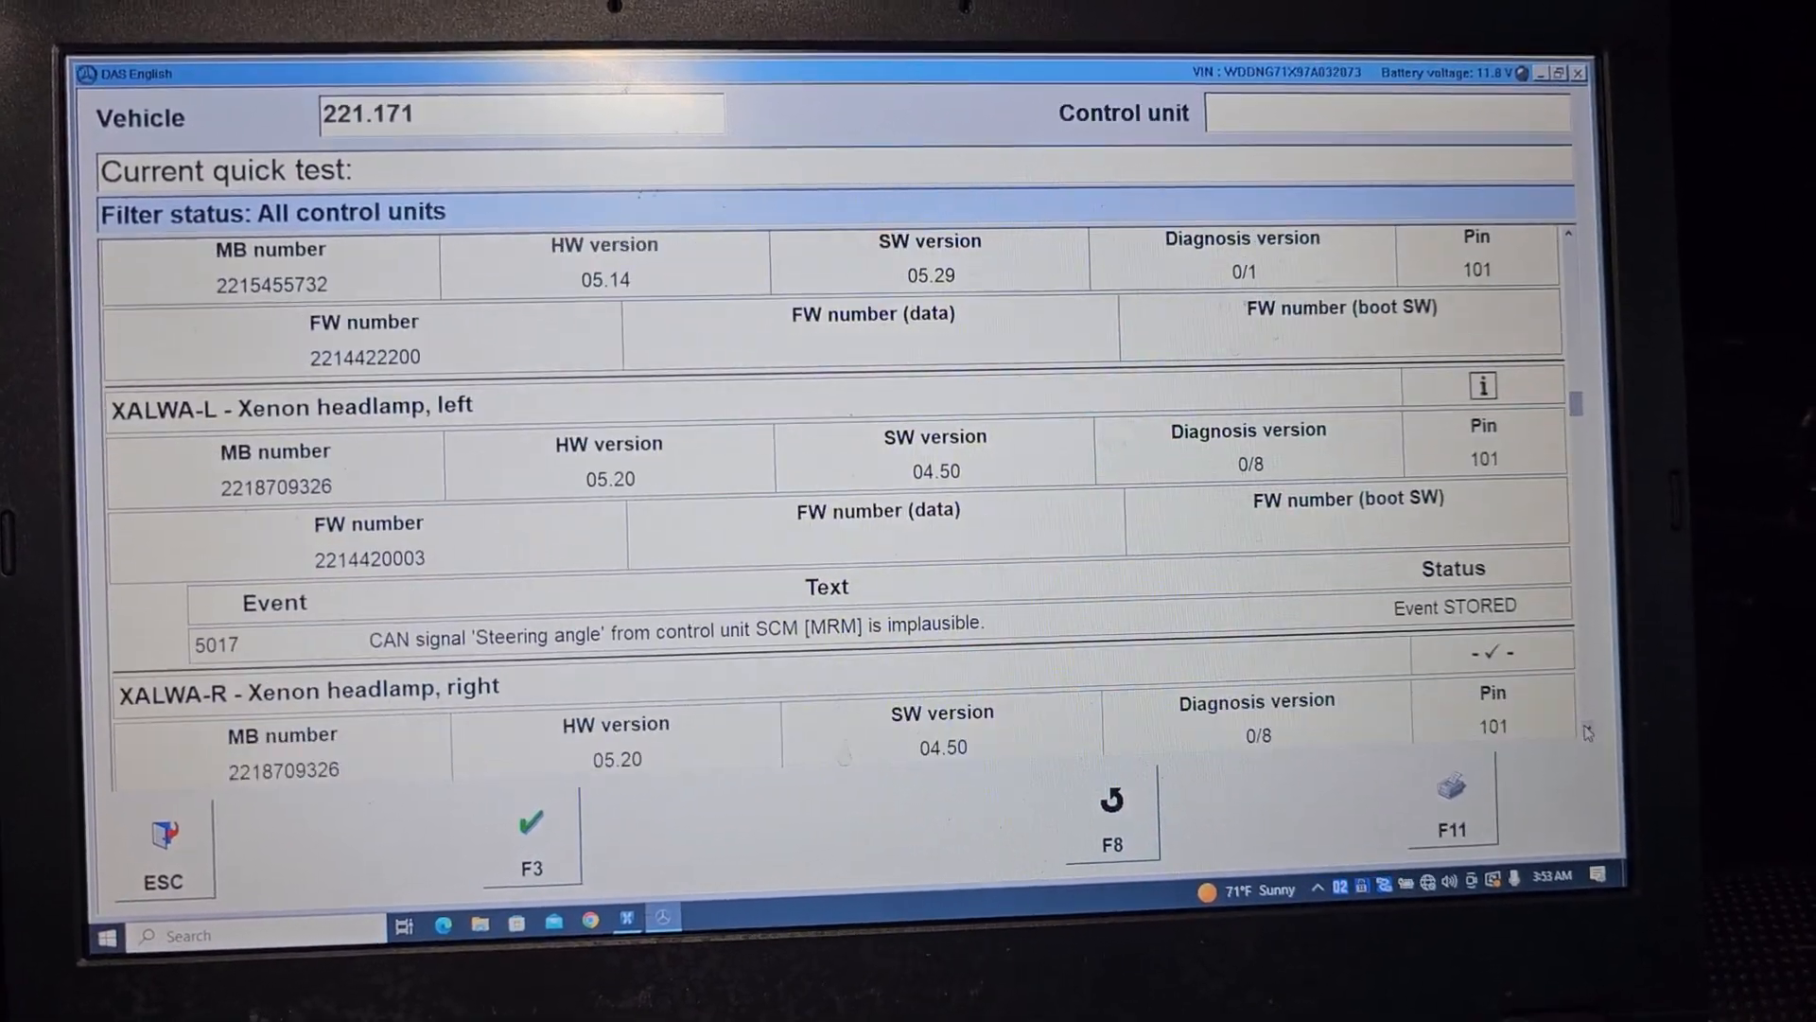
scroll("down", 3)
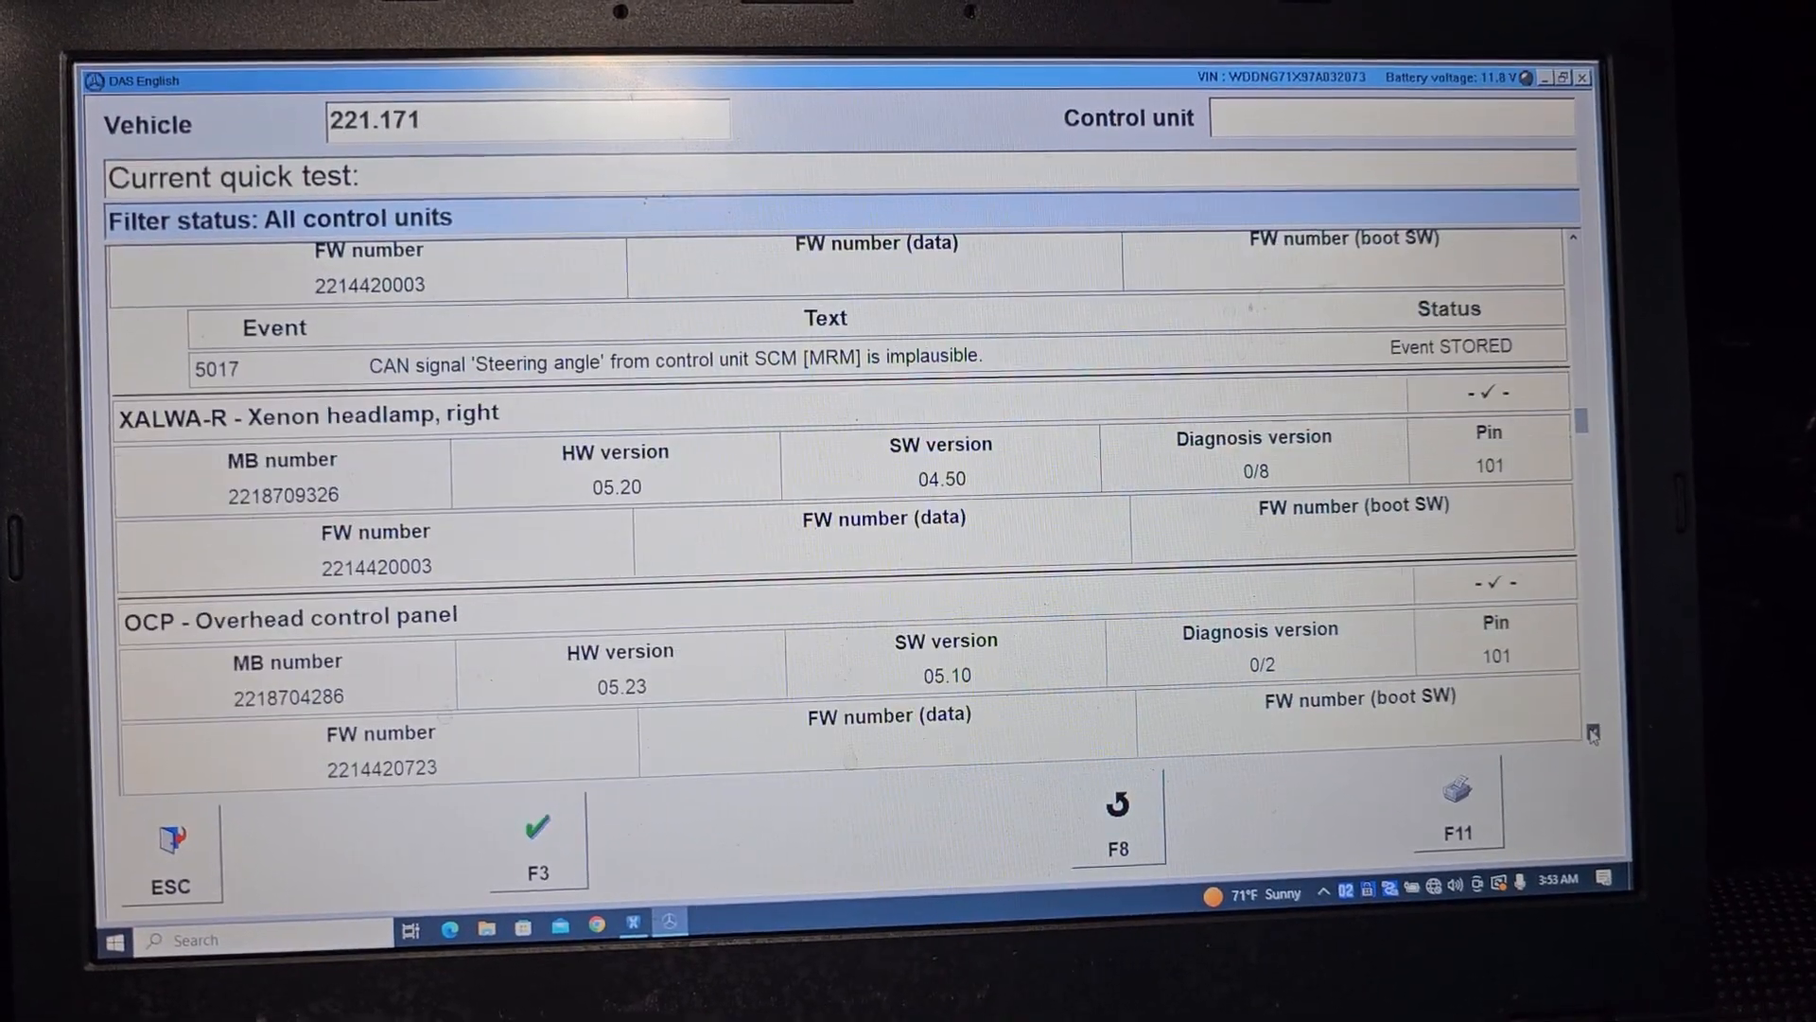
scroll("down", 3)
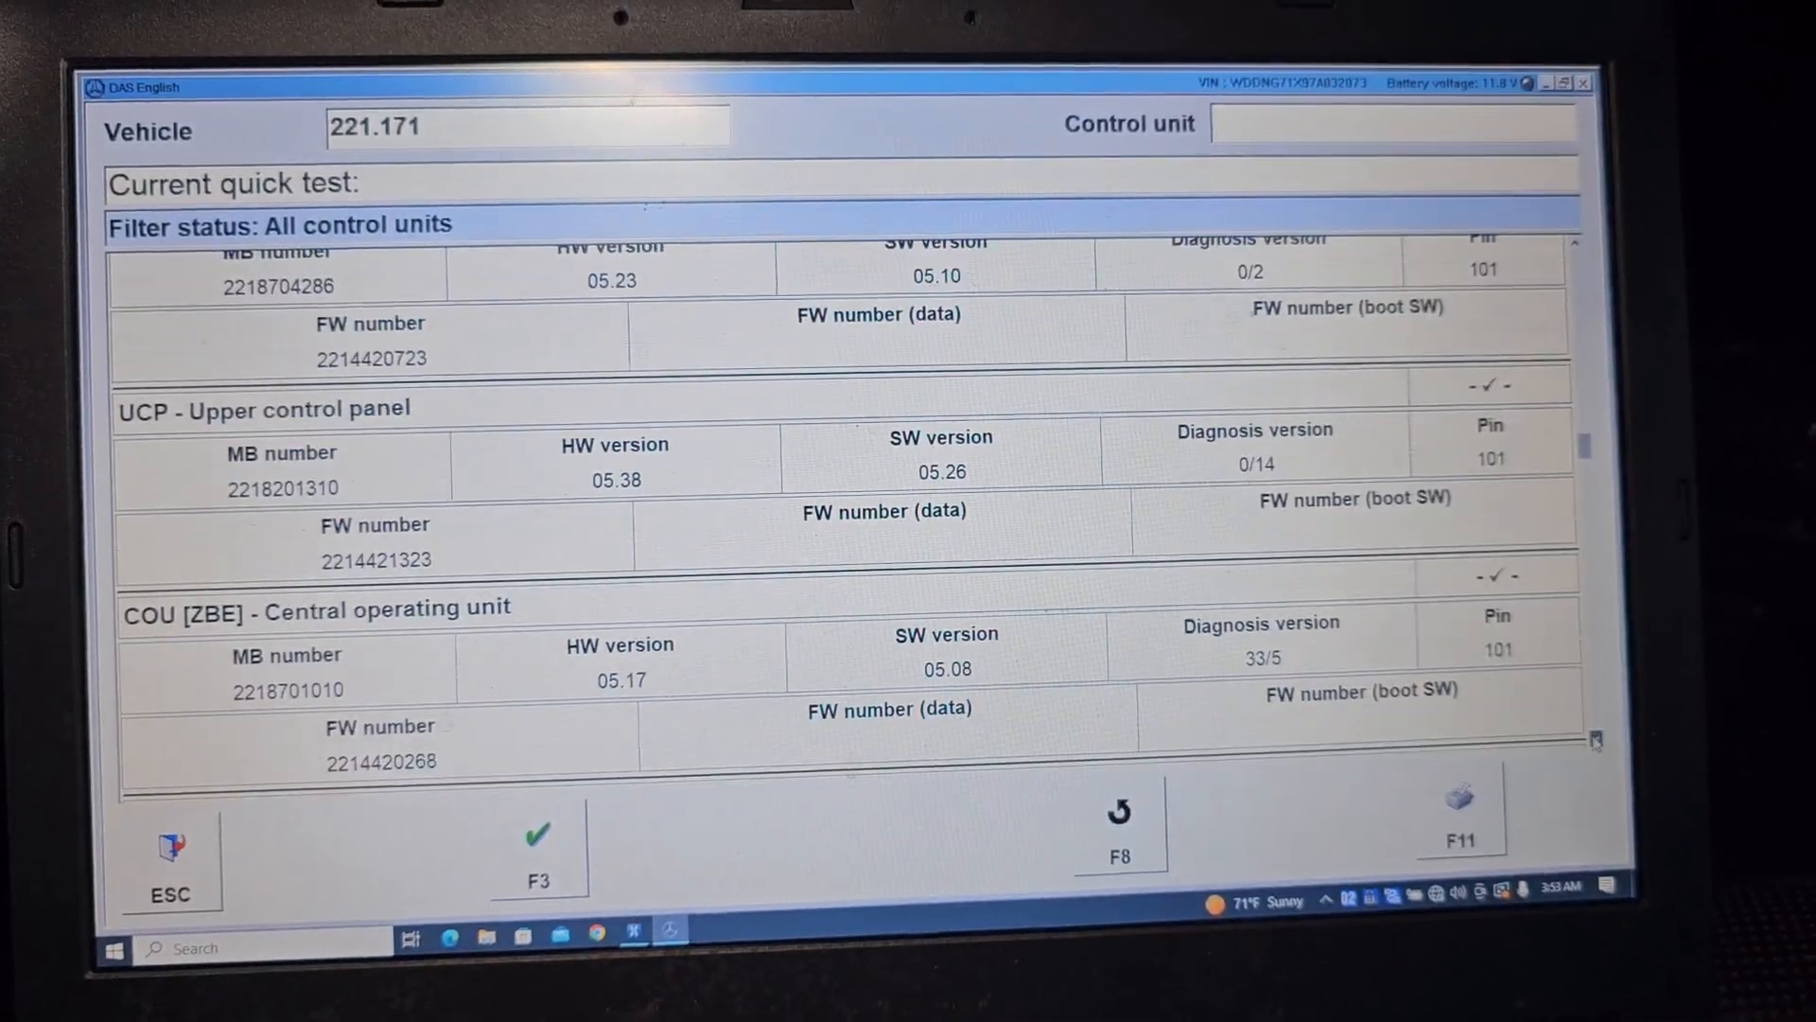
scroll("down", 3)
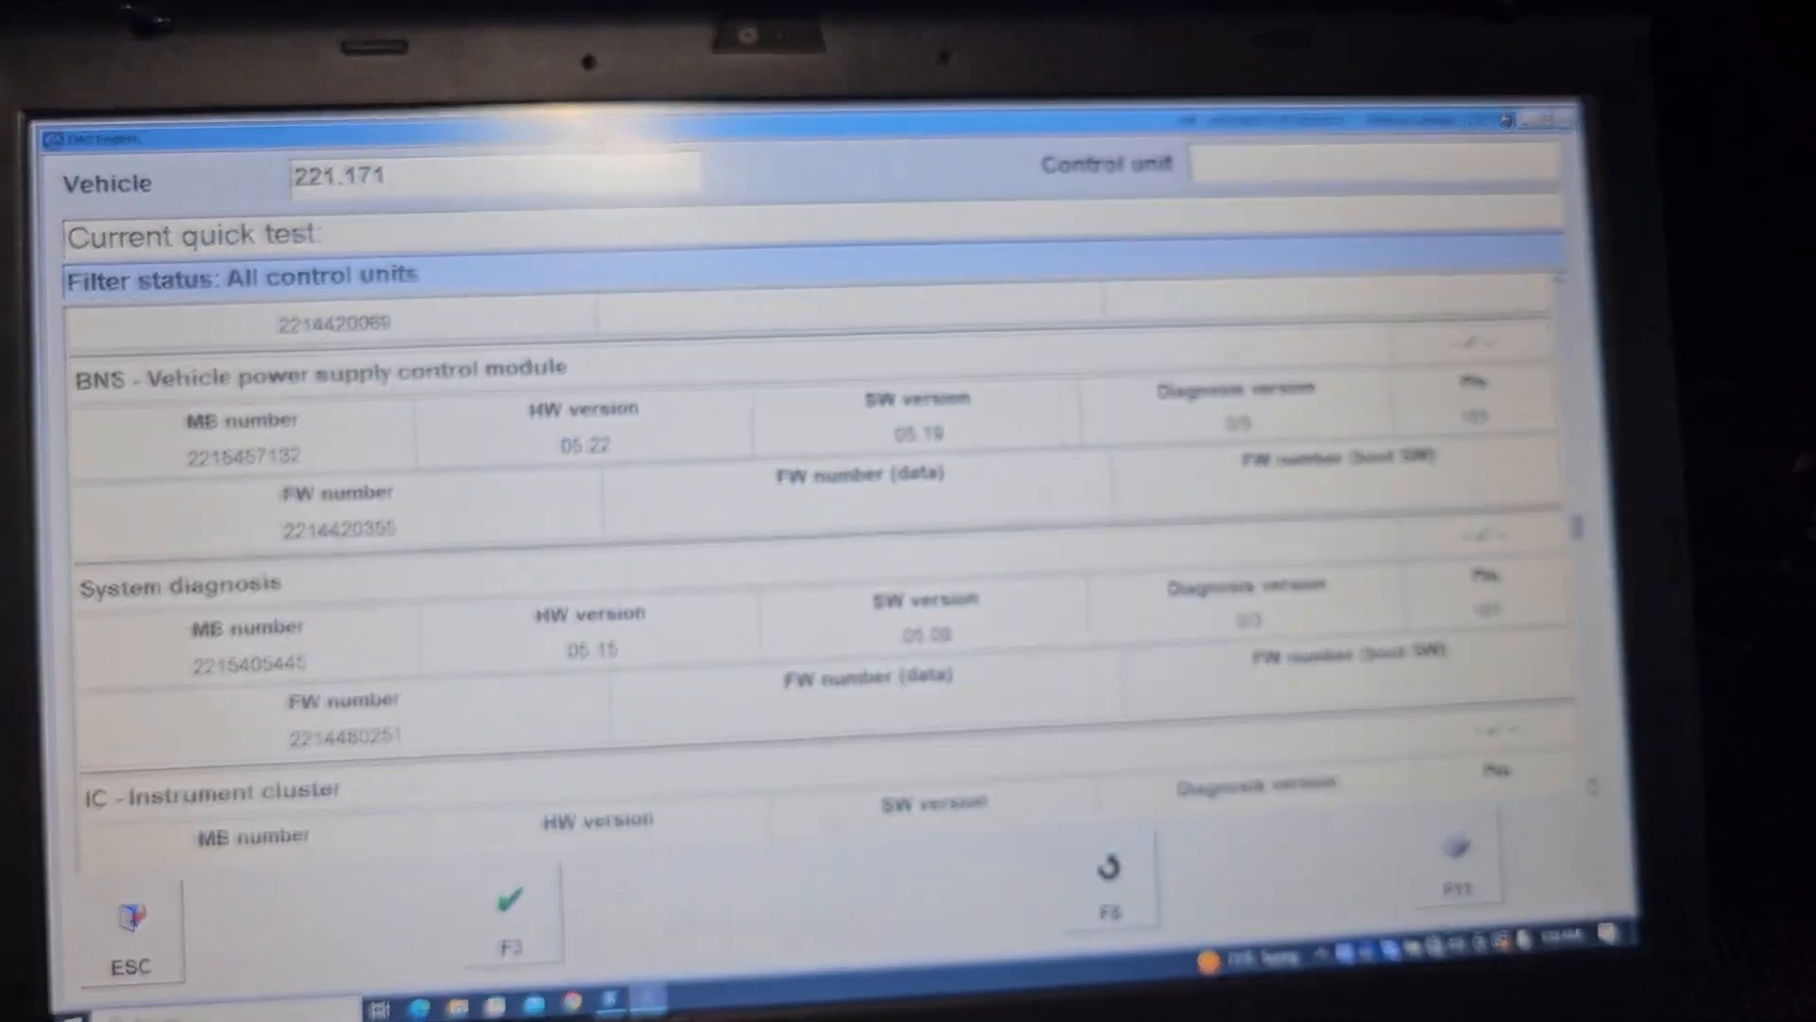
scroll("down", 3)
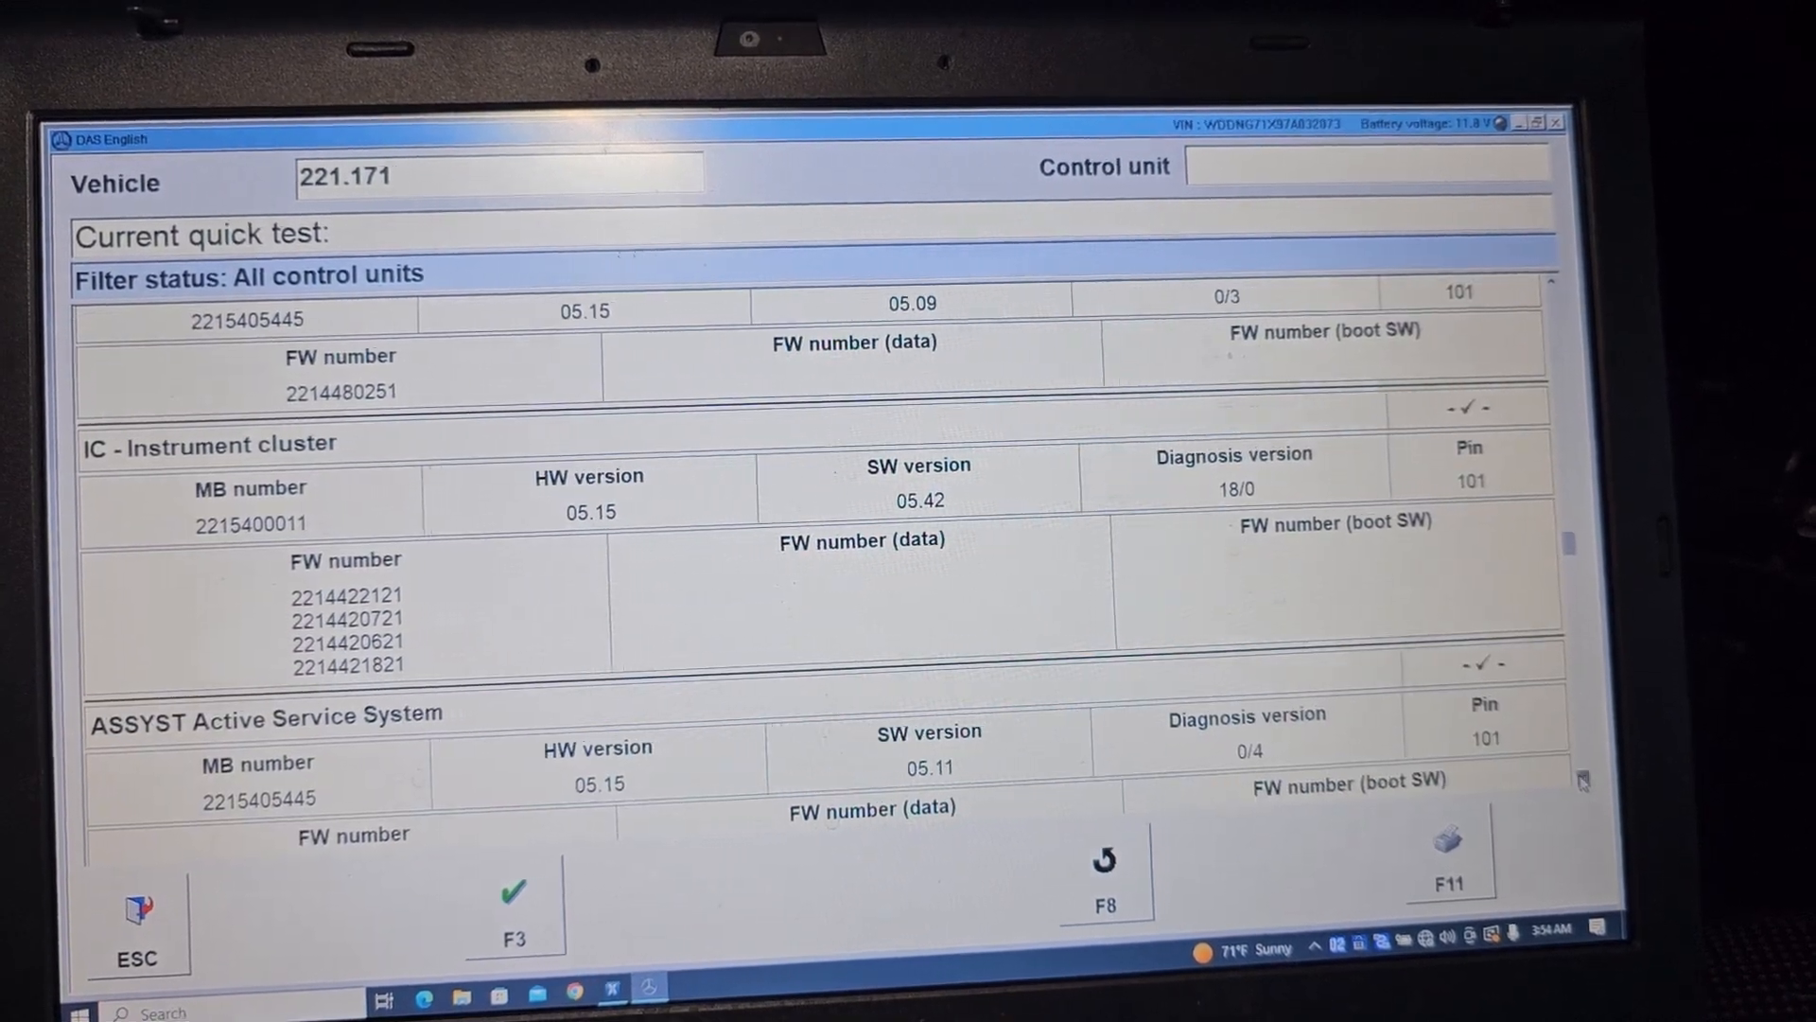
scroll("down", 3)
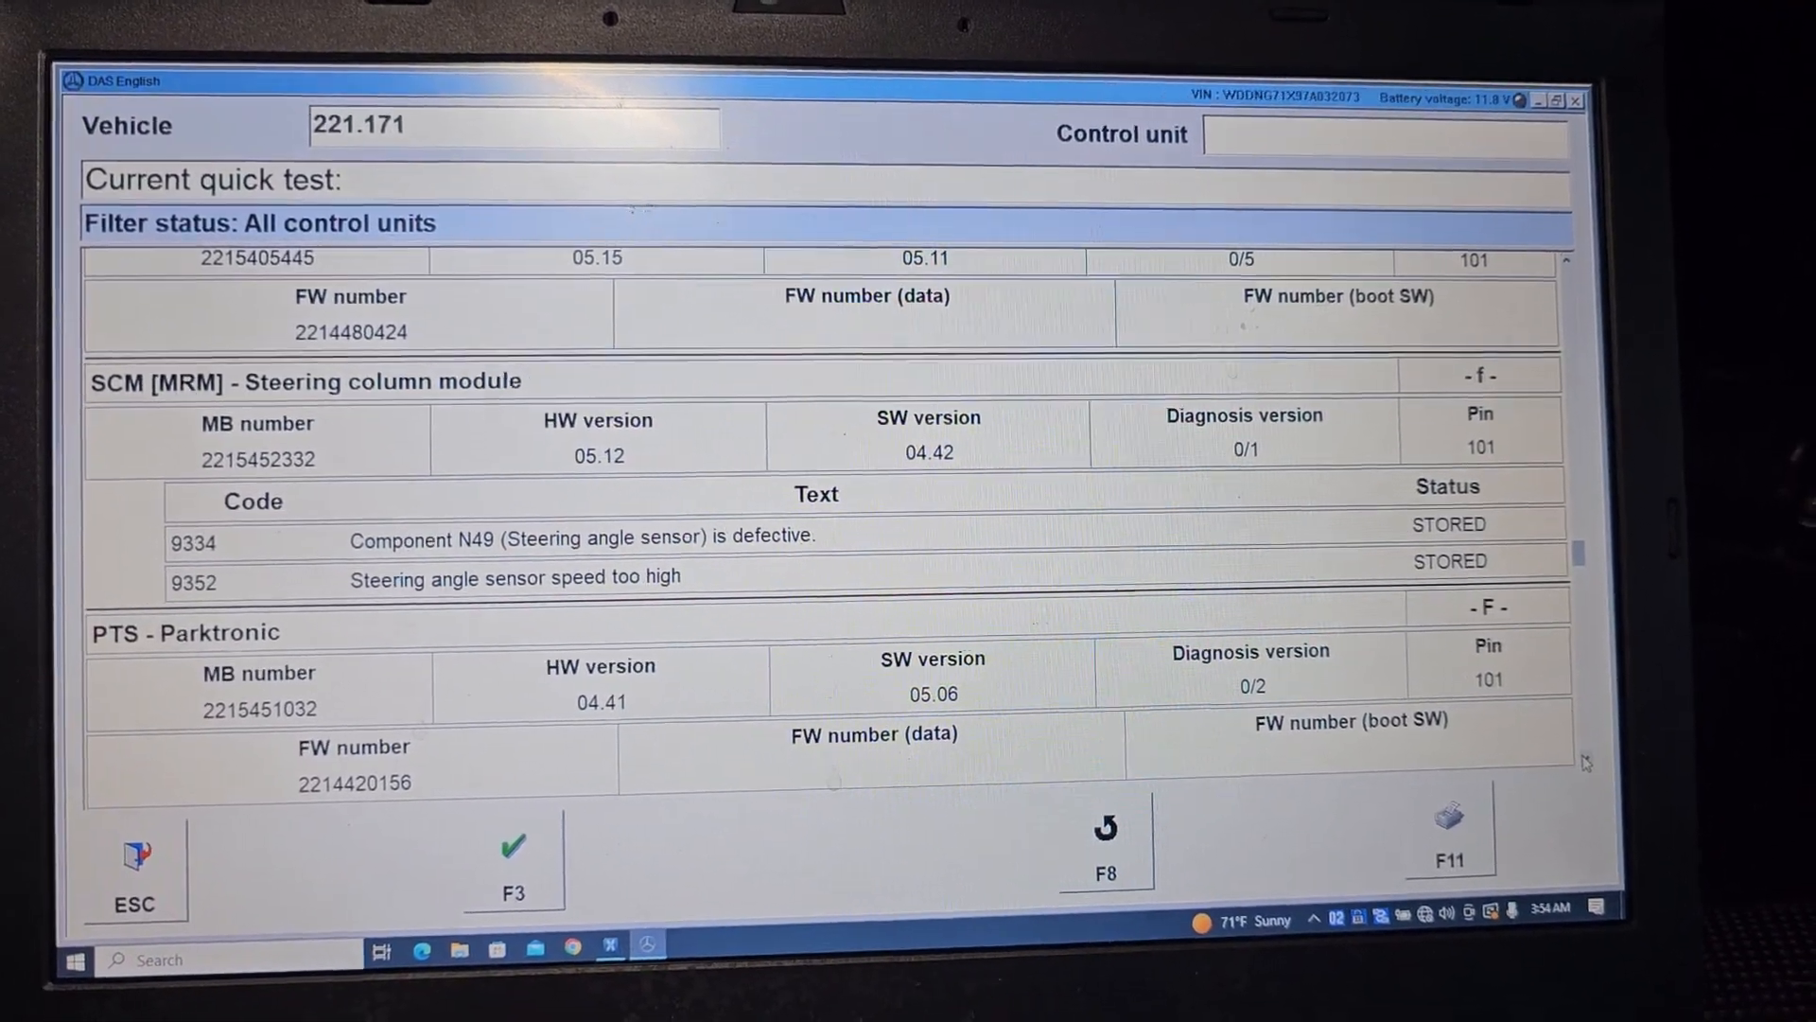
scroll("down", 3)
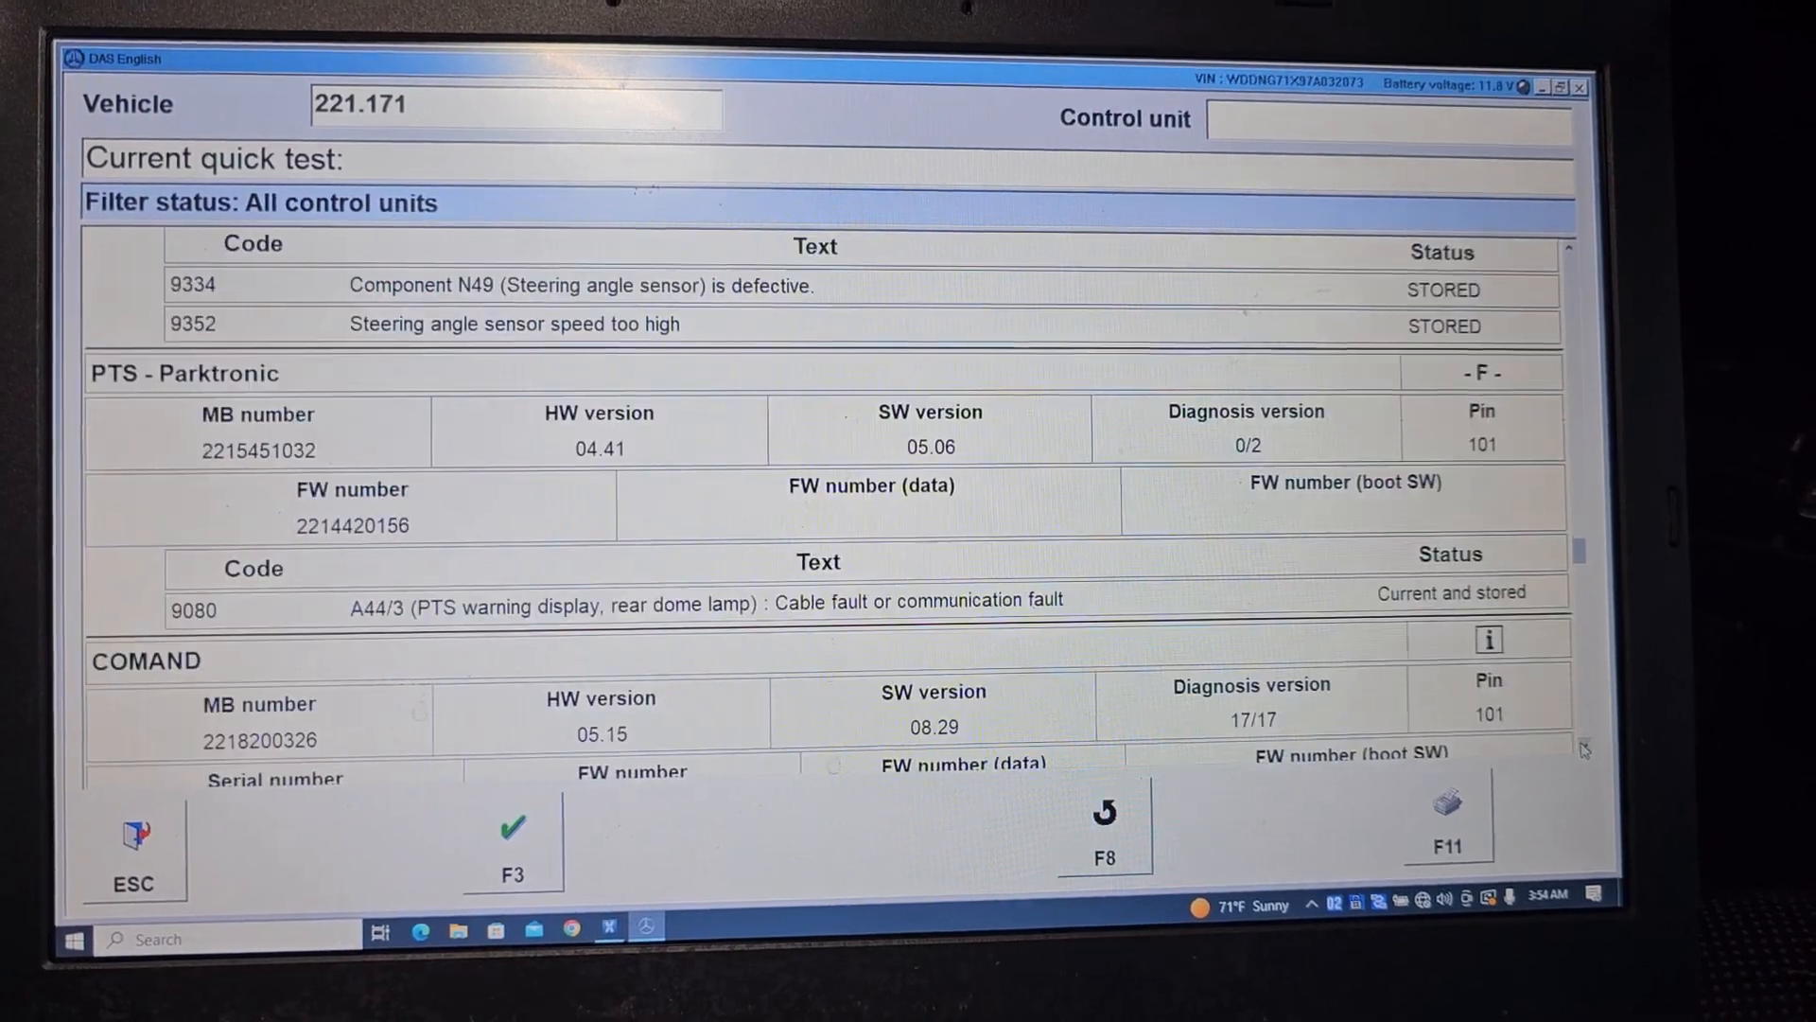
scroll("down", 3)
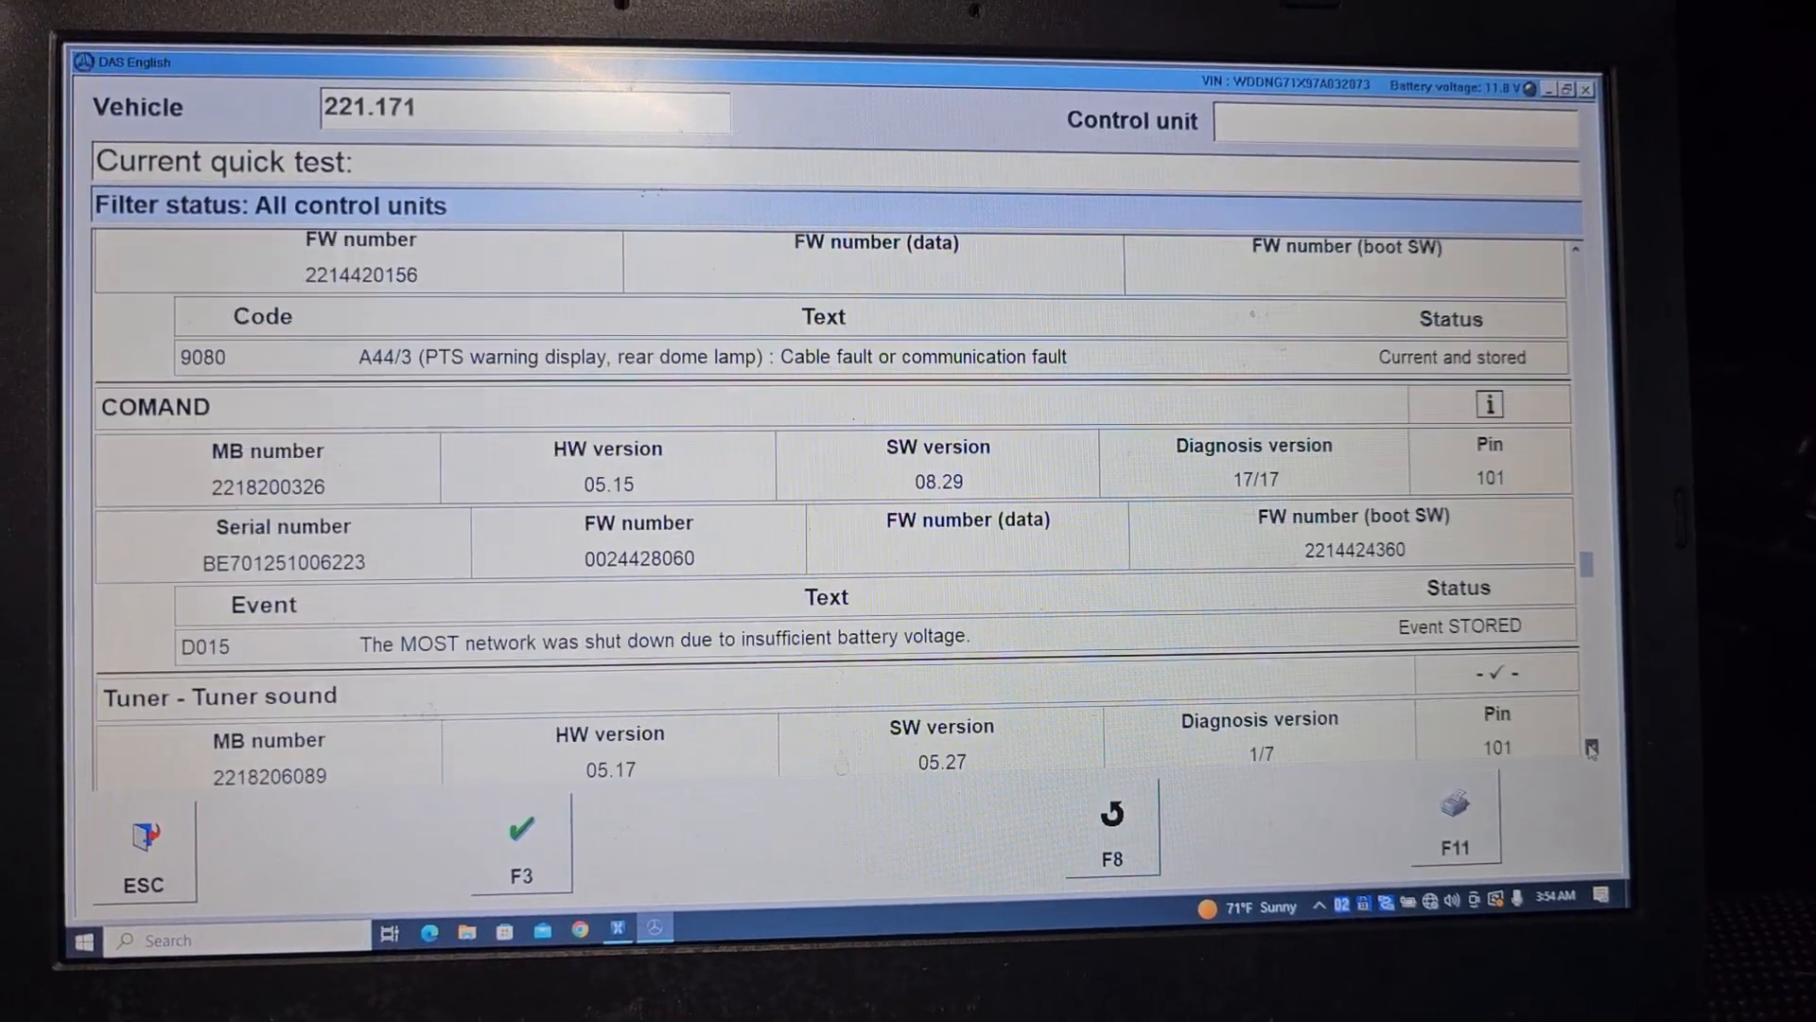
scroll("down", 3)
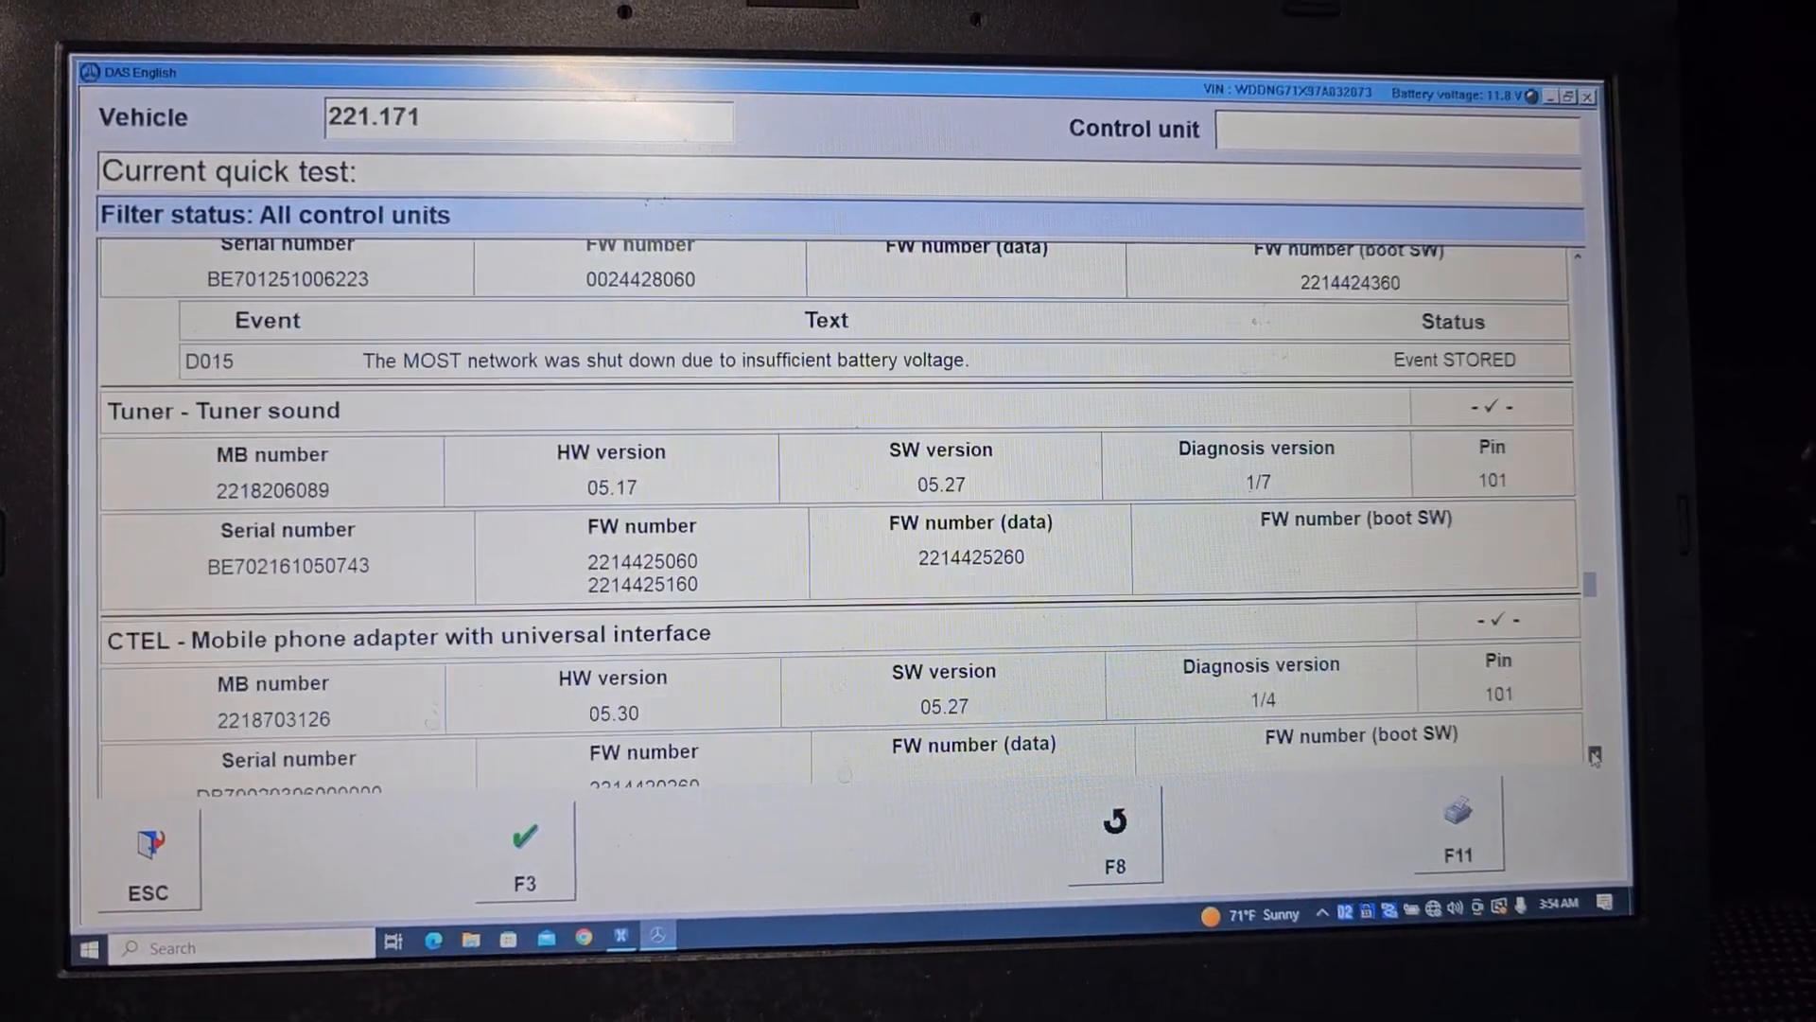
scroll("down", 3)
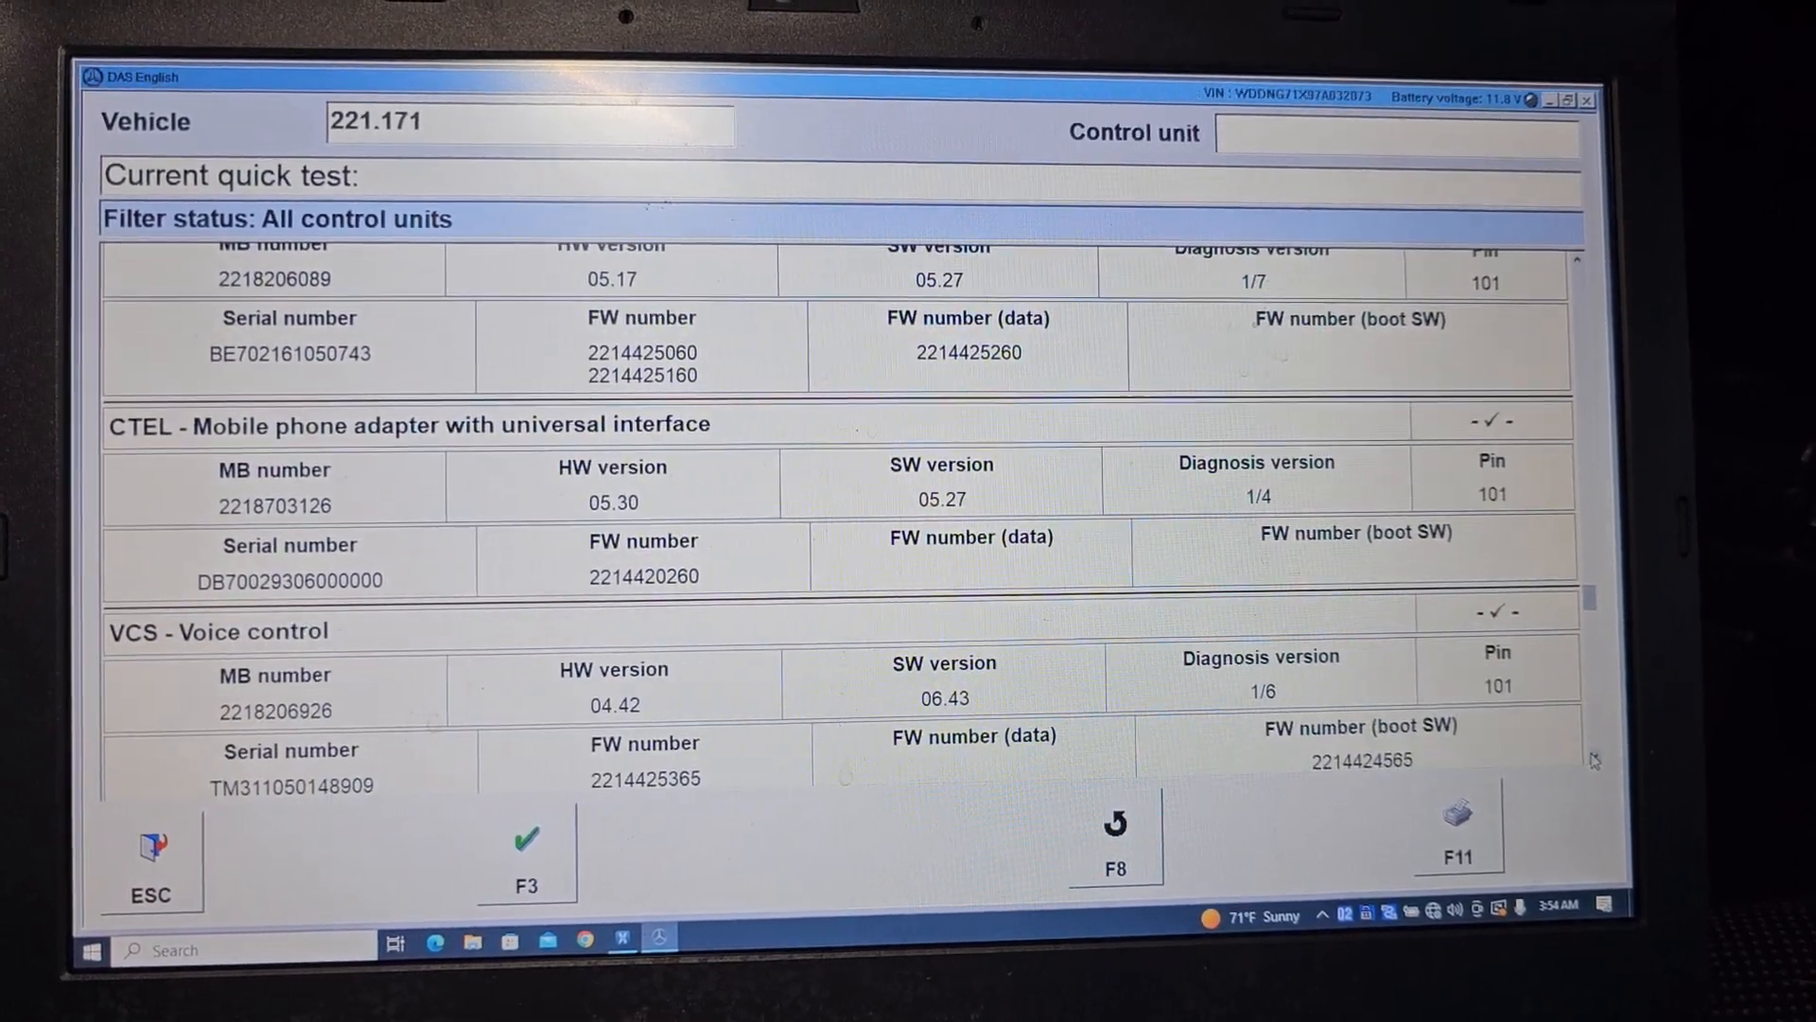
scroll("down", 3)
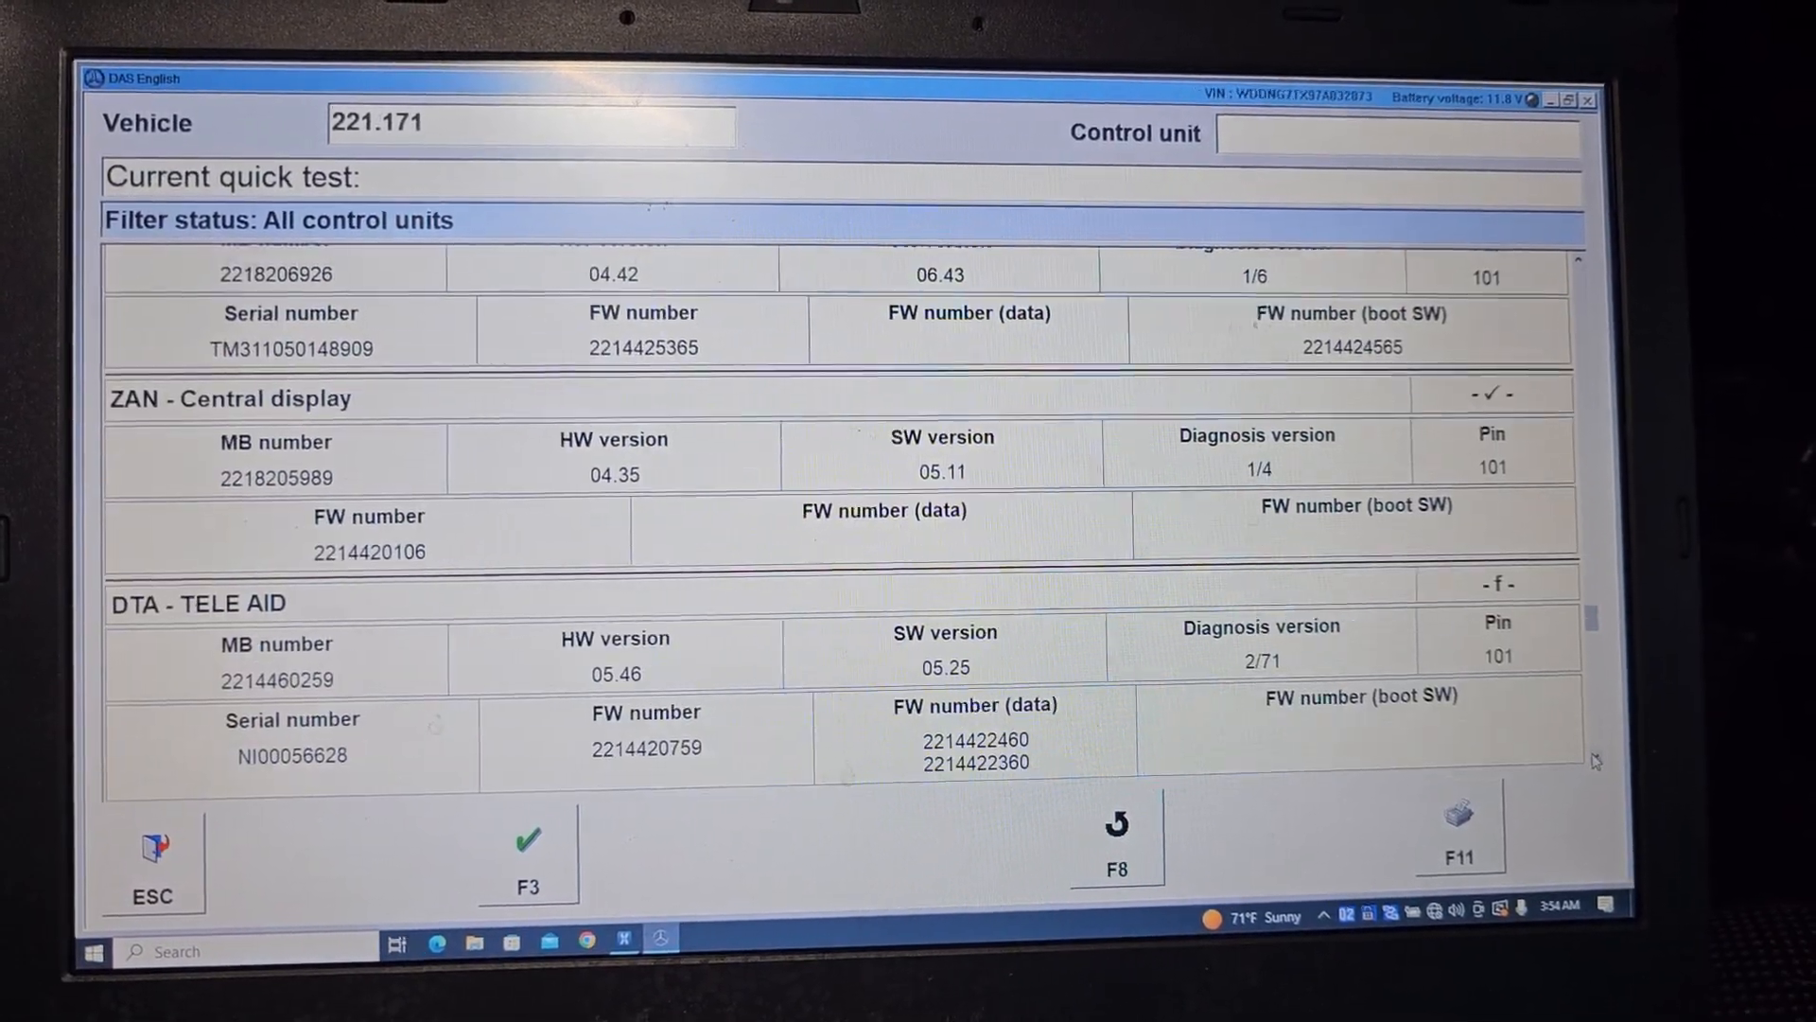
scroll("down", 3)
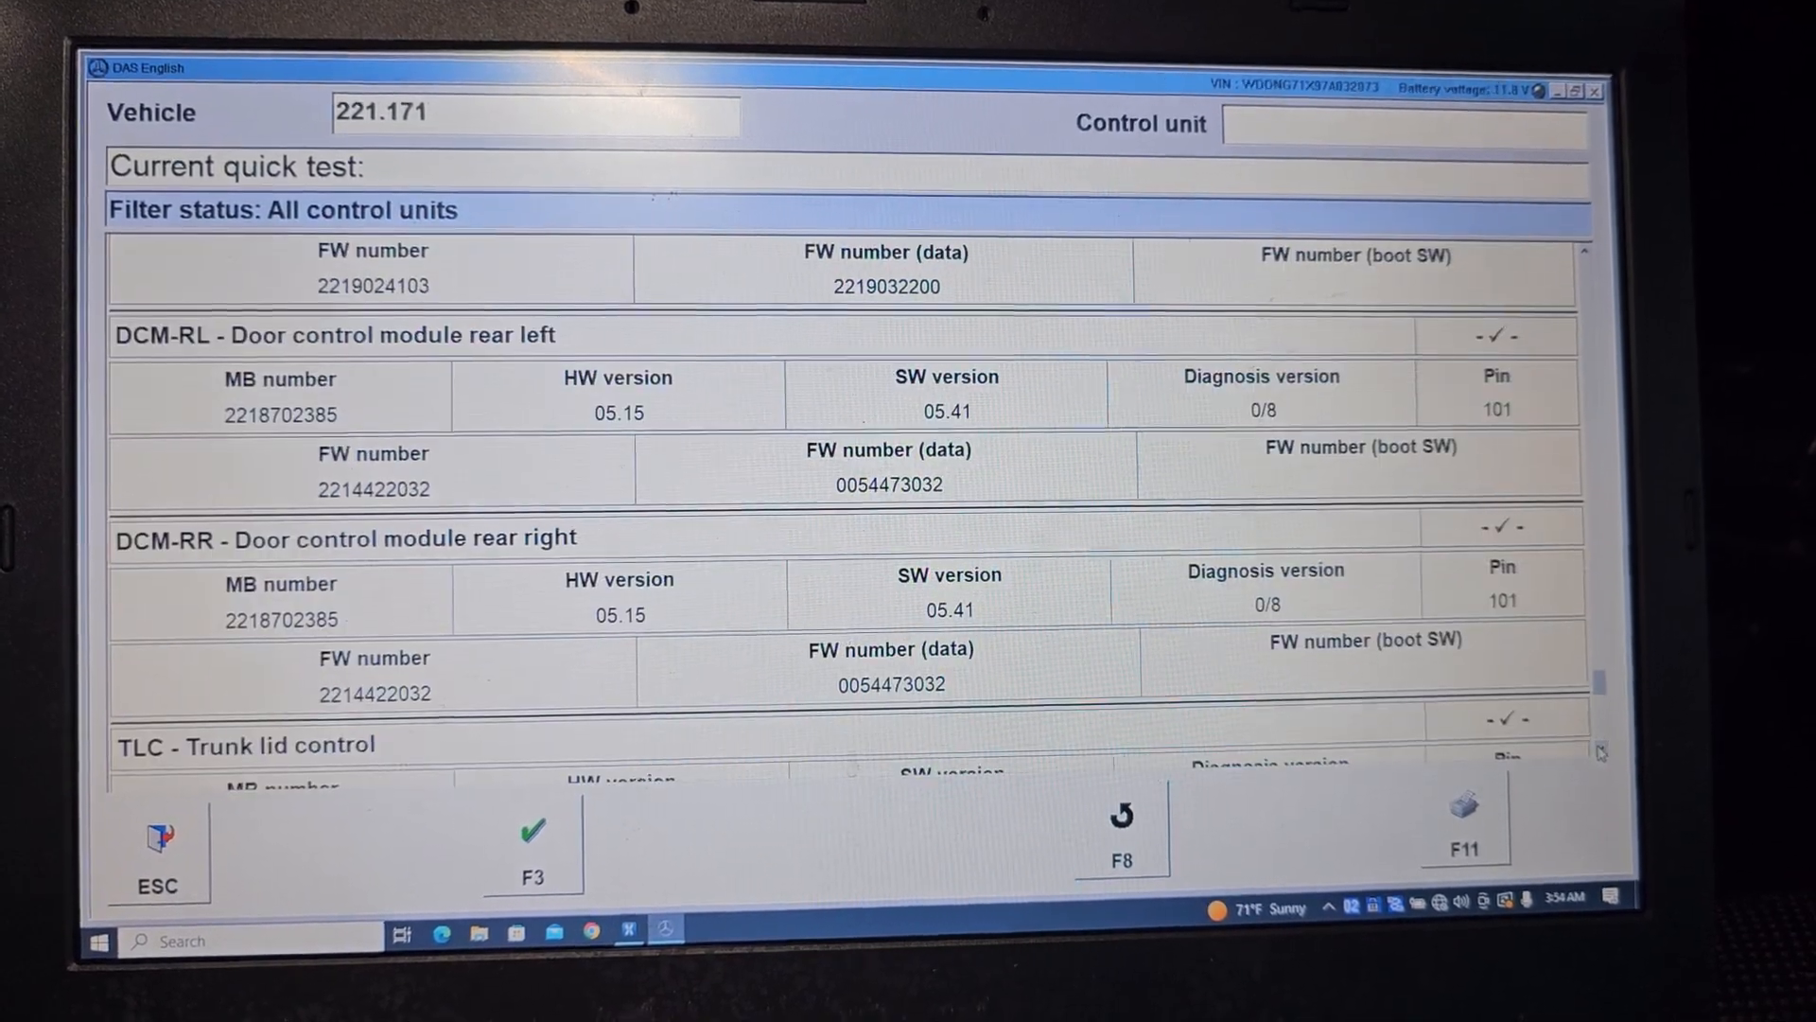
scroll("down", 3)
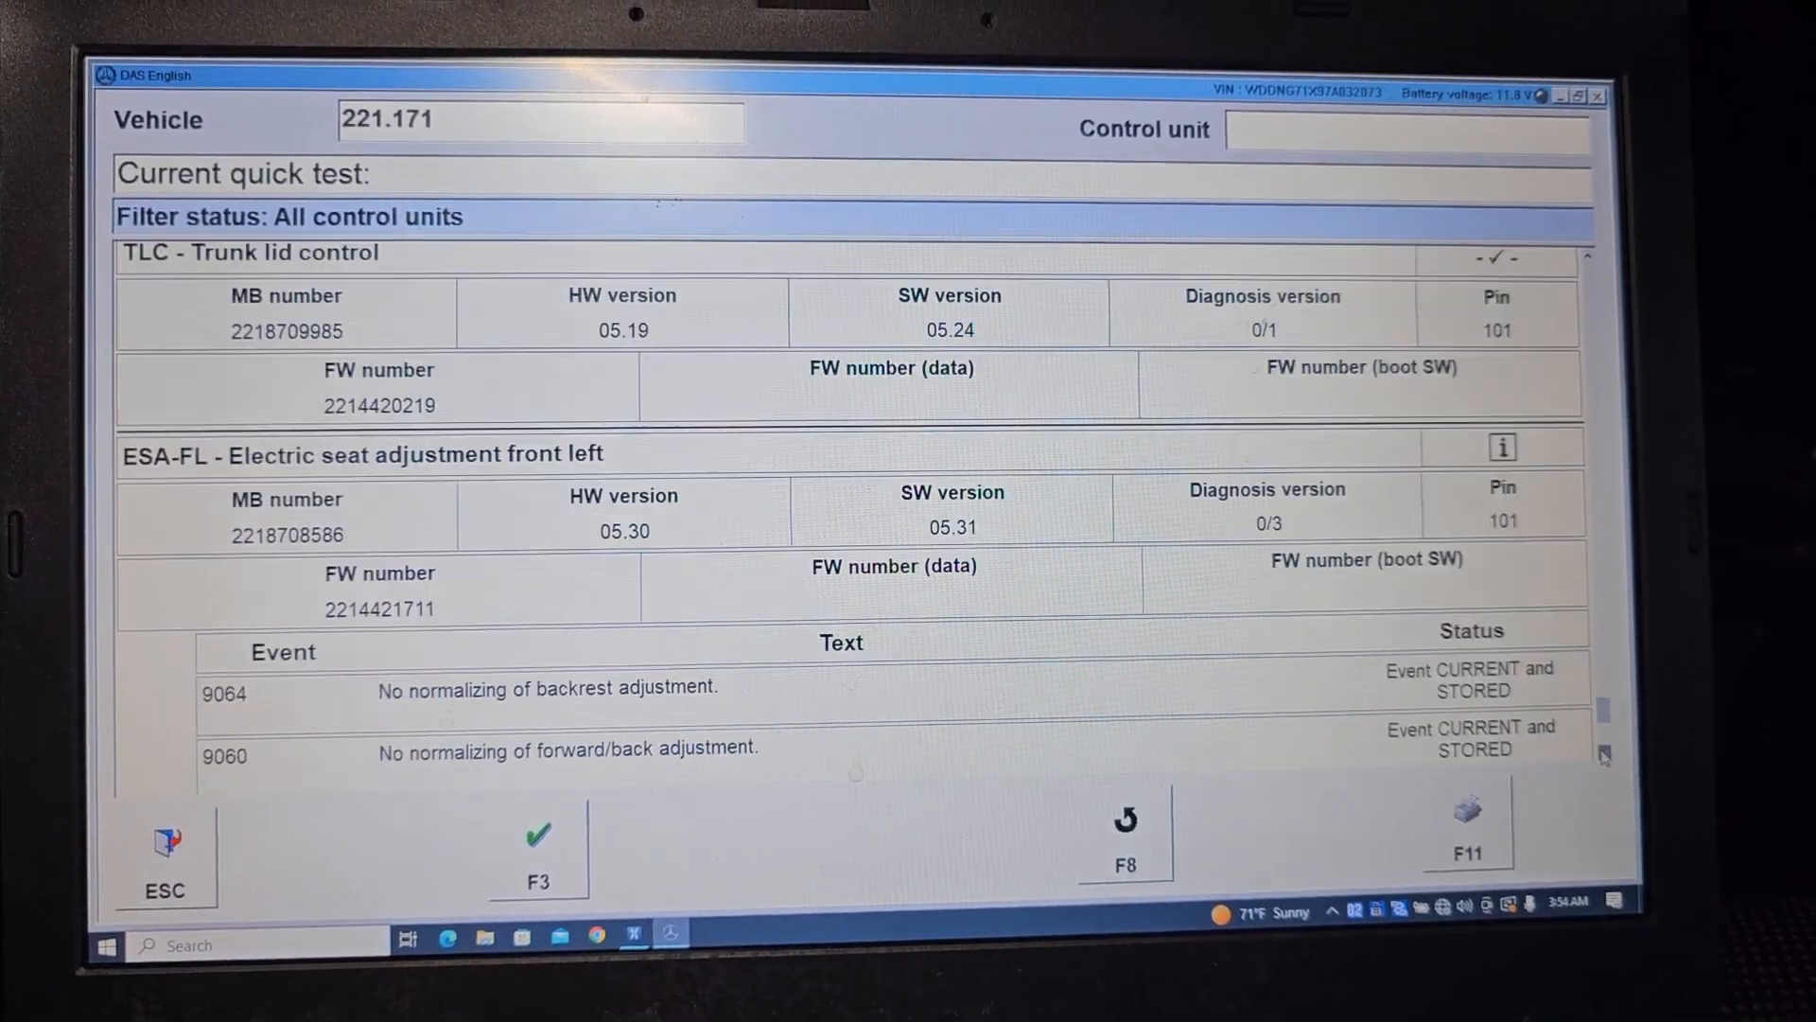
scroll("down", 3)
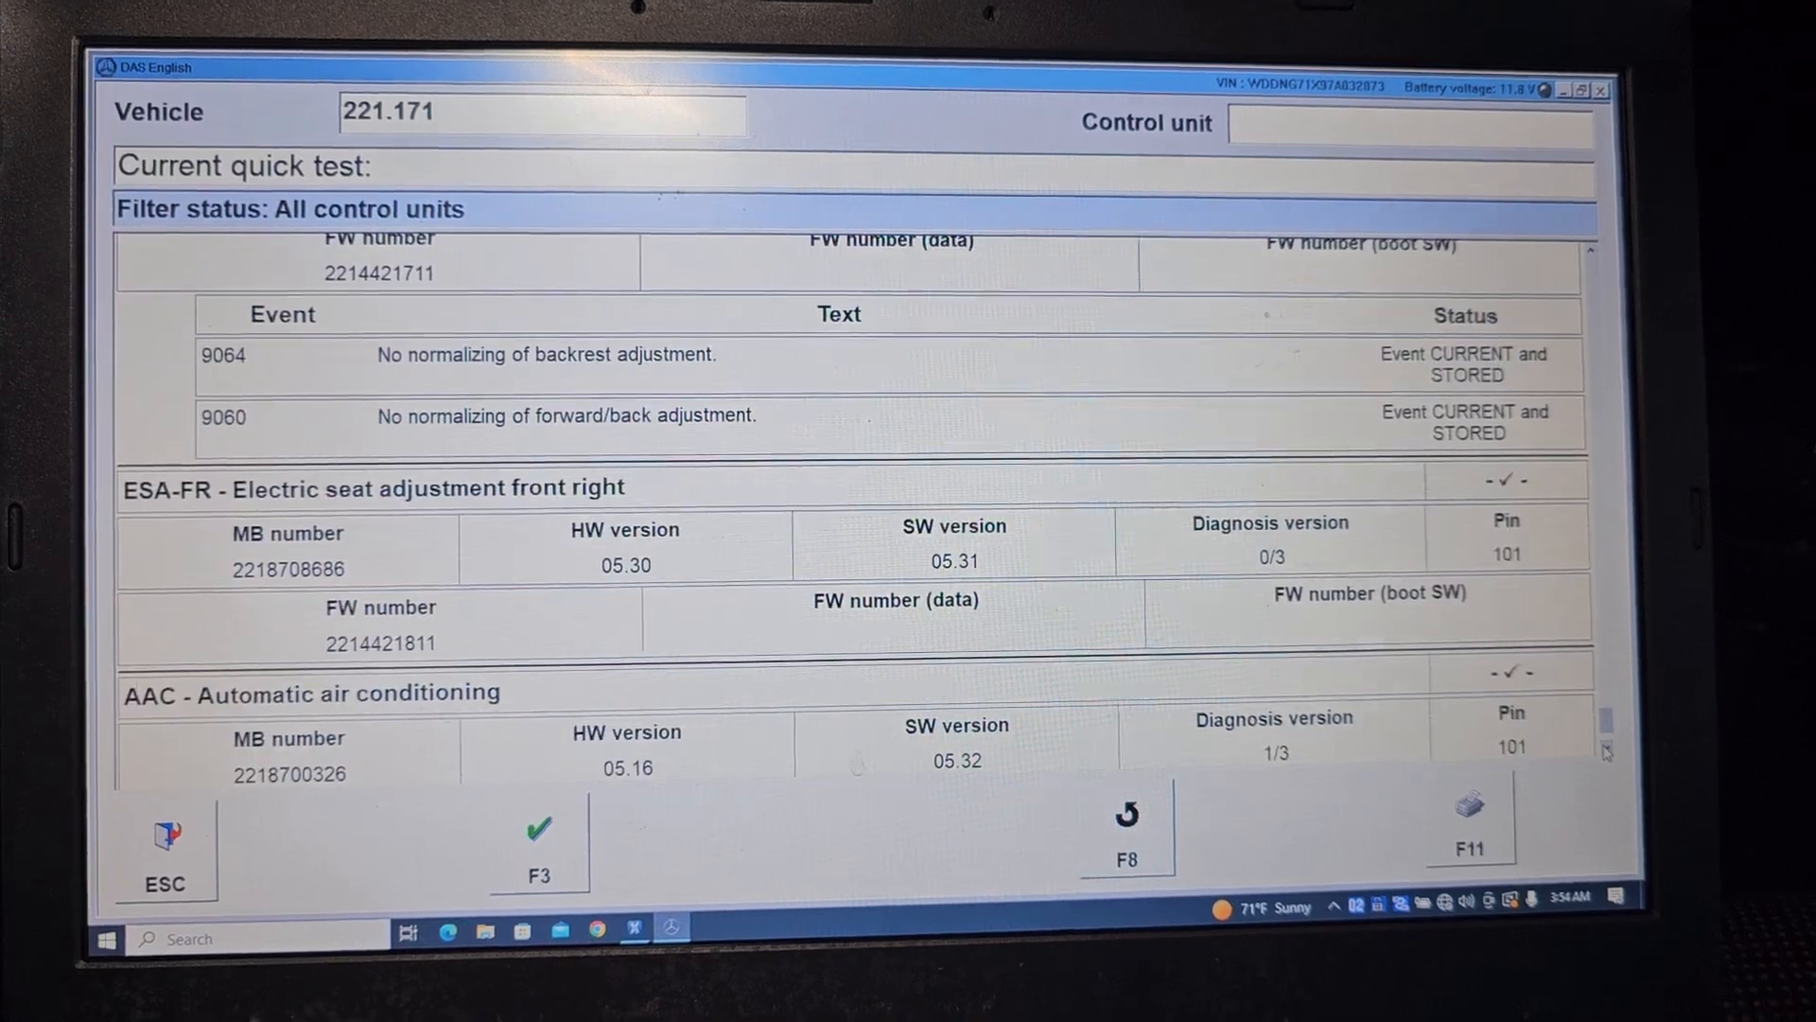
scroll("down", 3)
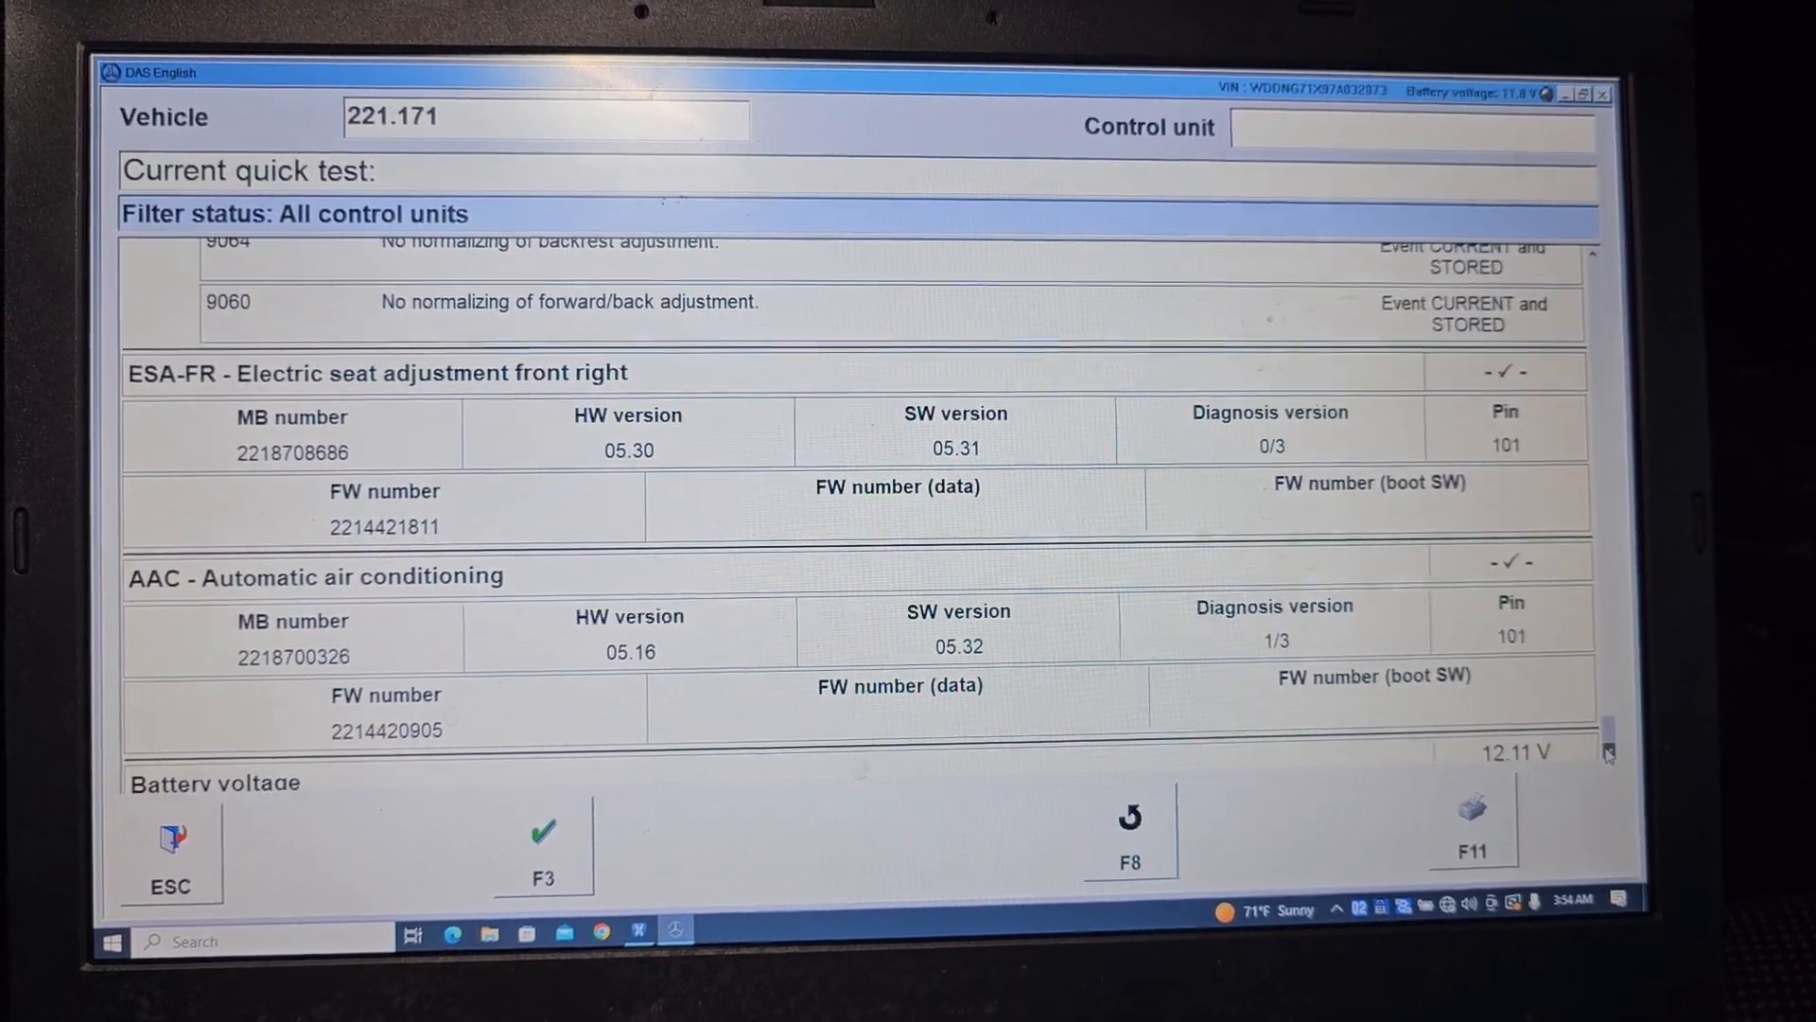
scroll("down", 3)
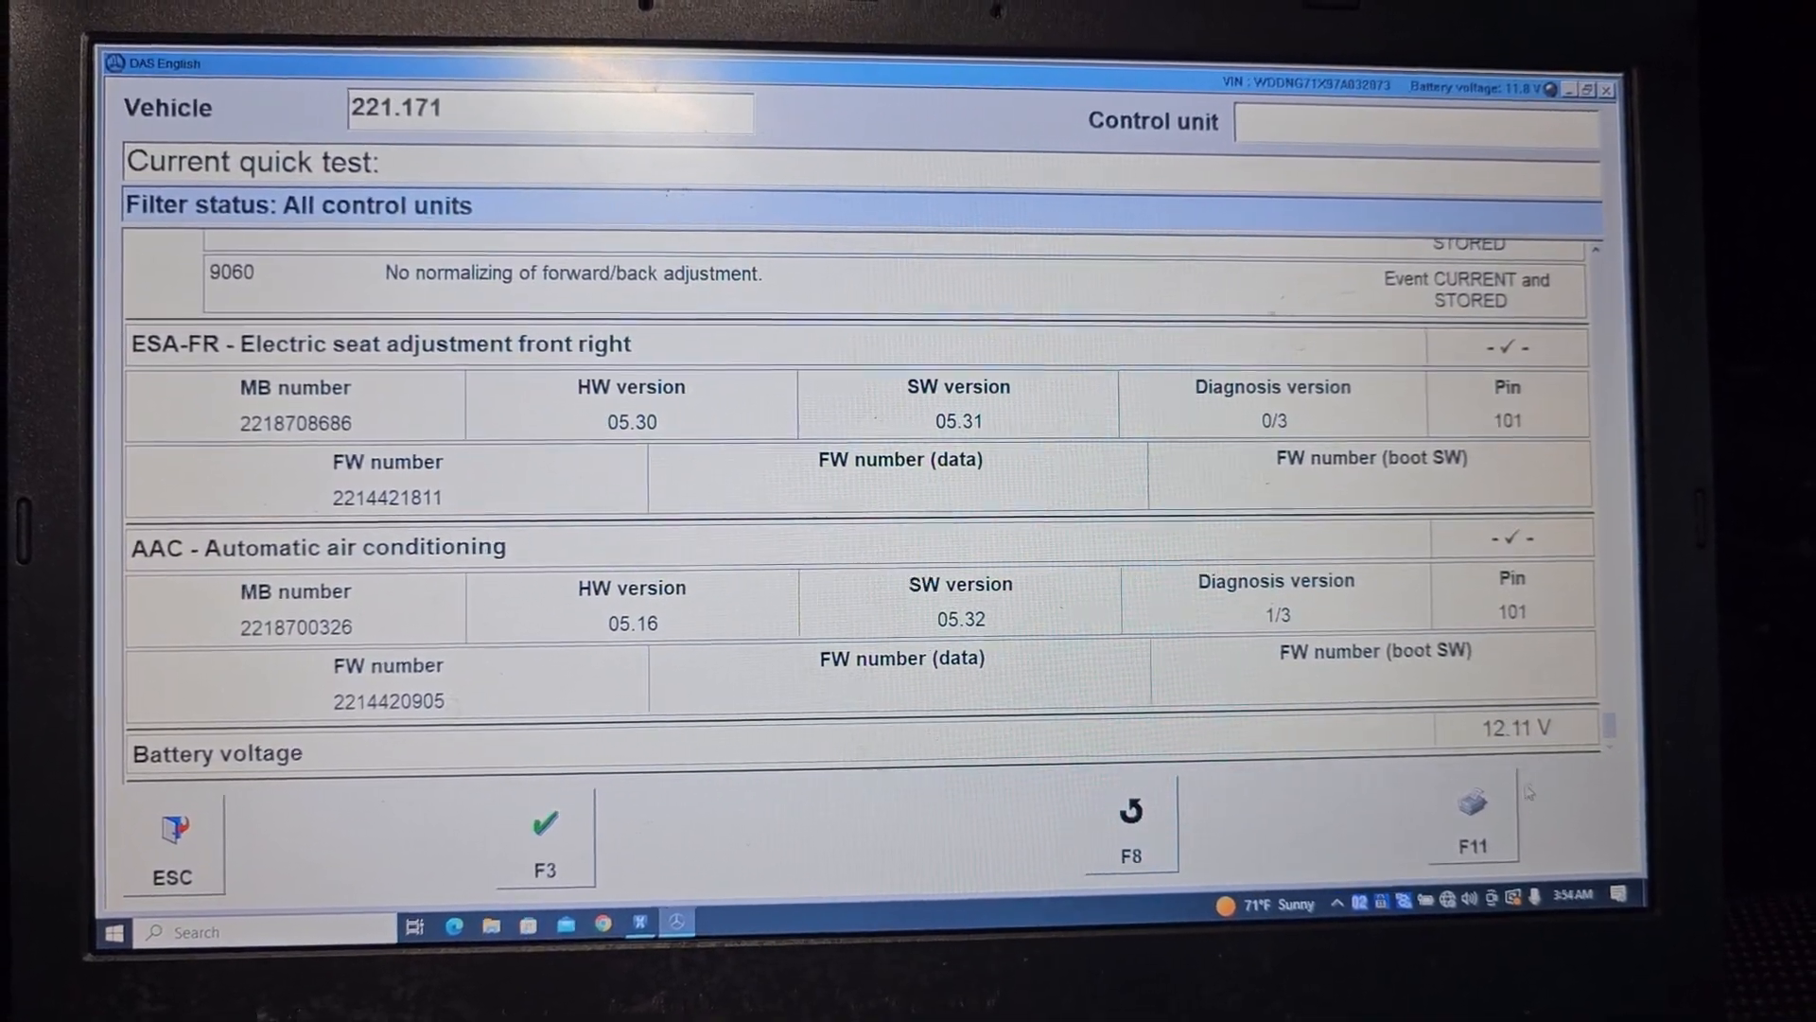
left_click(1472, 805)
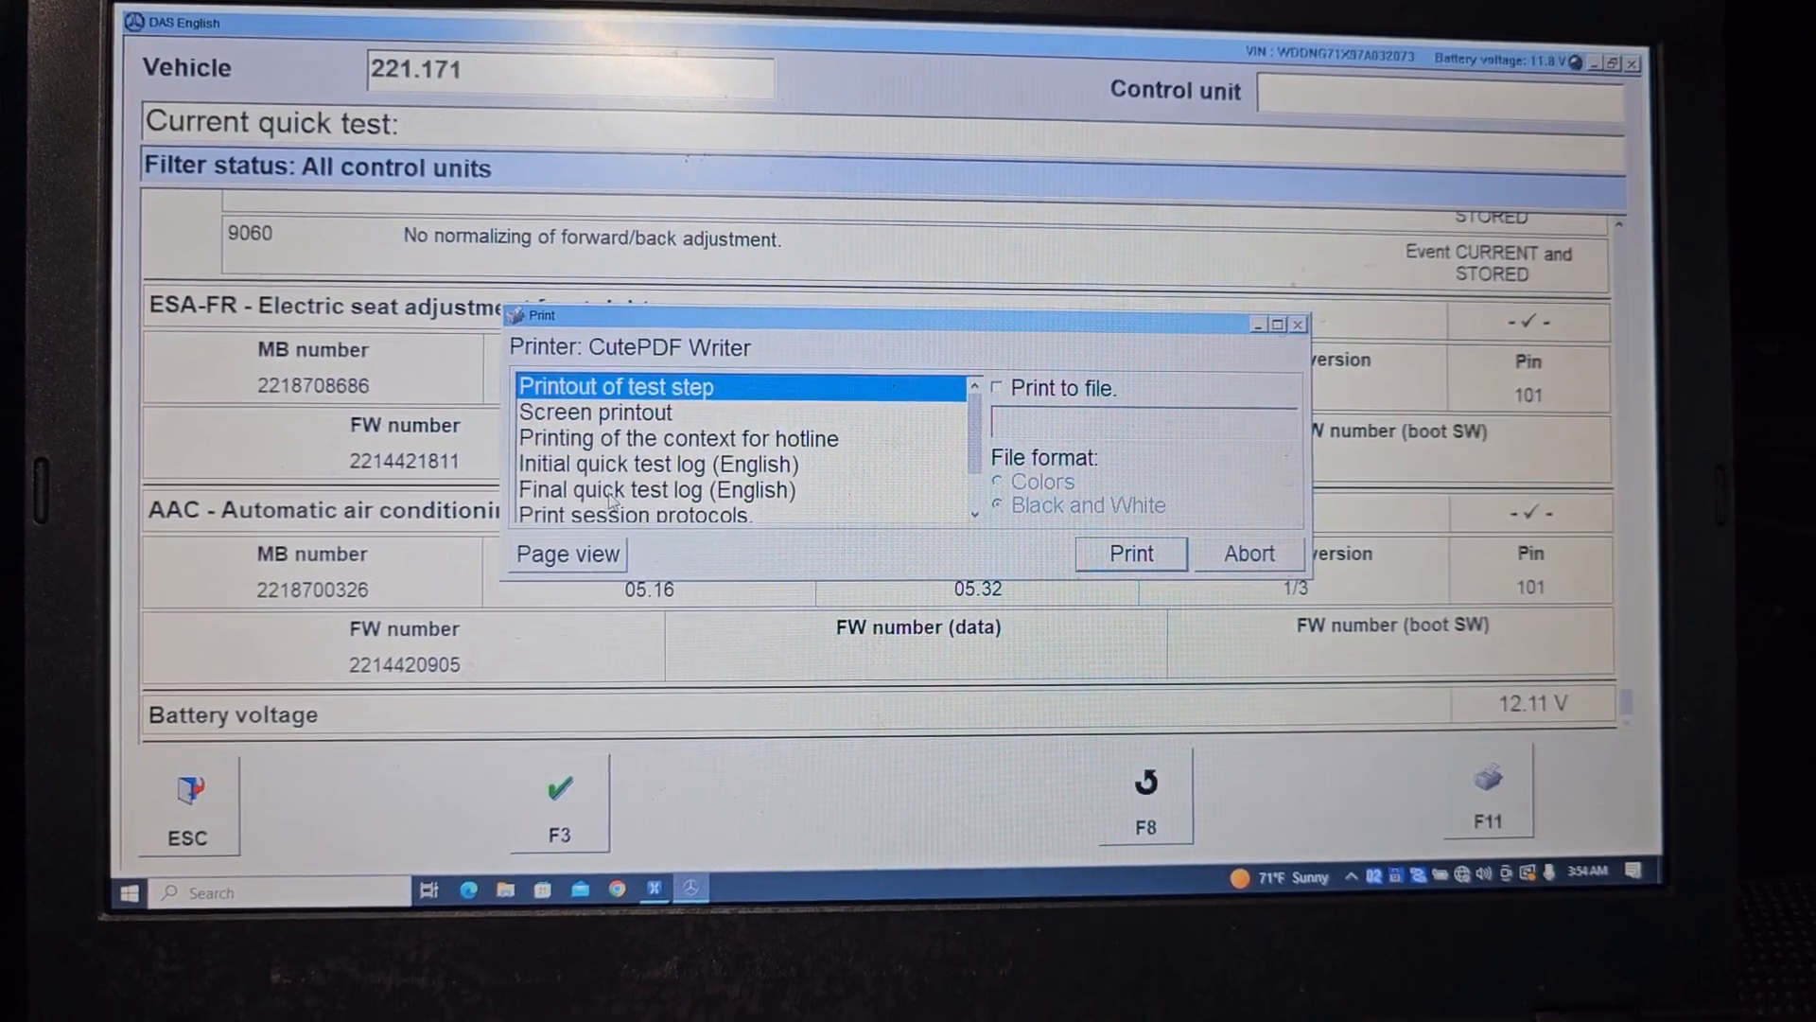
Print the final quick test log (English) to CutePDF as 's550 007 mega'
left_click(657, 489)
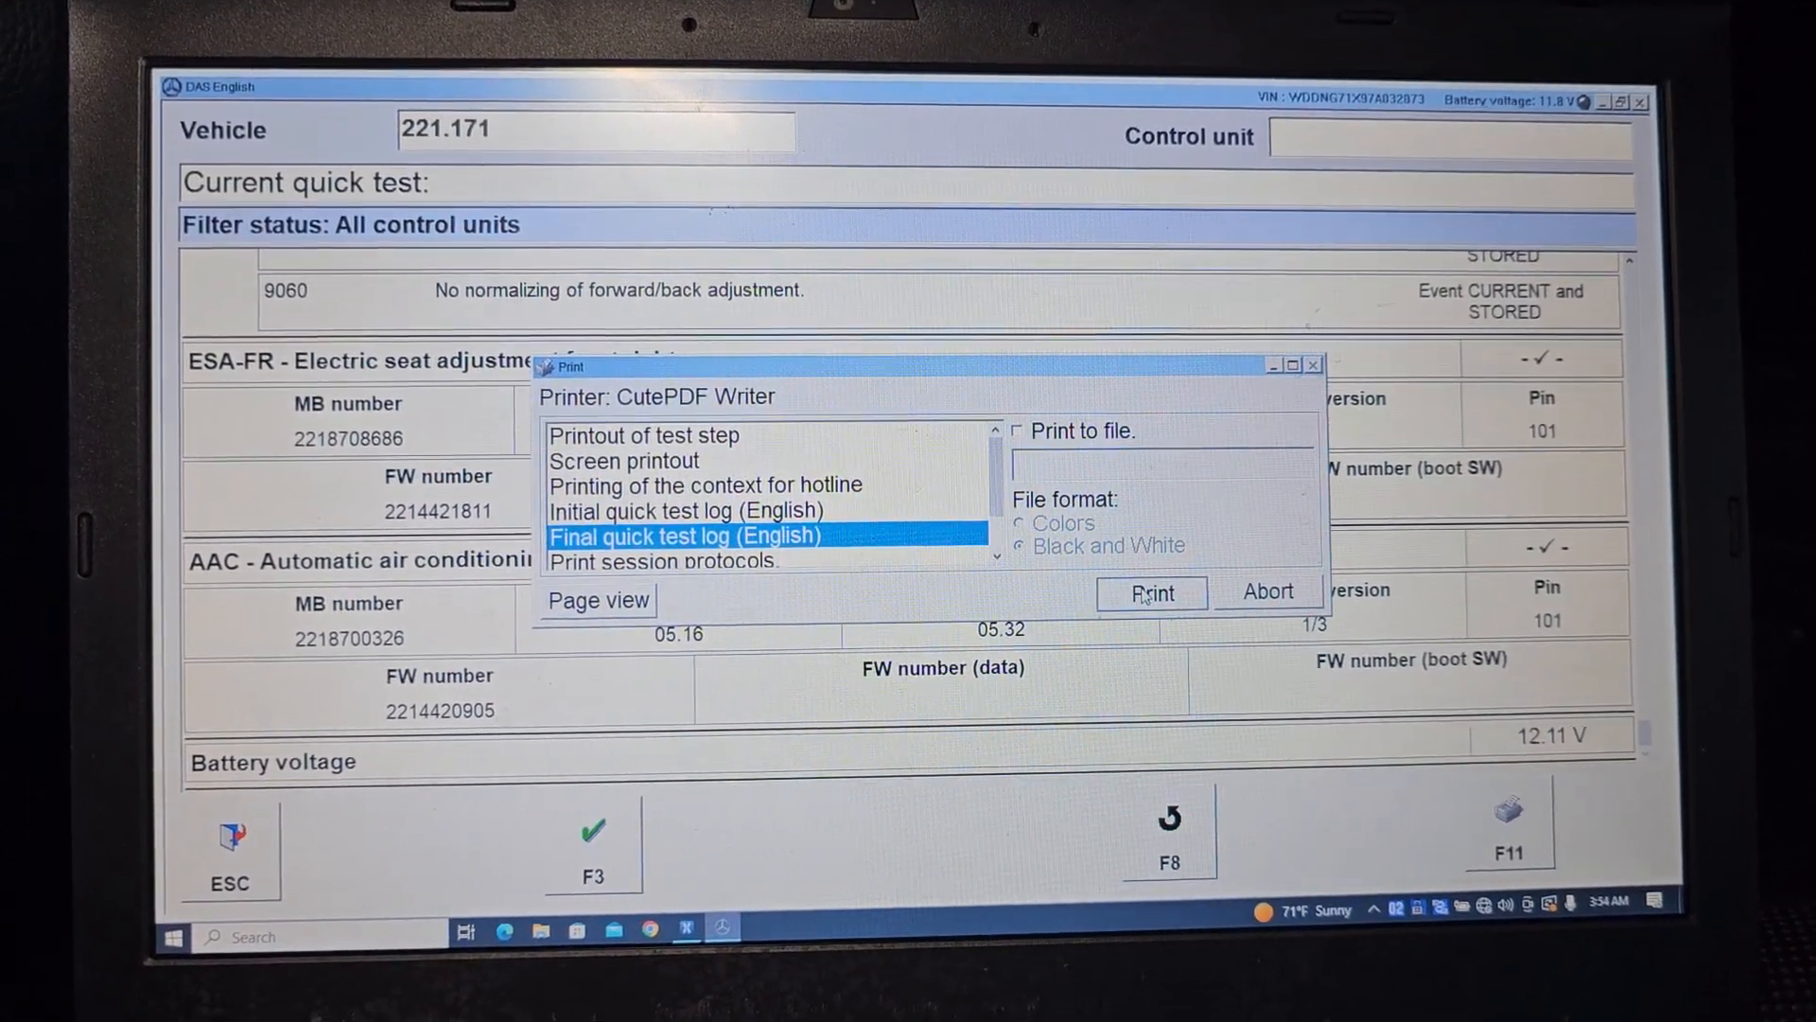
left_click(1150, 593)
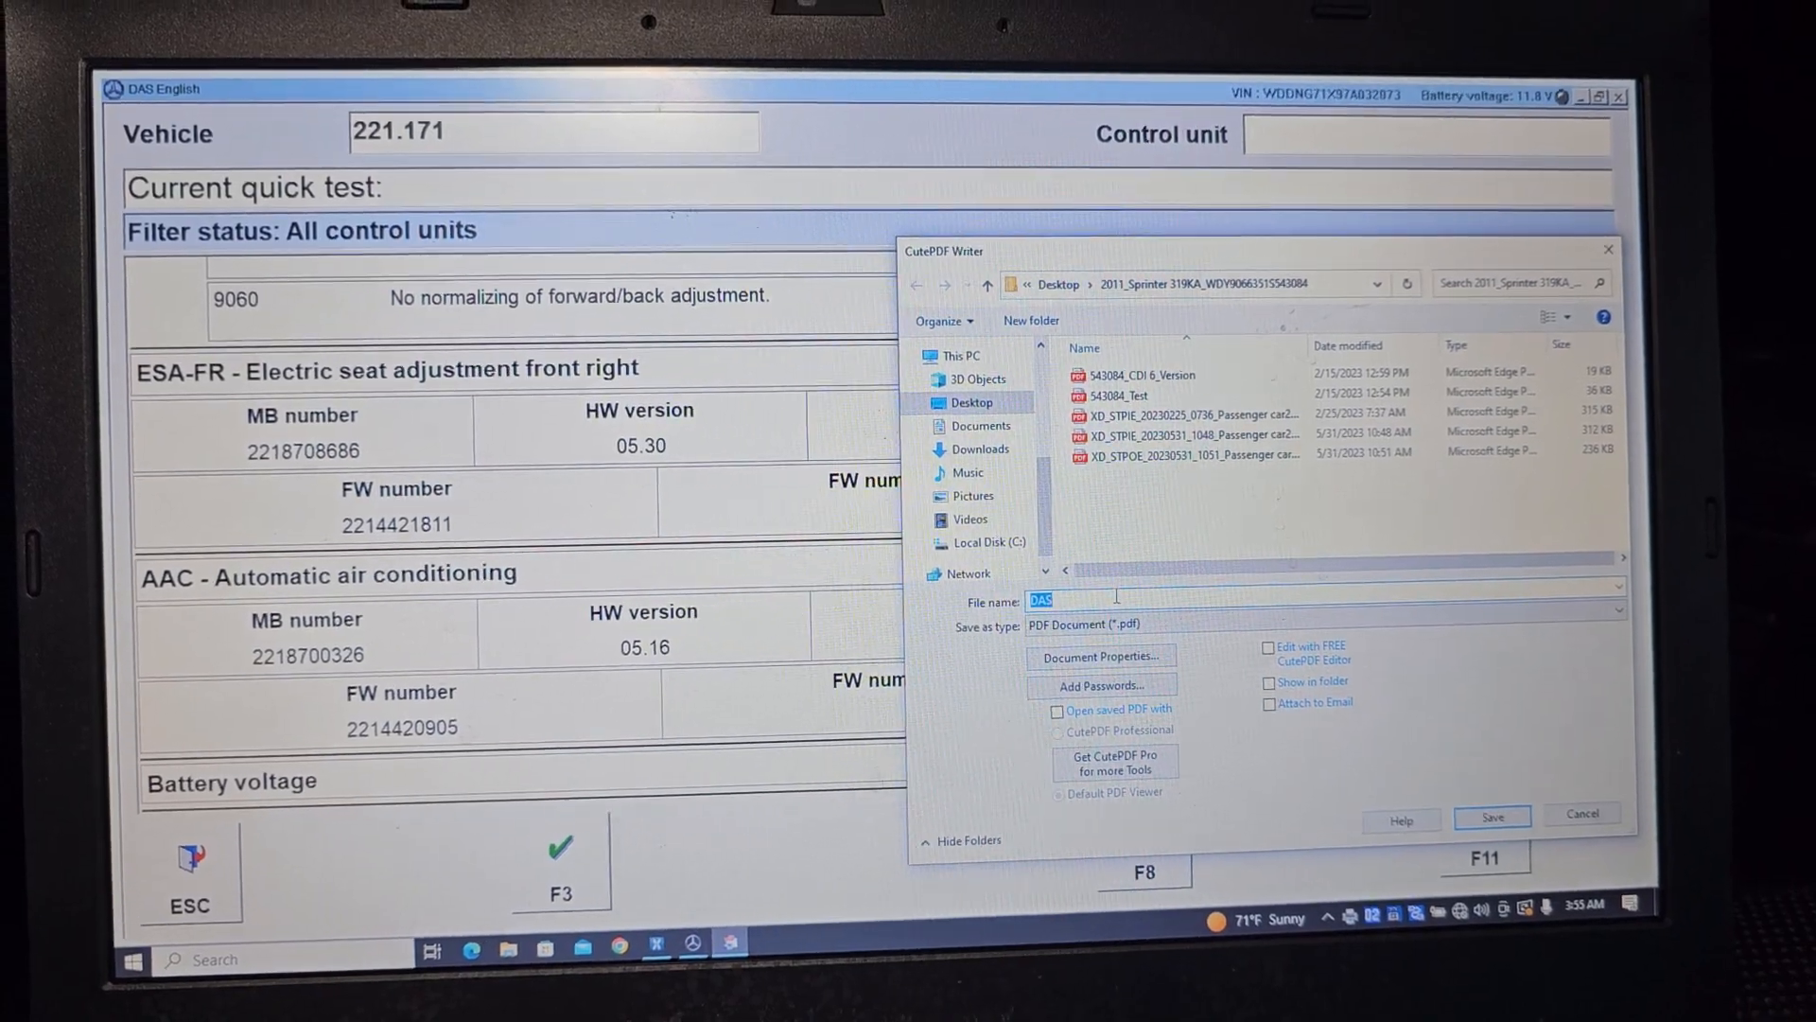
type("s550 007 megal")
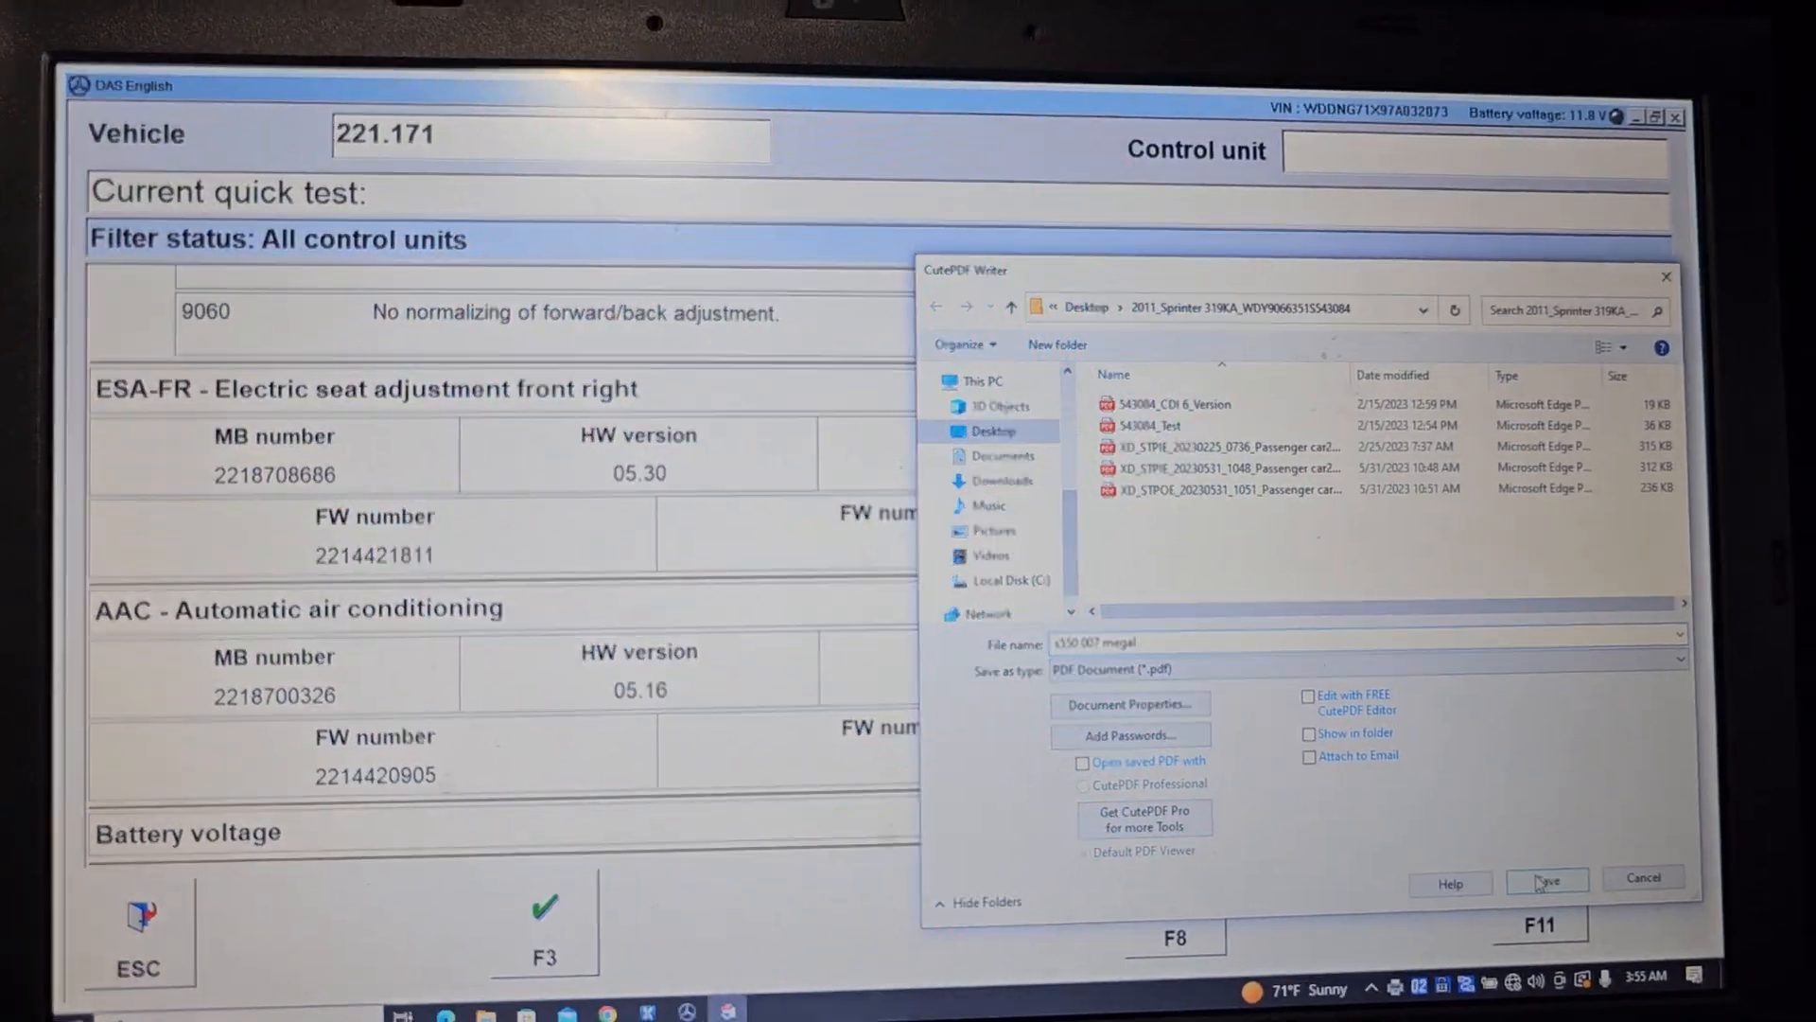
left_click(1544, 877)
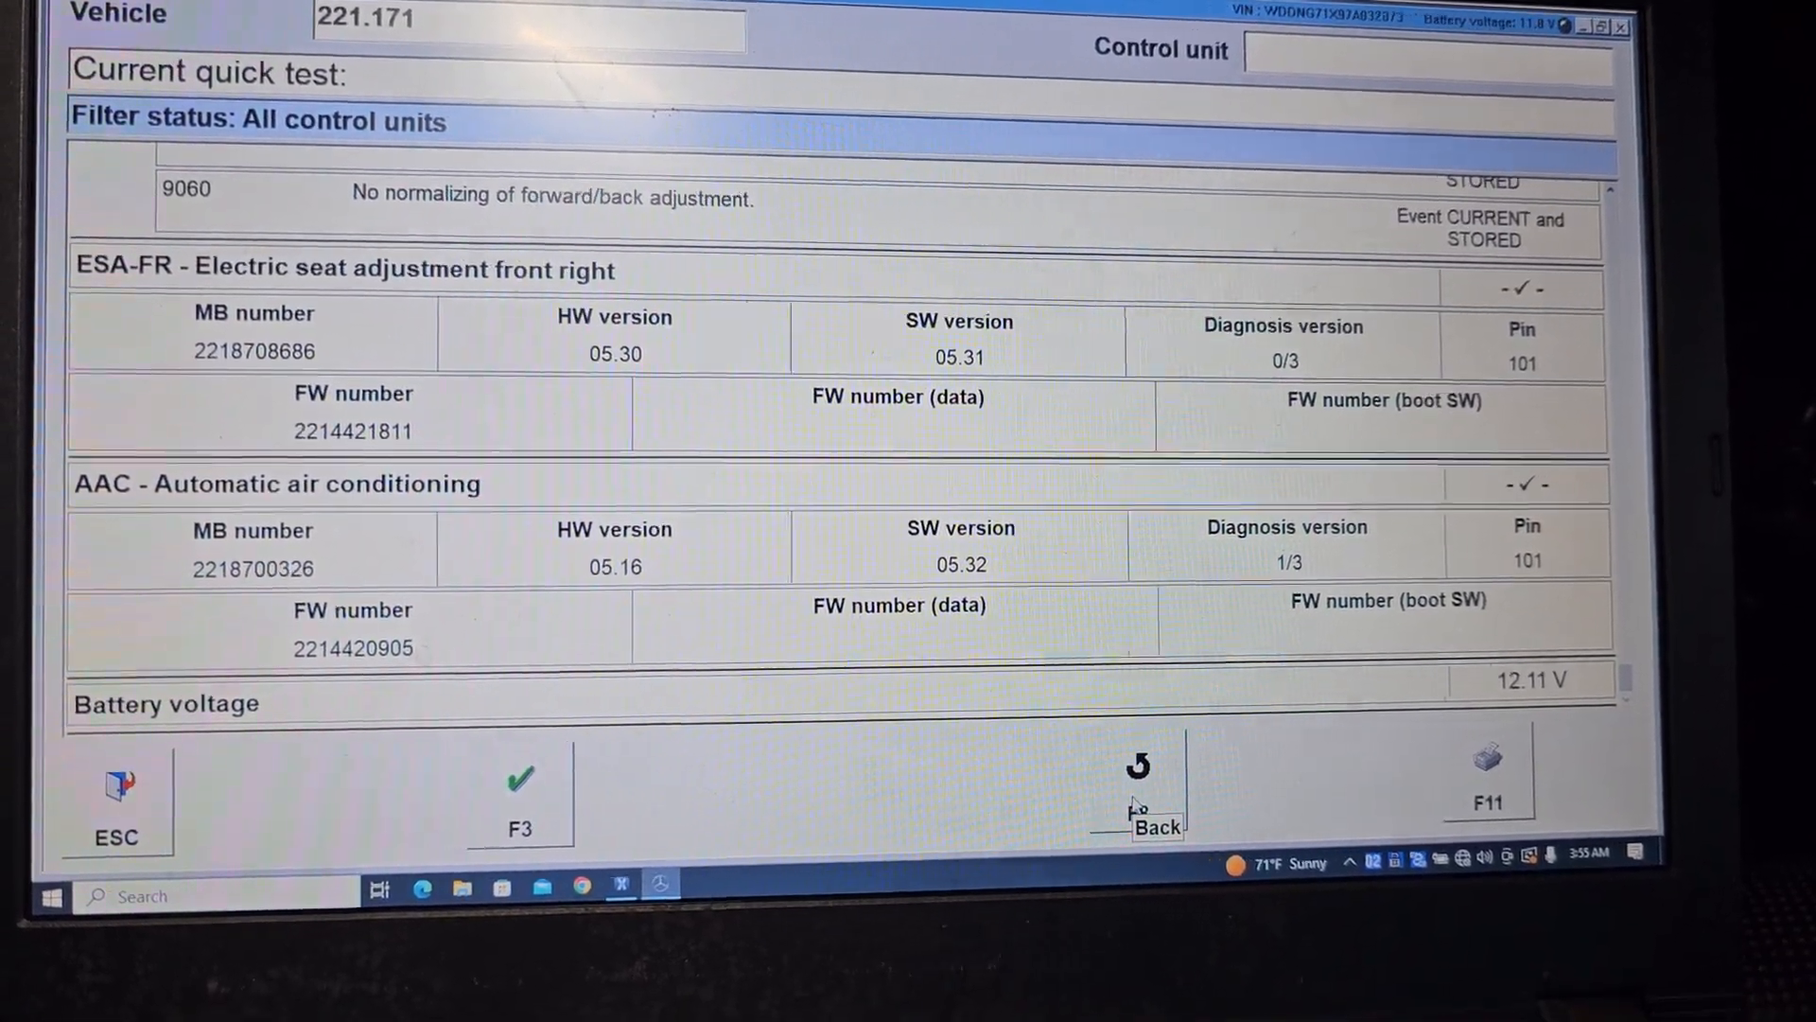
Return to the control unit list and open ABR - Adaptive Brake fault codes for erasing
left_click(1137, 776)
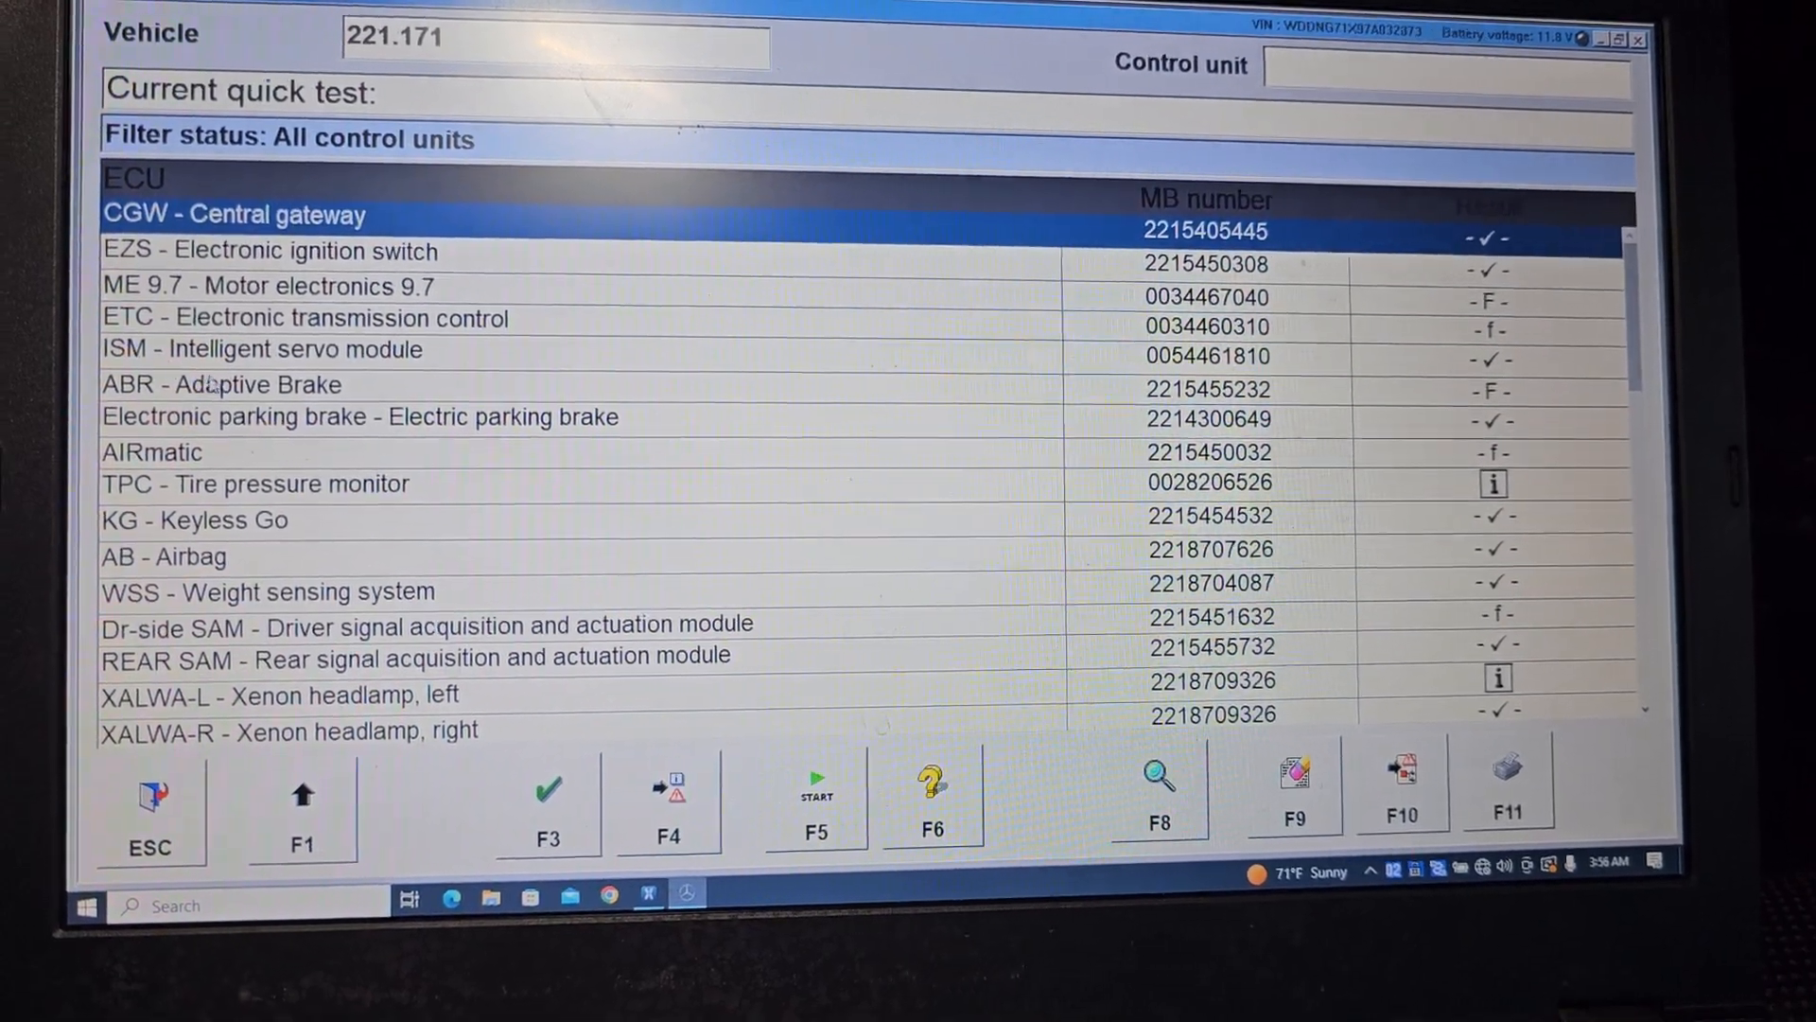
left_click(232, 383)
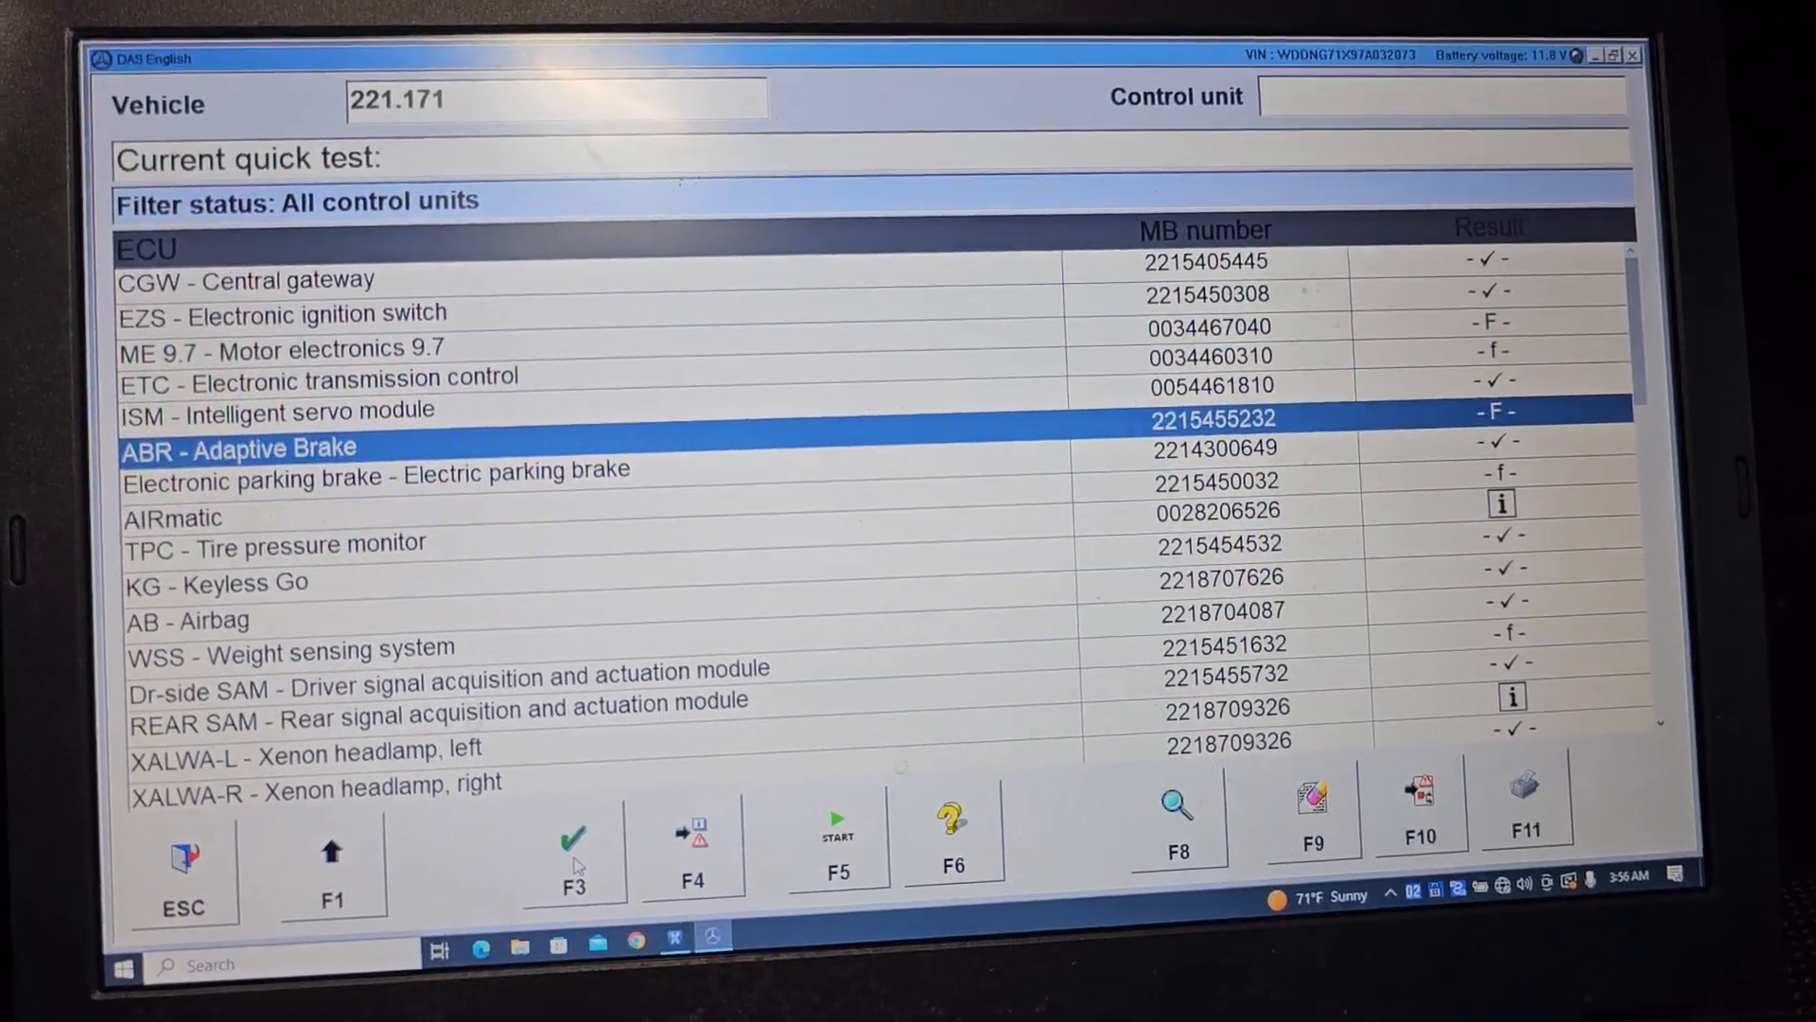
left_click(574, 836)
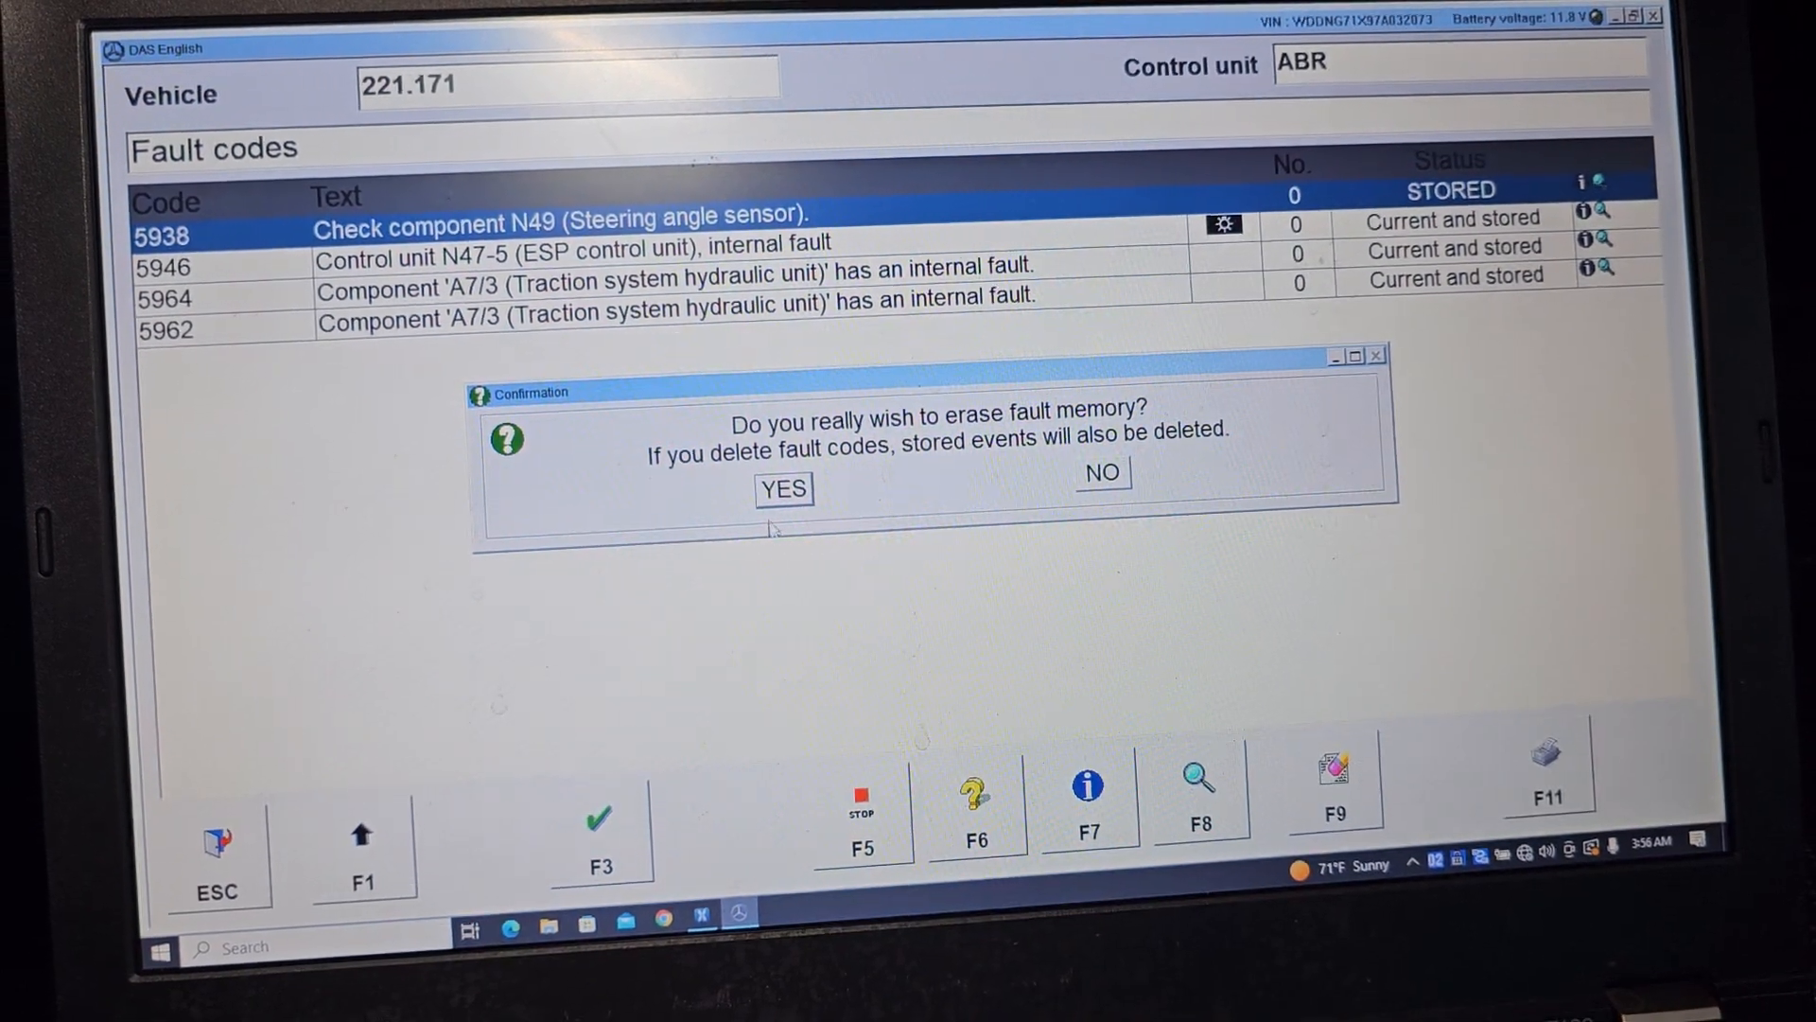
Confirm erasing the Adaptive Brake fault memory, then abort at the ignition prompt
left_click(783, 489)
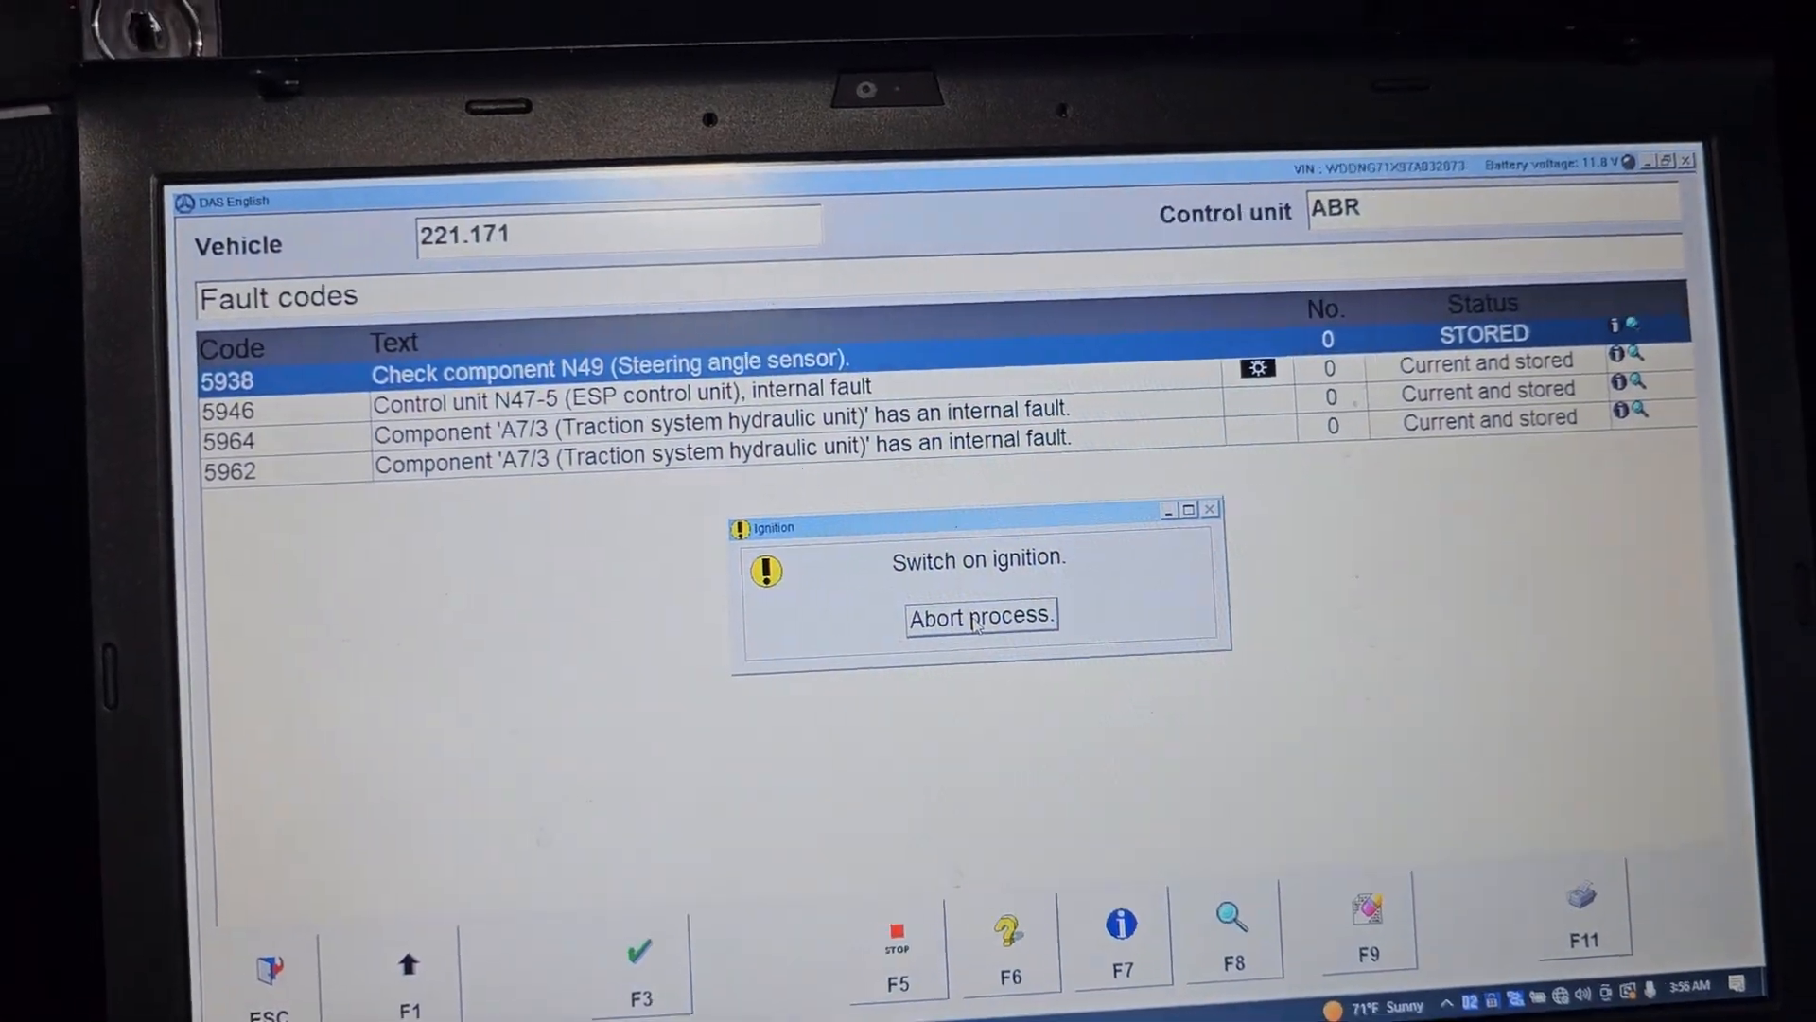
left_click(980, 615)
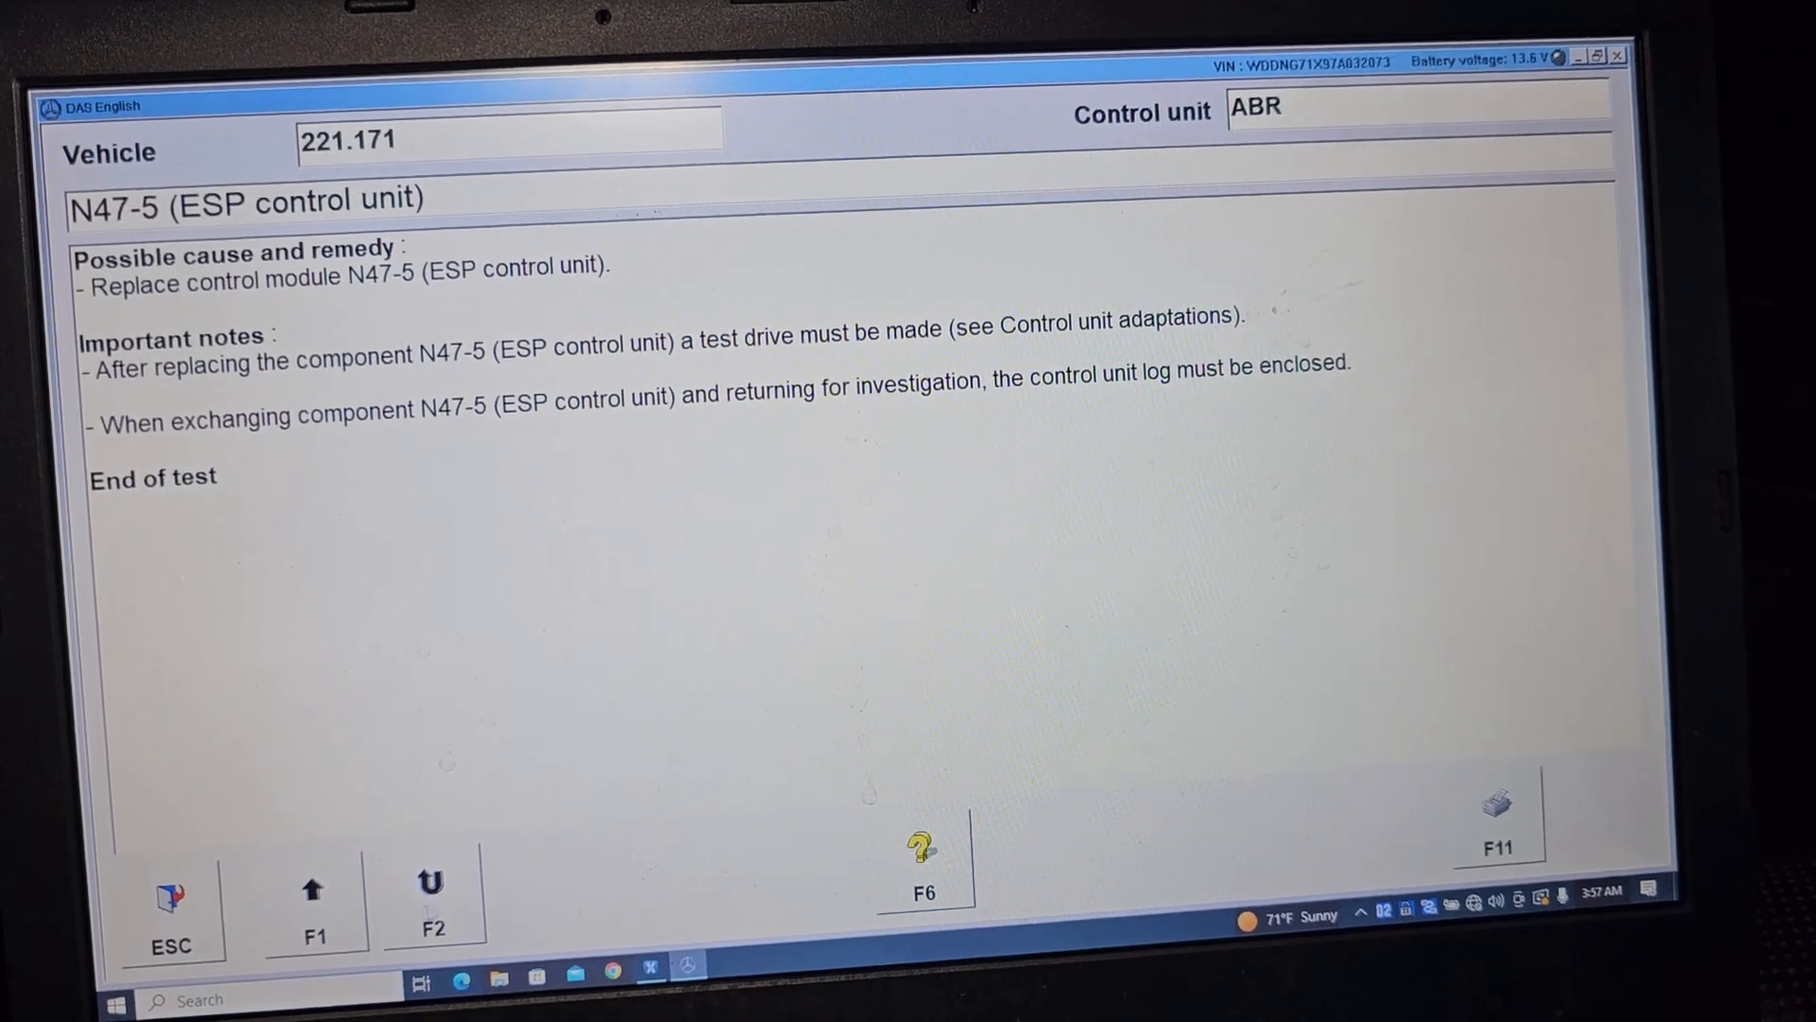
Review the N47-5 remedy notes for fault 5946, then leave them for fault 5962's information
left_click(434, 887)
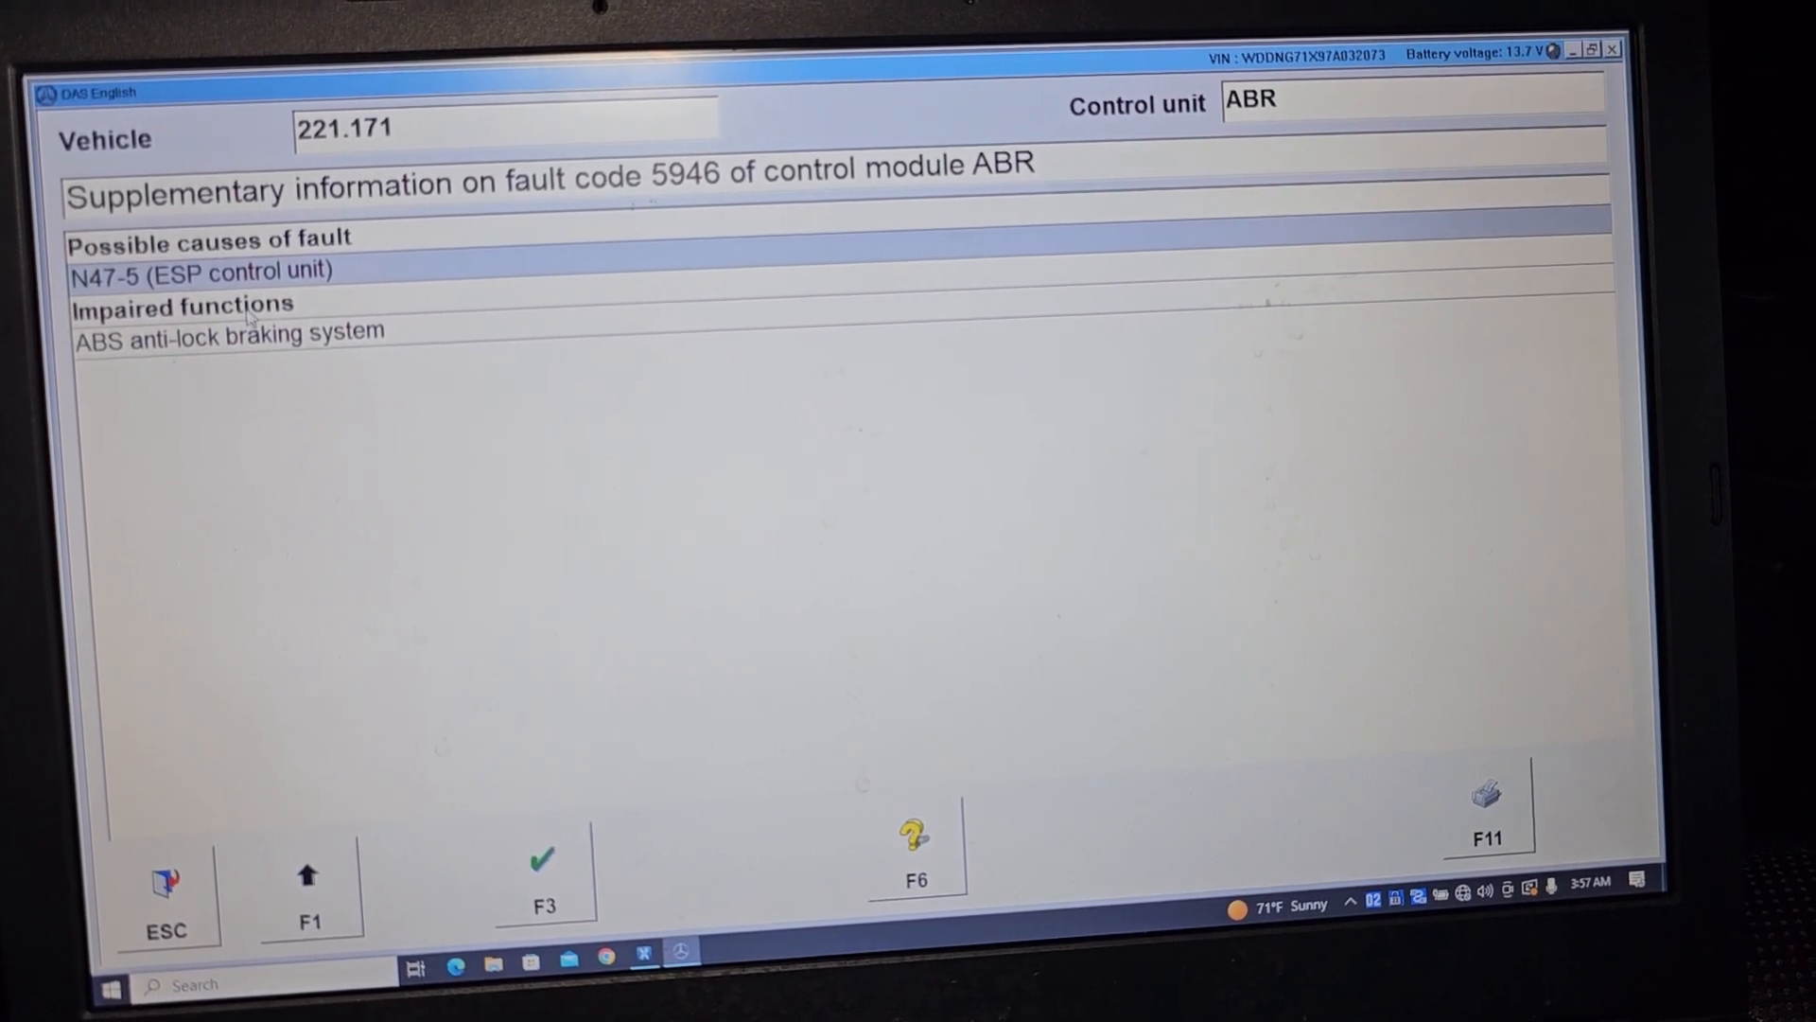
left_click(203, 272)
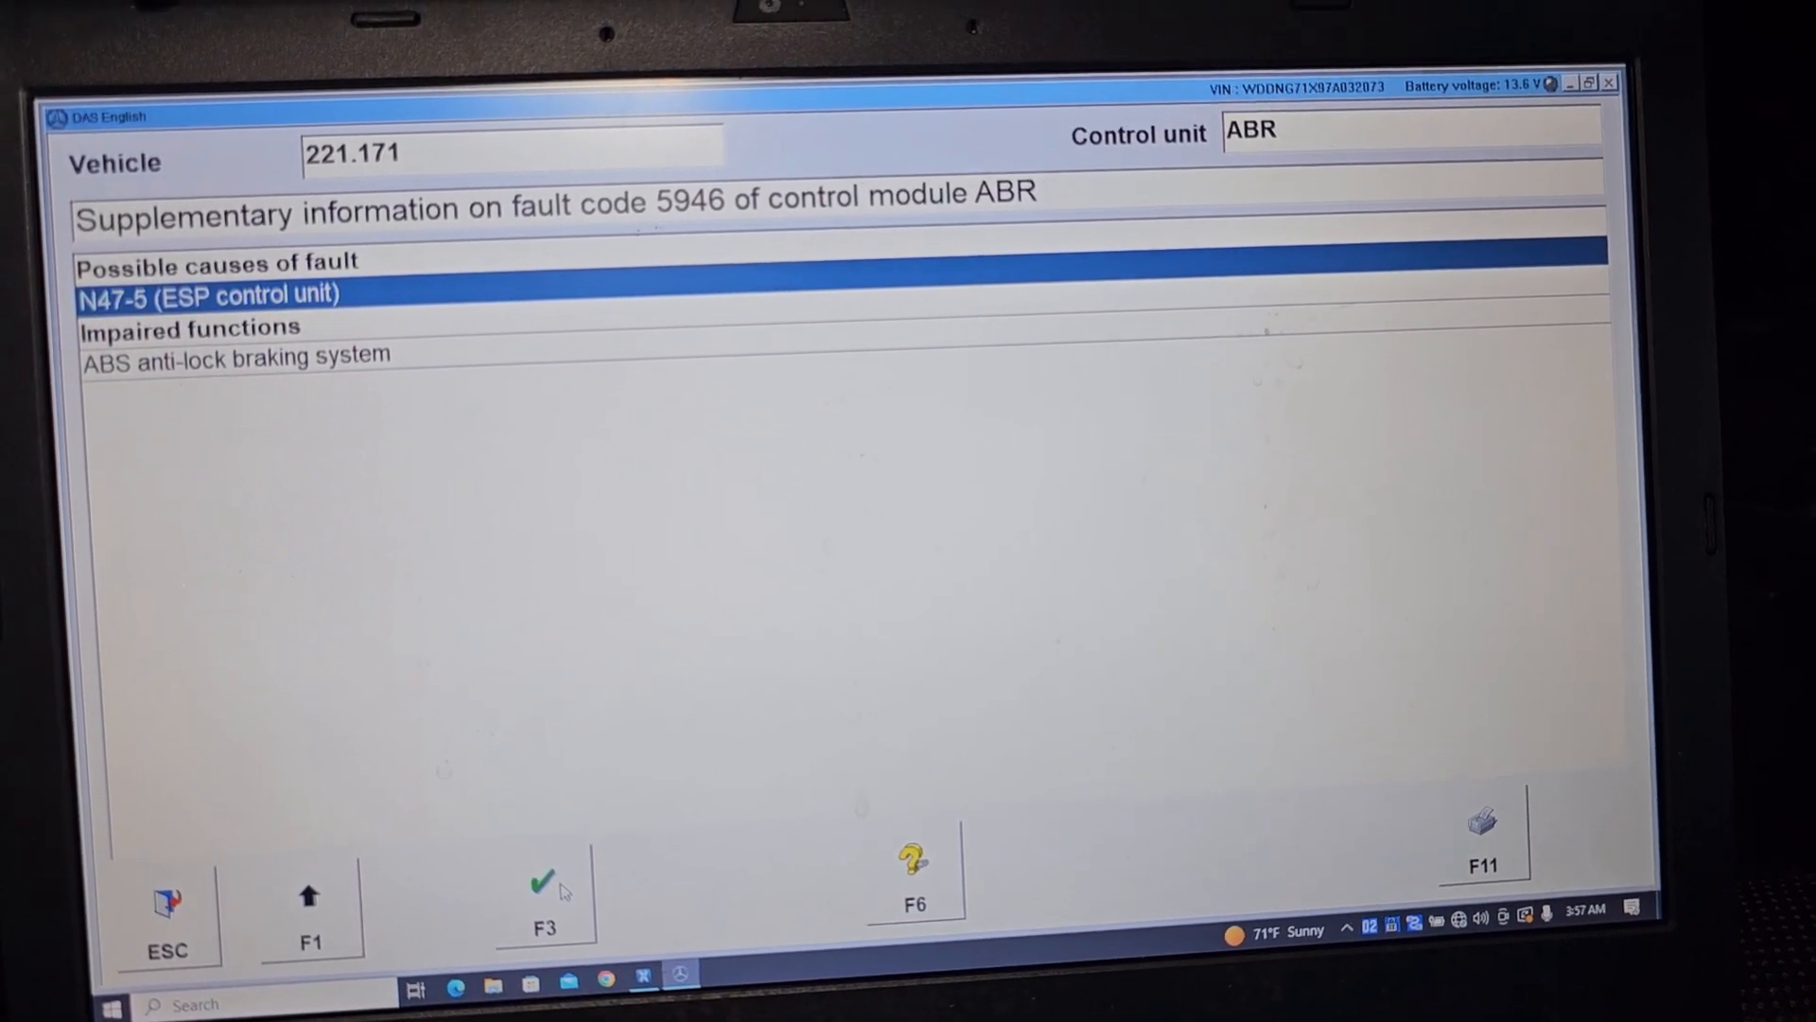
left_click(545, 892)
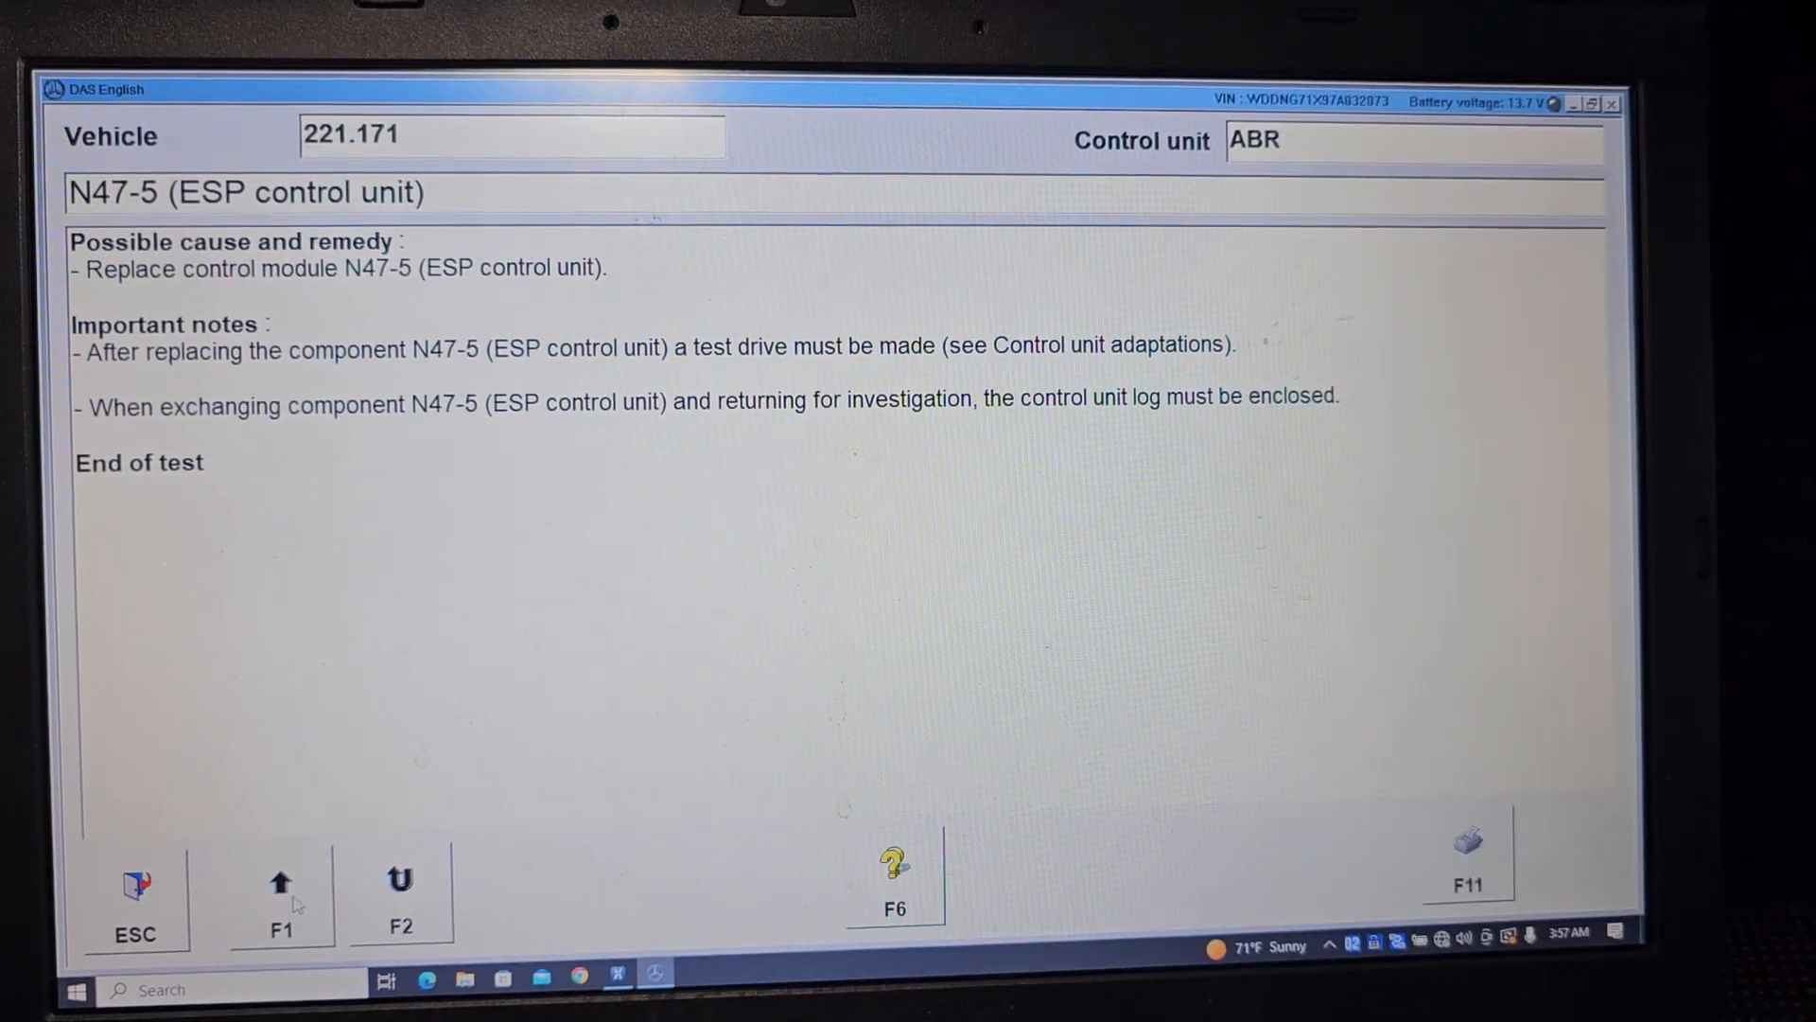
left_click(134, 903)
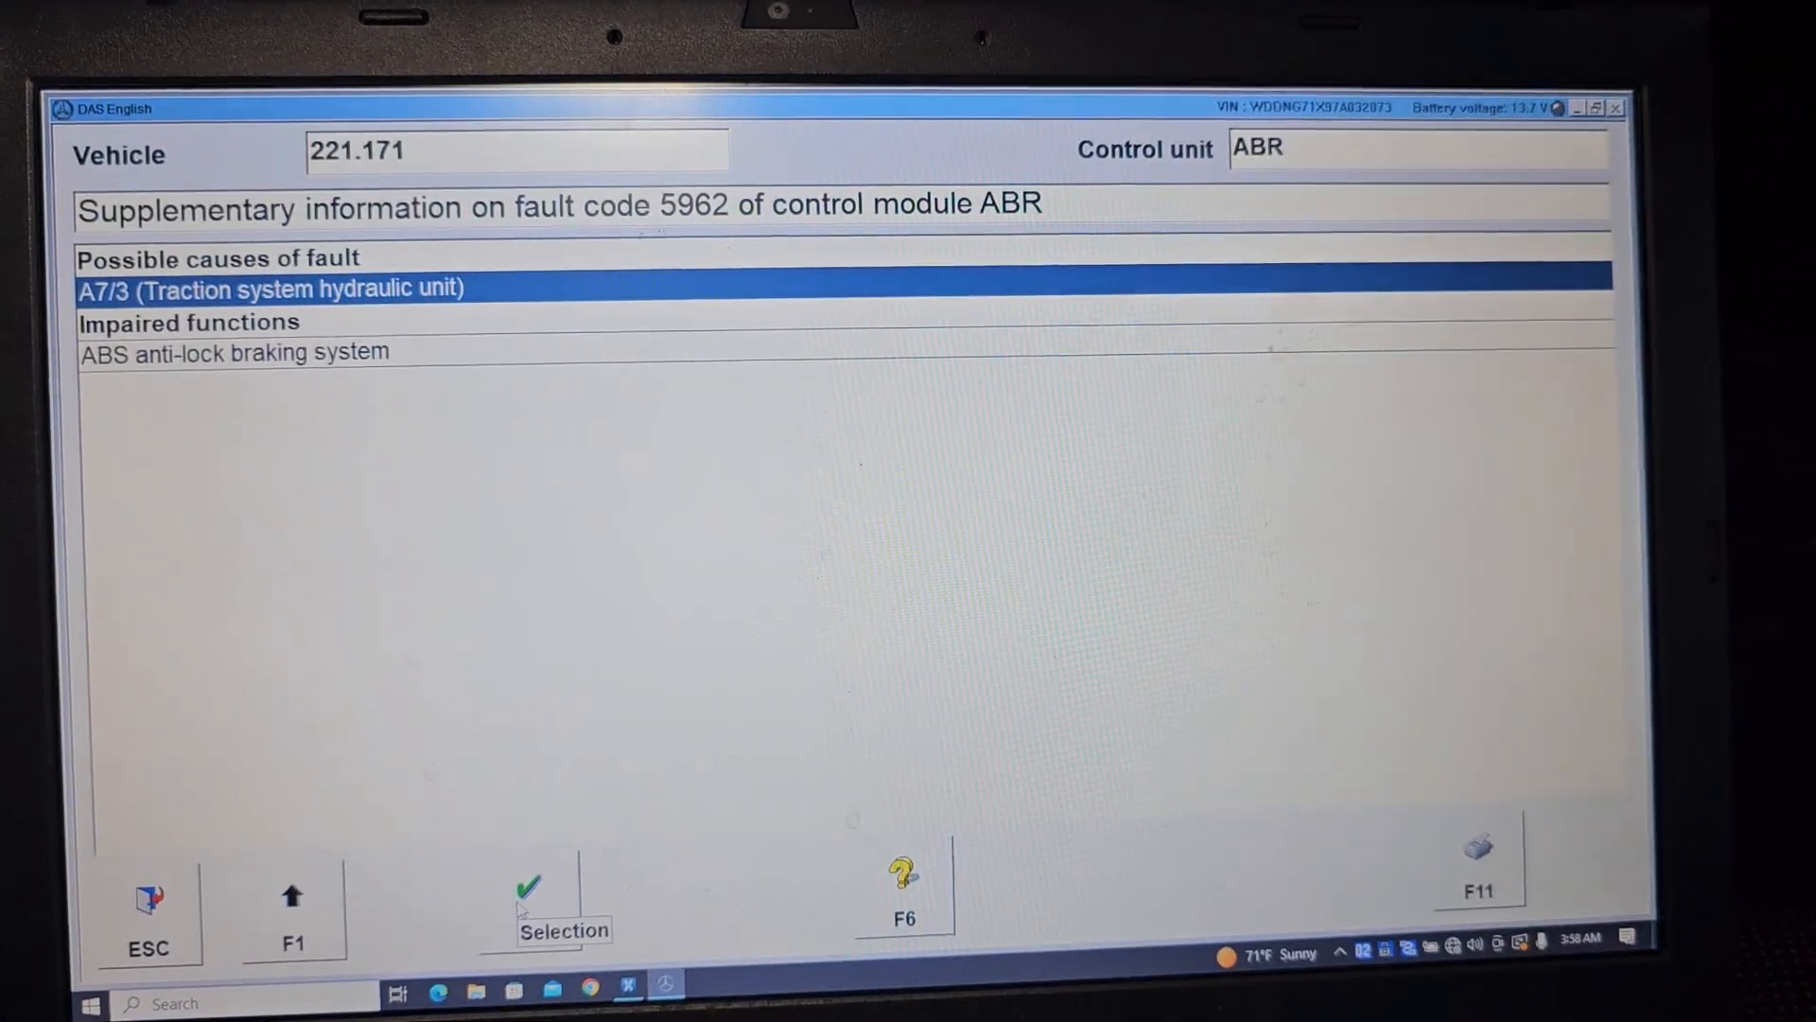
Open the Escape dialog from the fault 5962 information screen
left_click(527, 898)
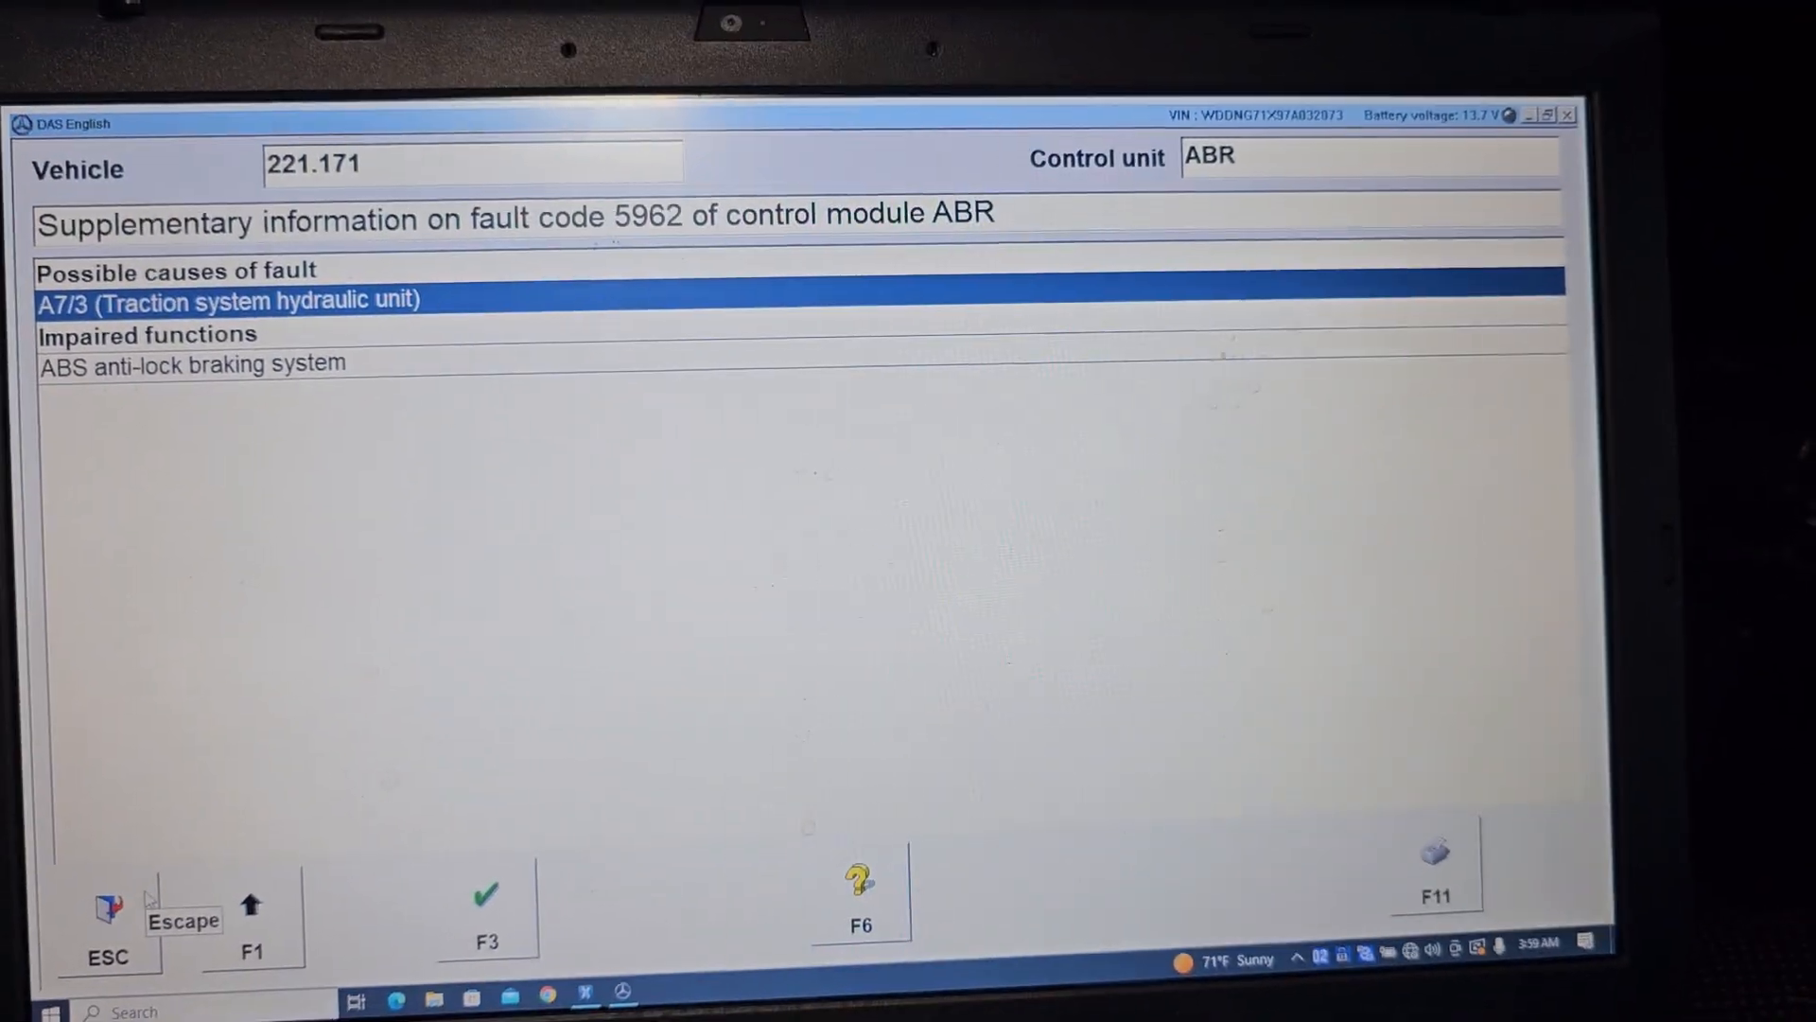
left_click(104, 928)
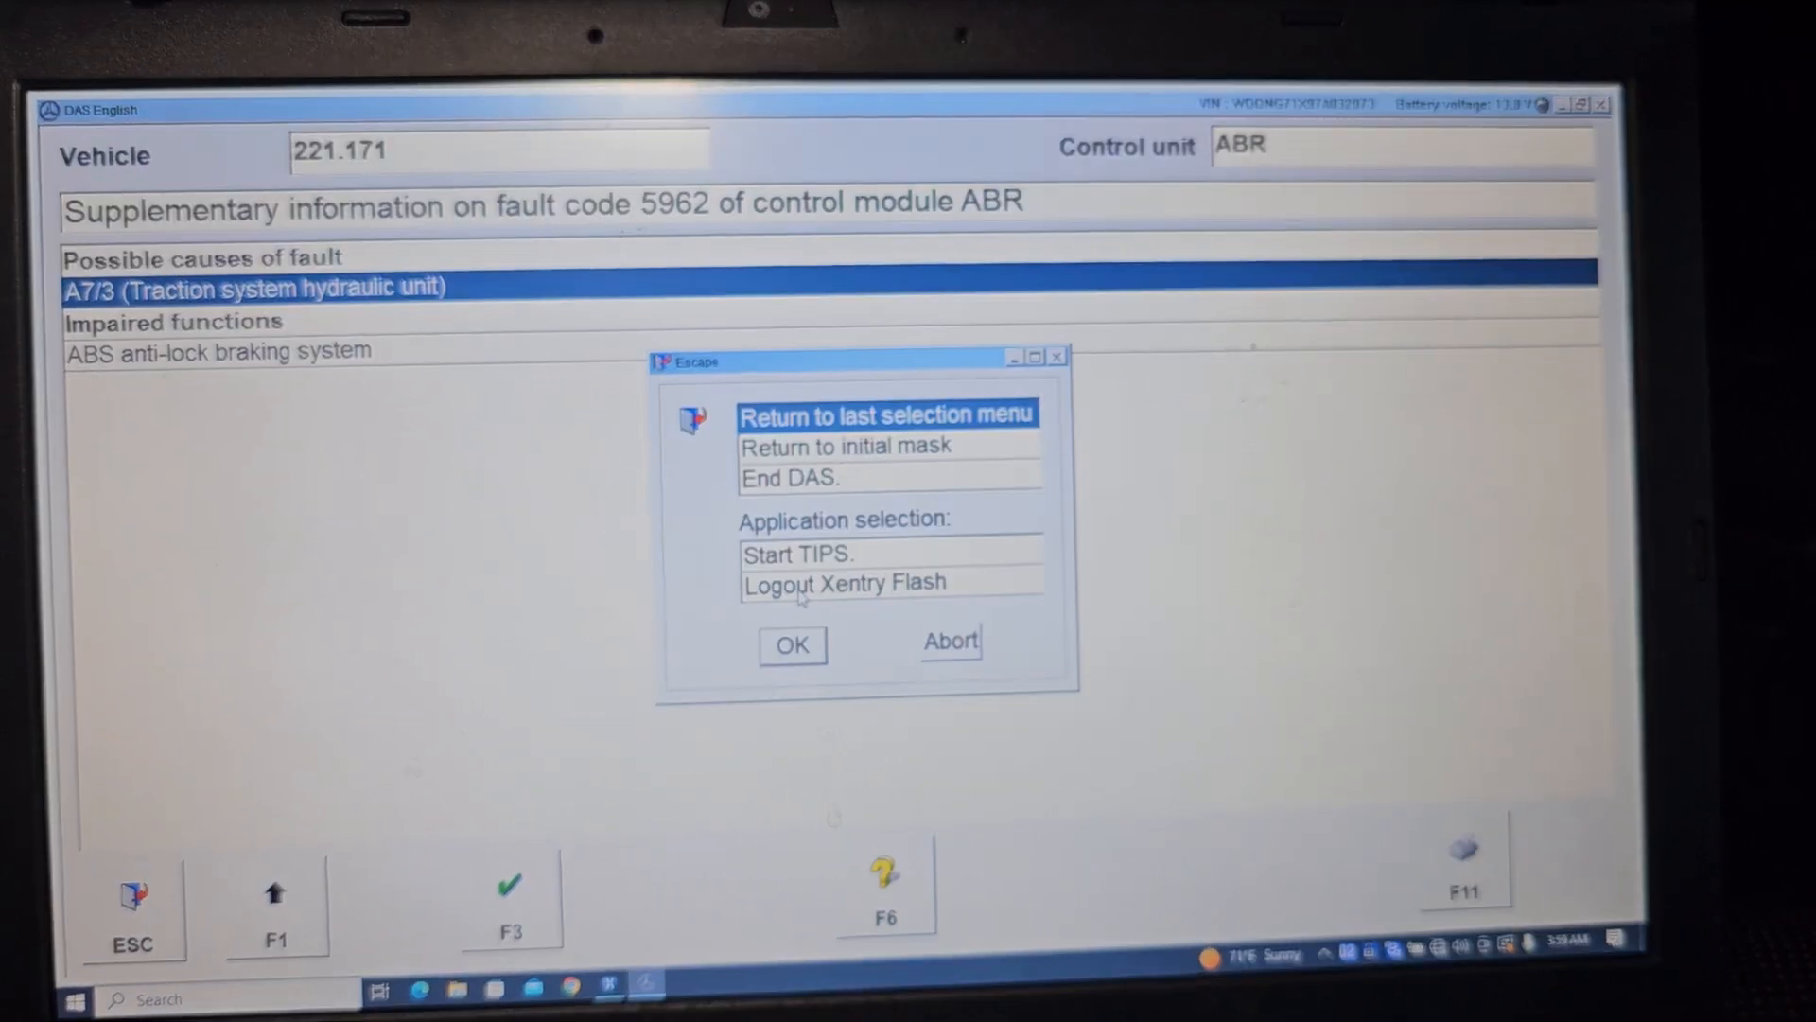
End the DAS diagnosis session and confirm closing XENTRY with Yes
left_click(846, 583)
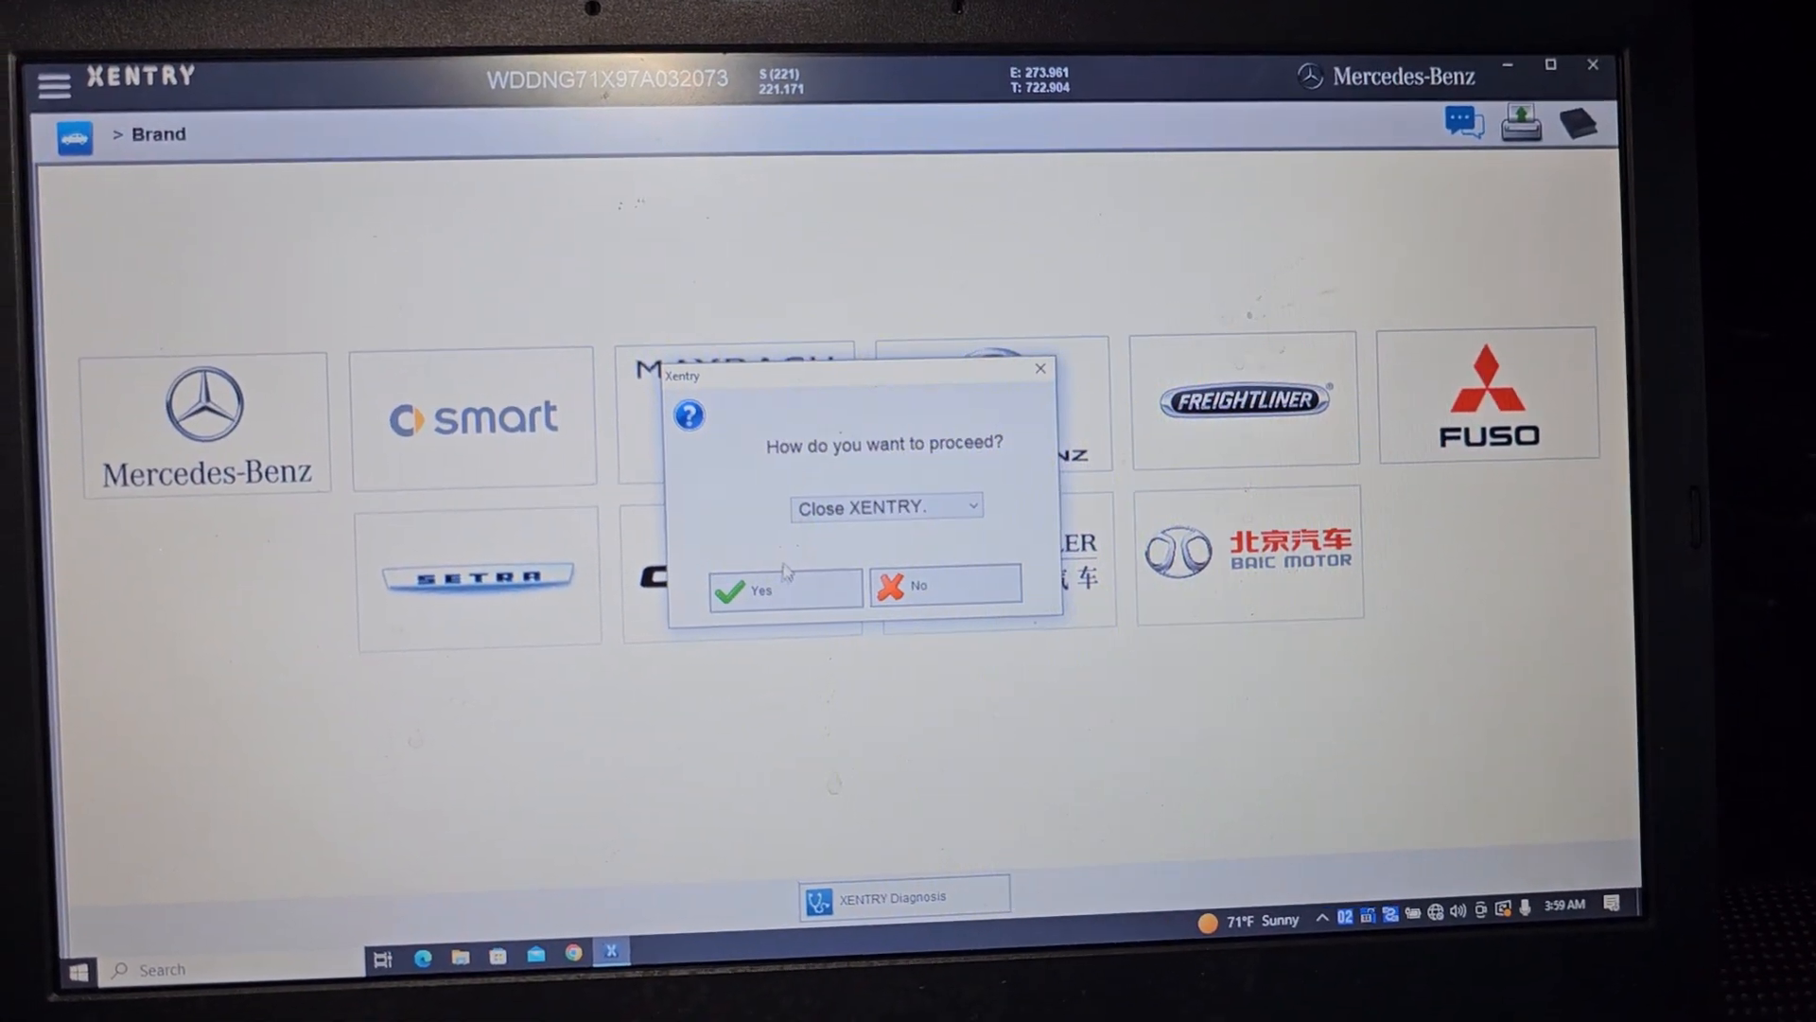
left_click(945, 585)
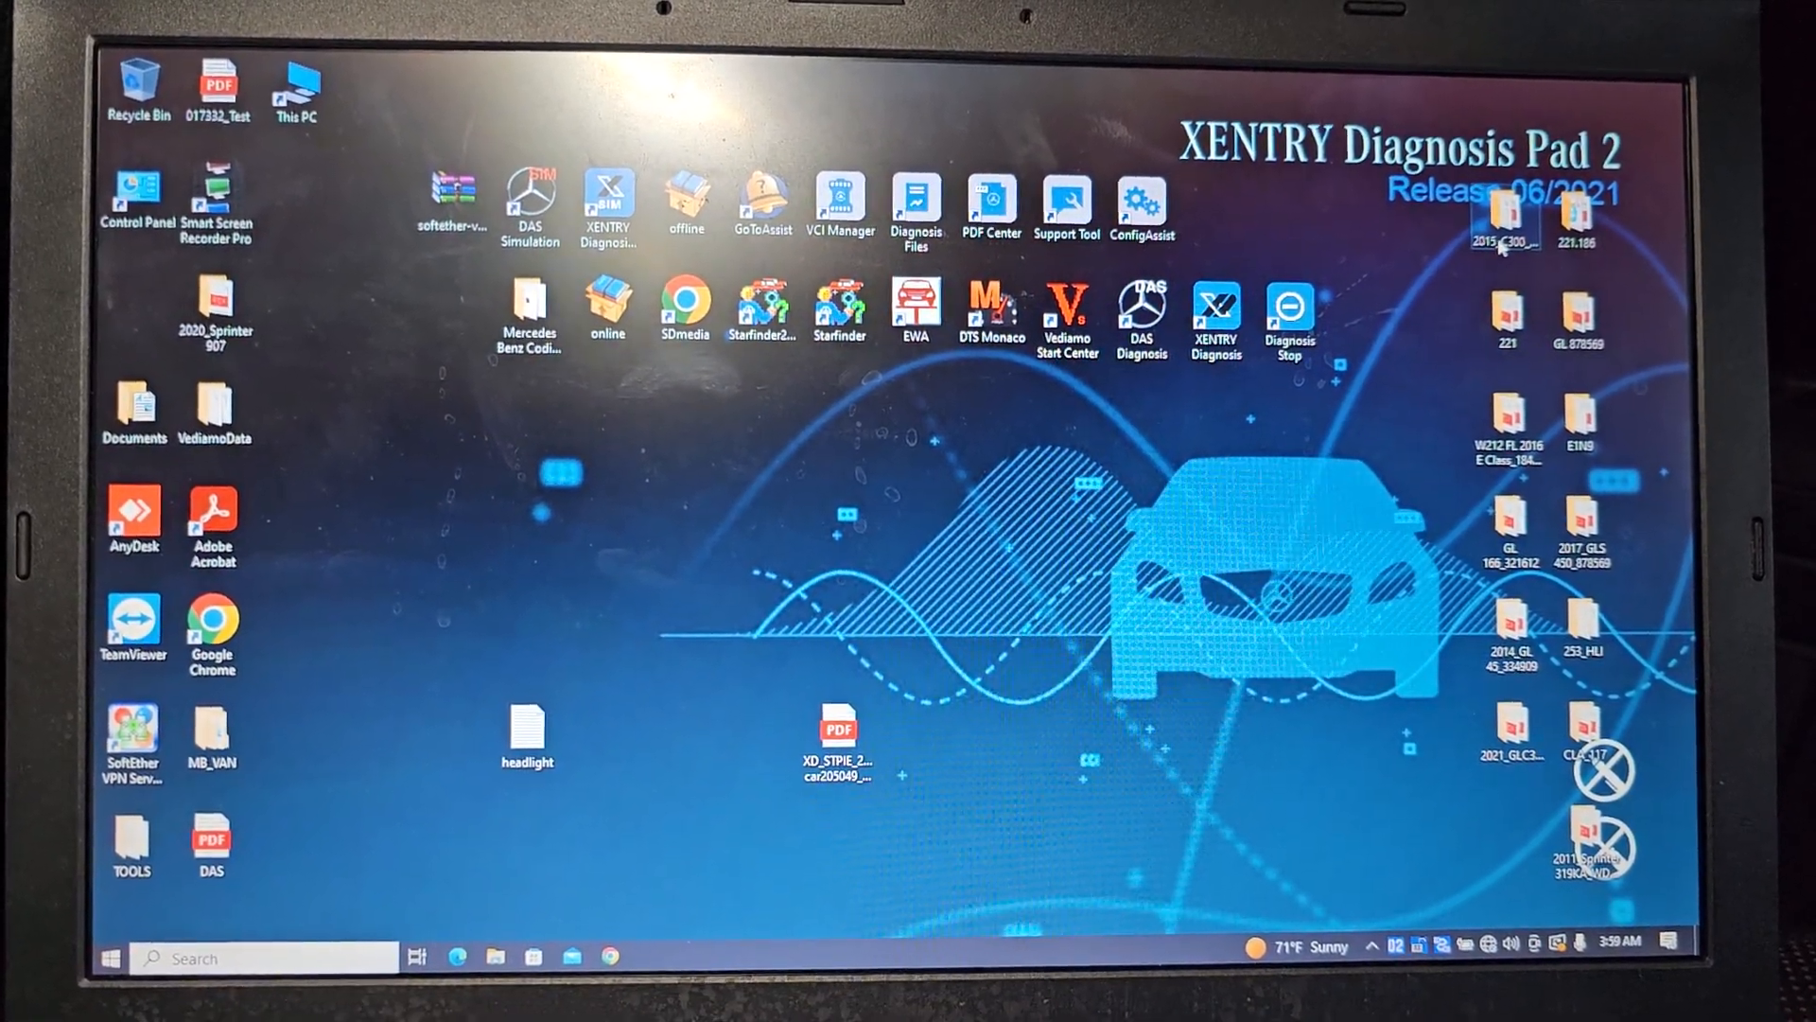
Open the s550 007 megal test log PDF from the 2011_Sprinter desktop folder
left_click(1585, 515)
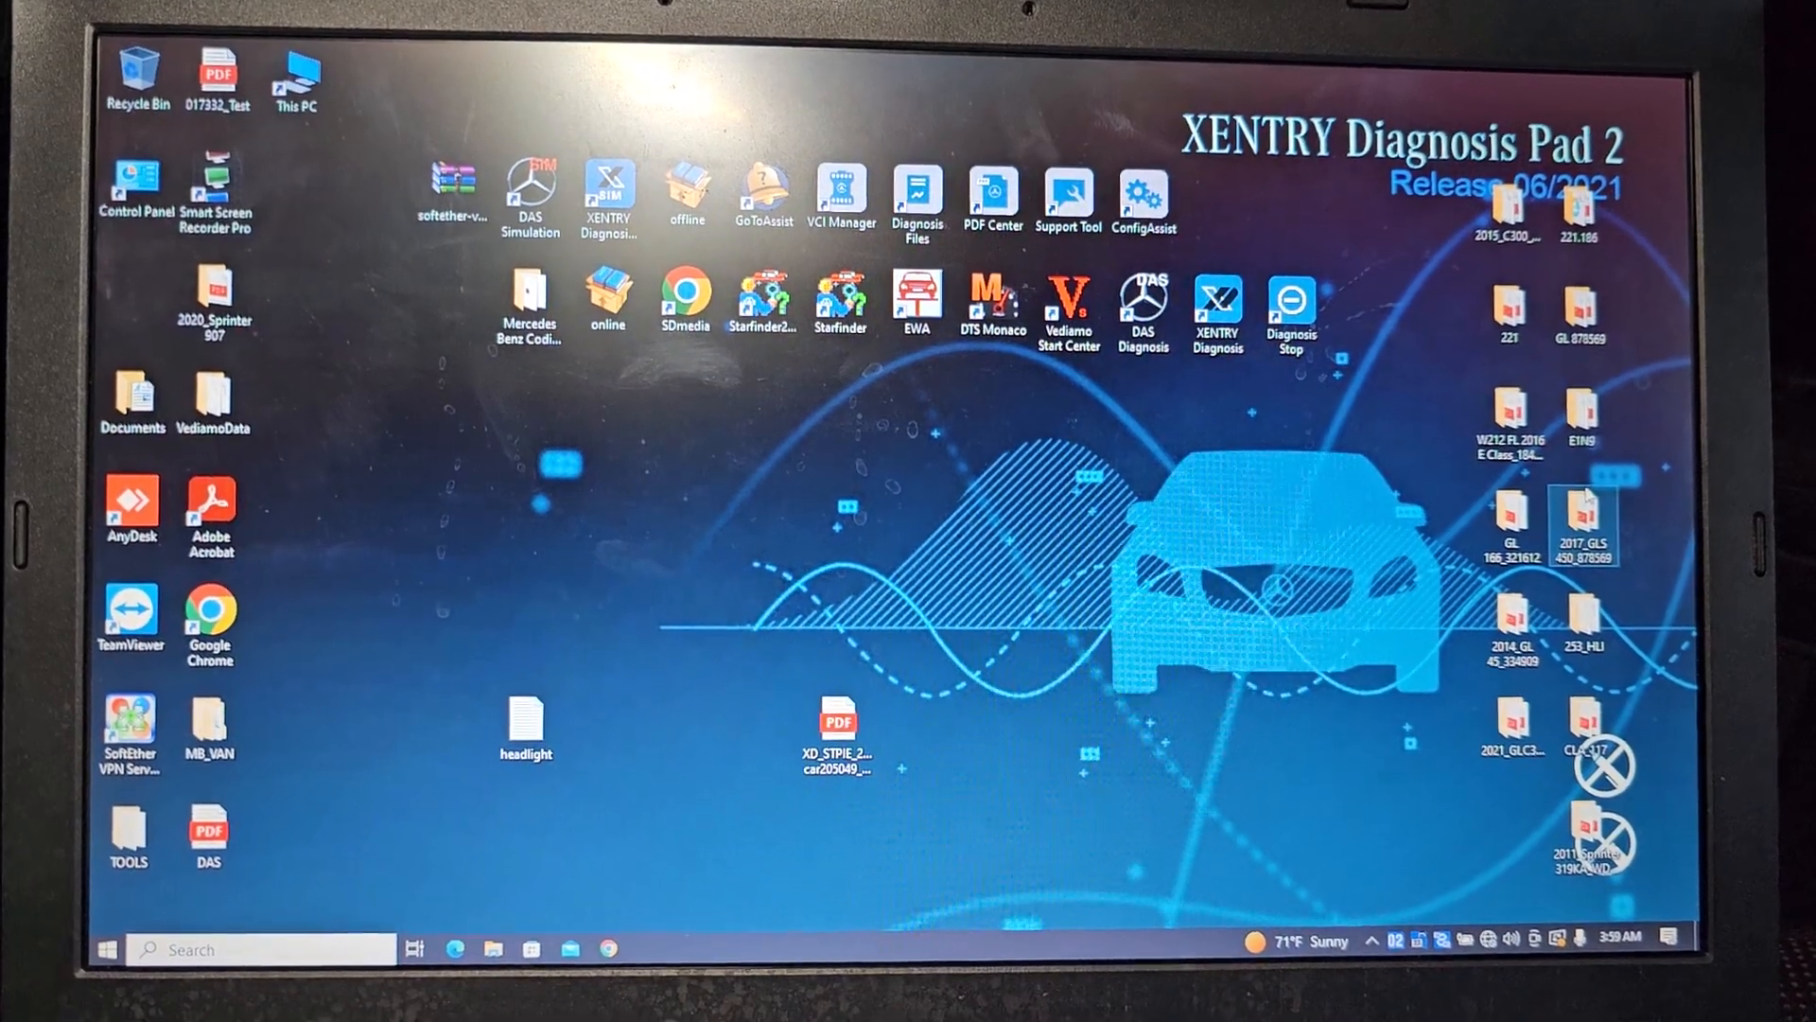
left_click(213, 295)
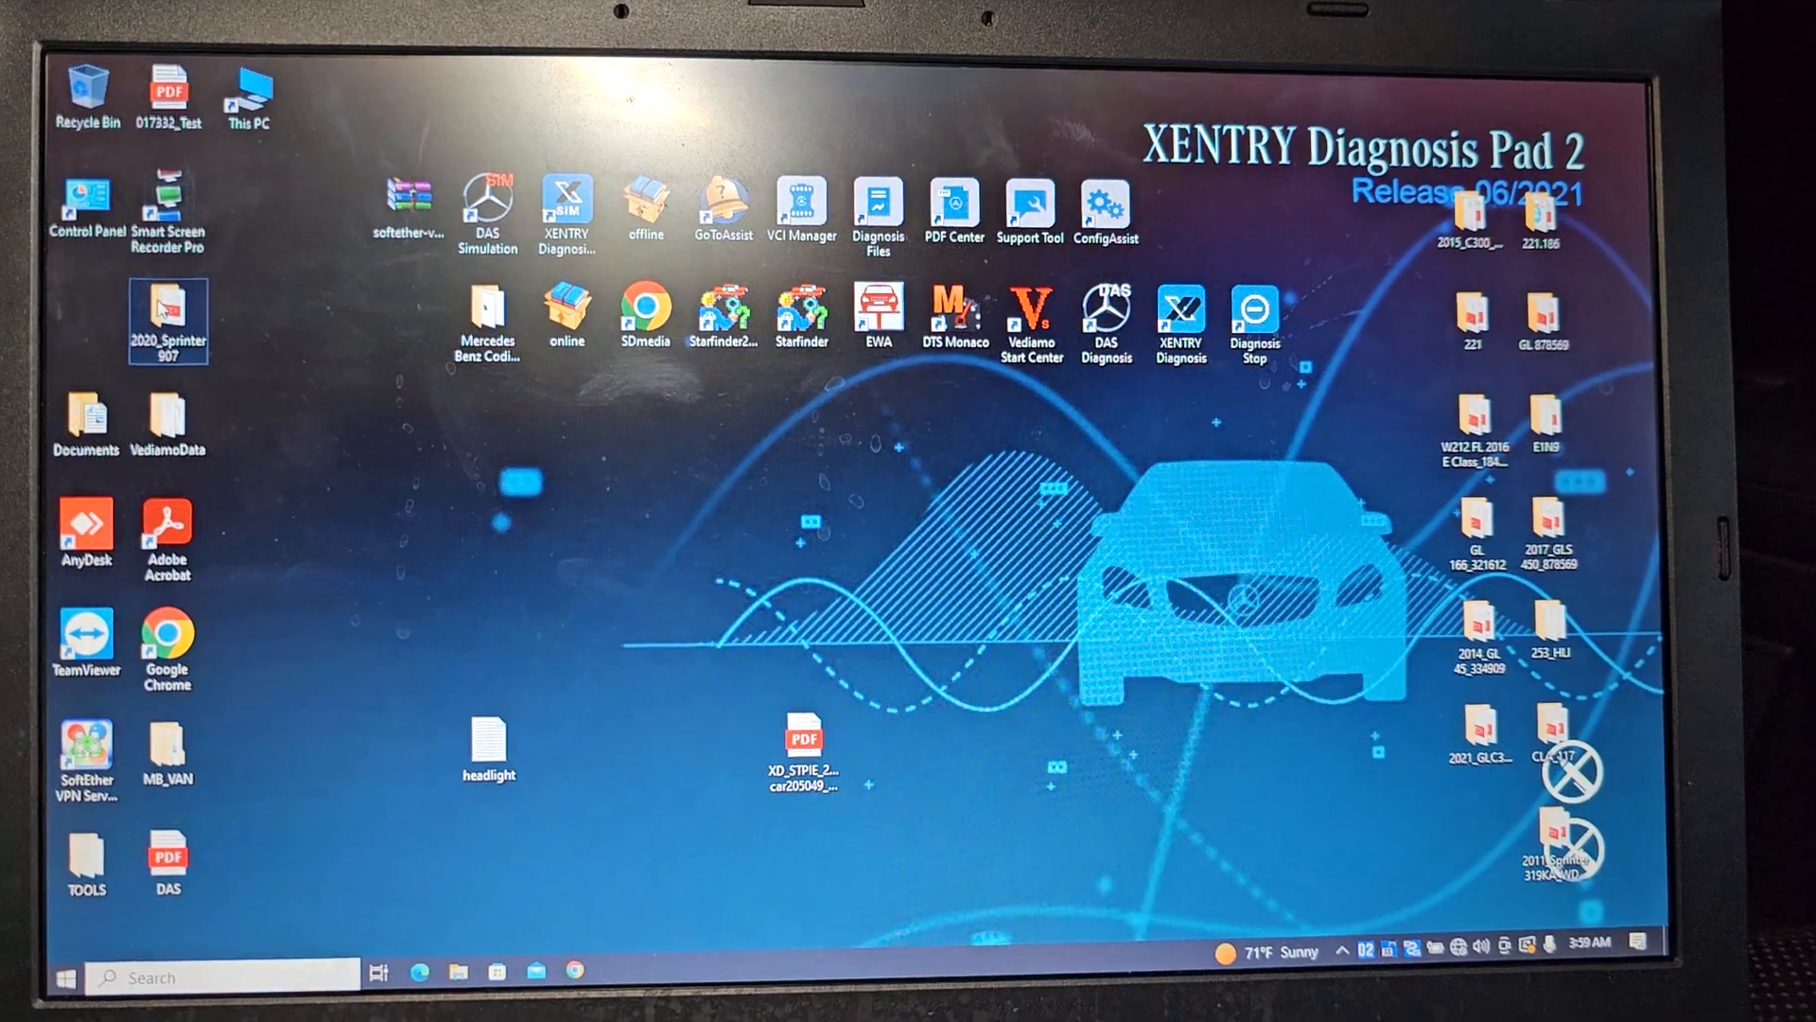
double_click(169, 322)
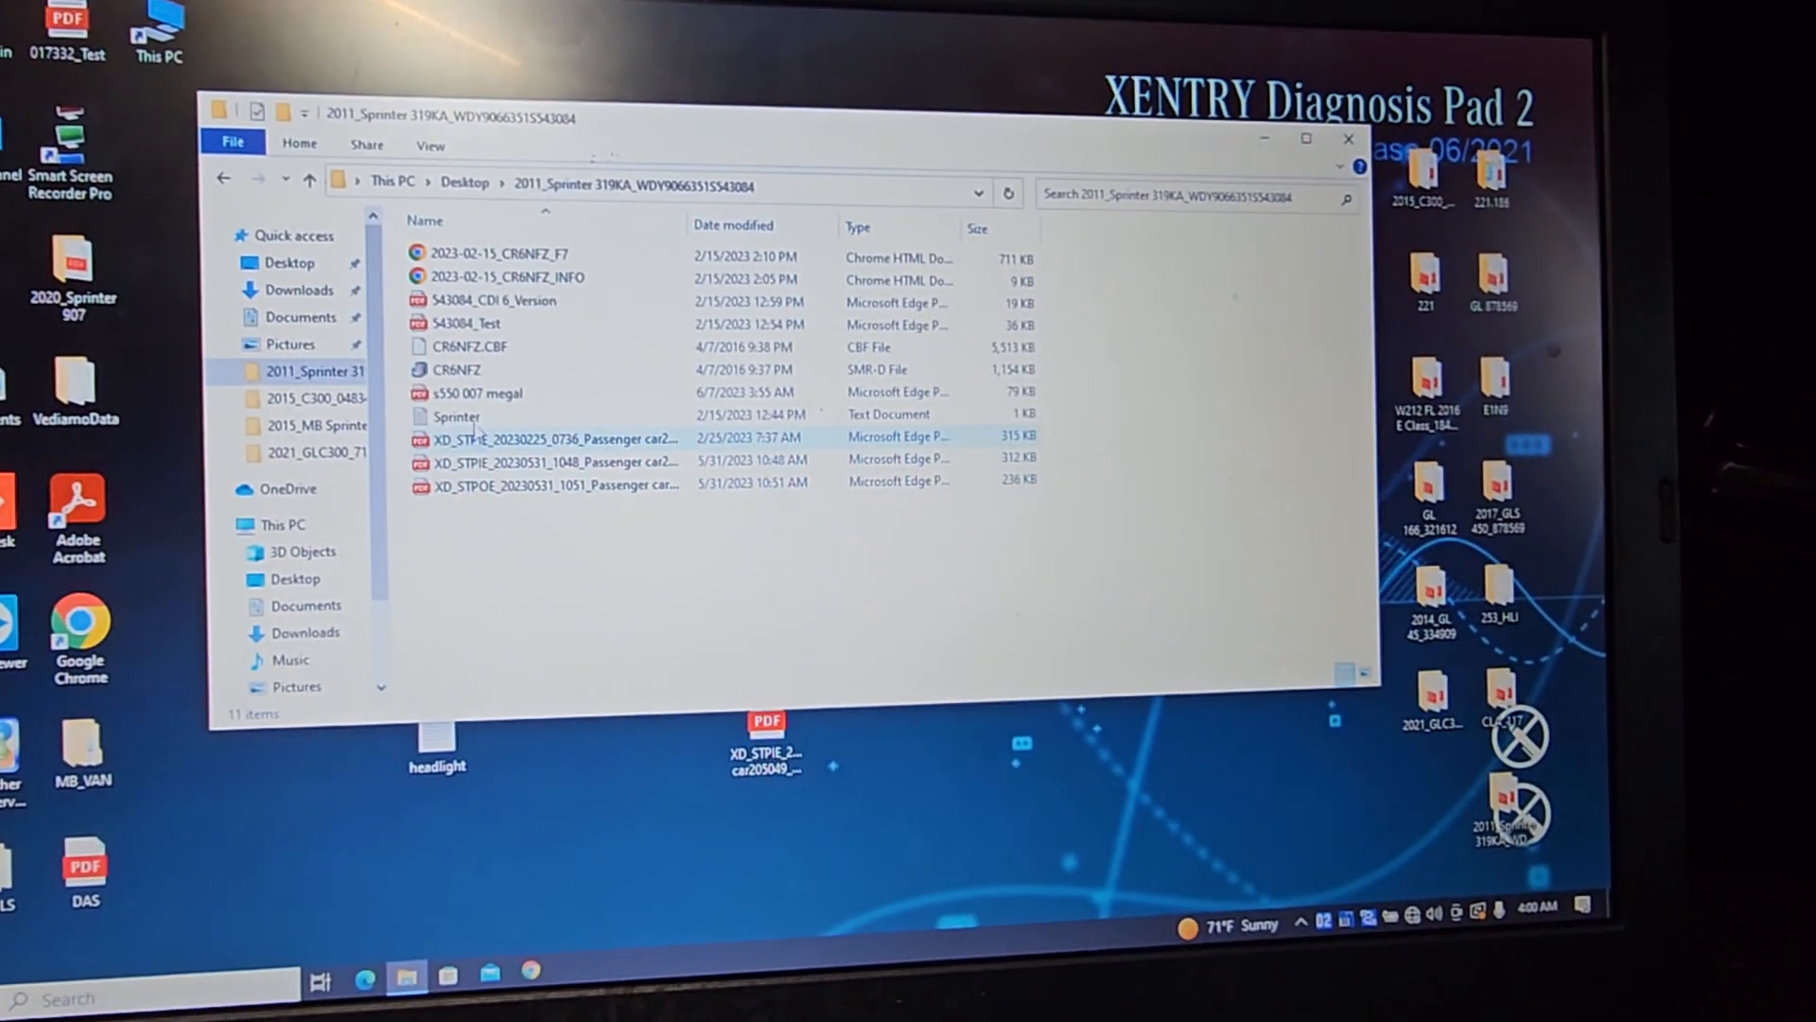
left_click(475, 404)
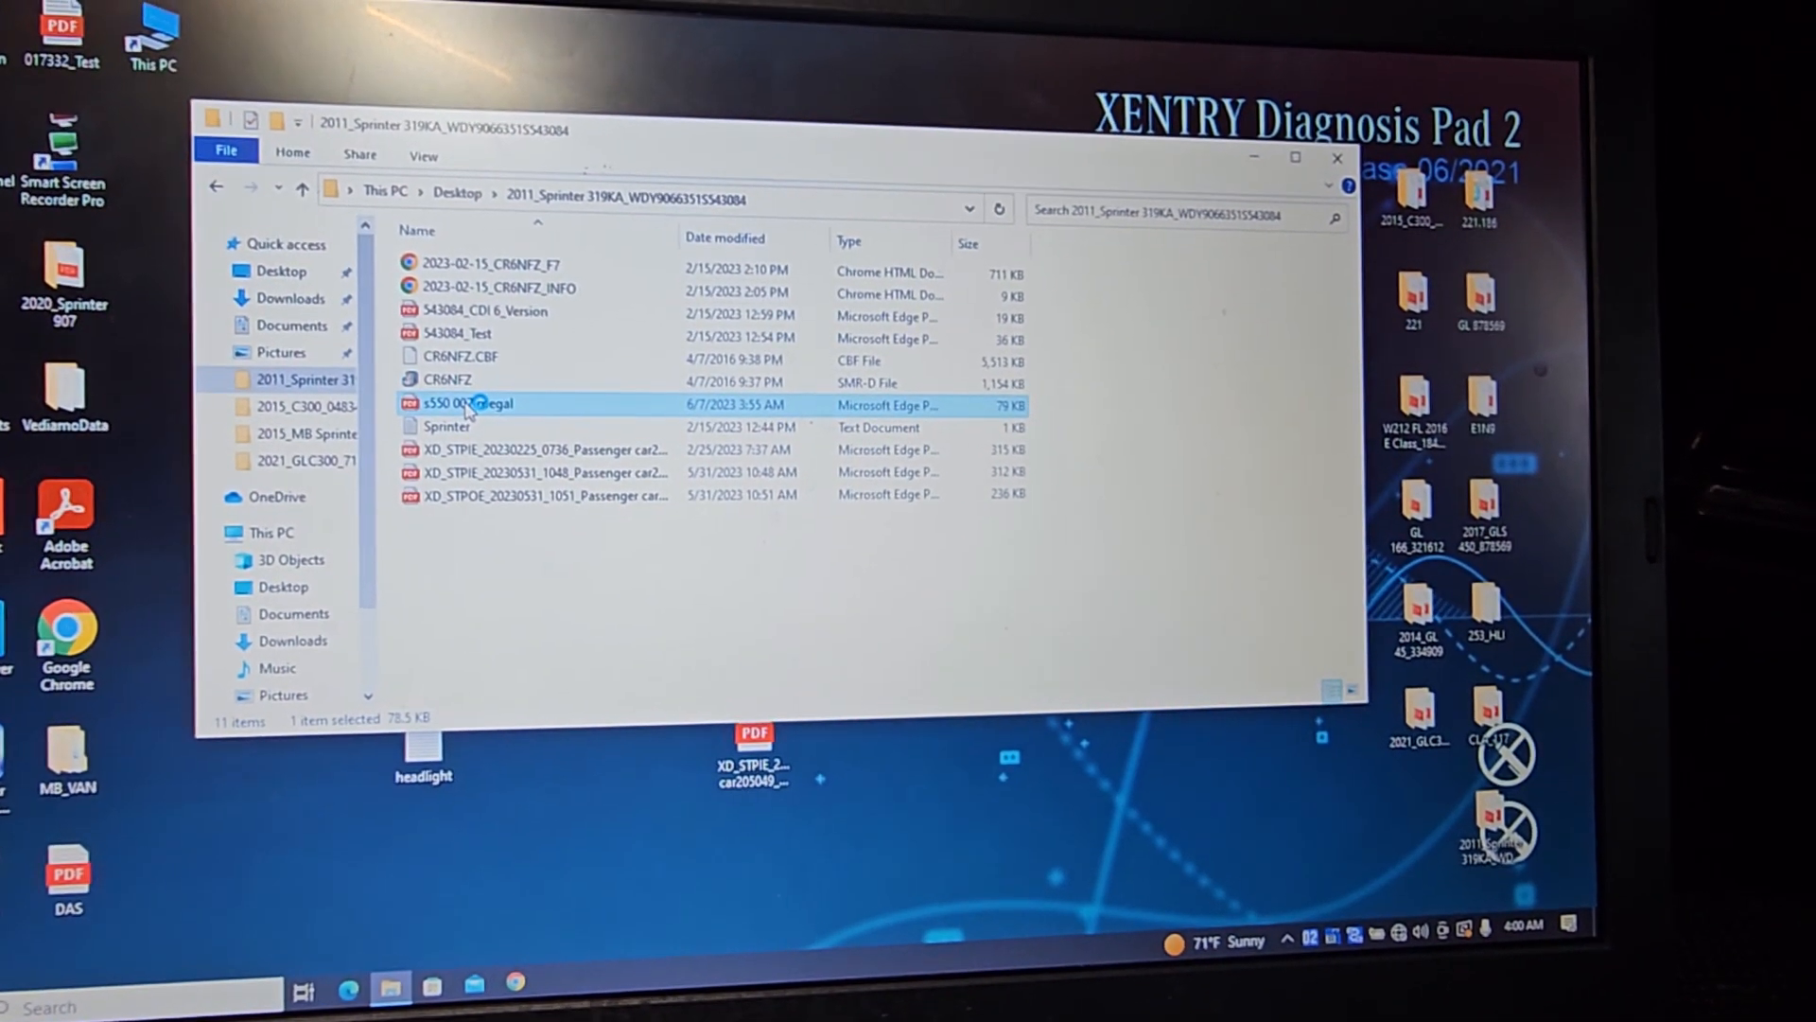
double_click(463, 403)
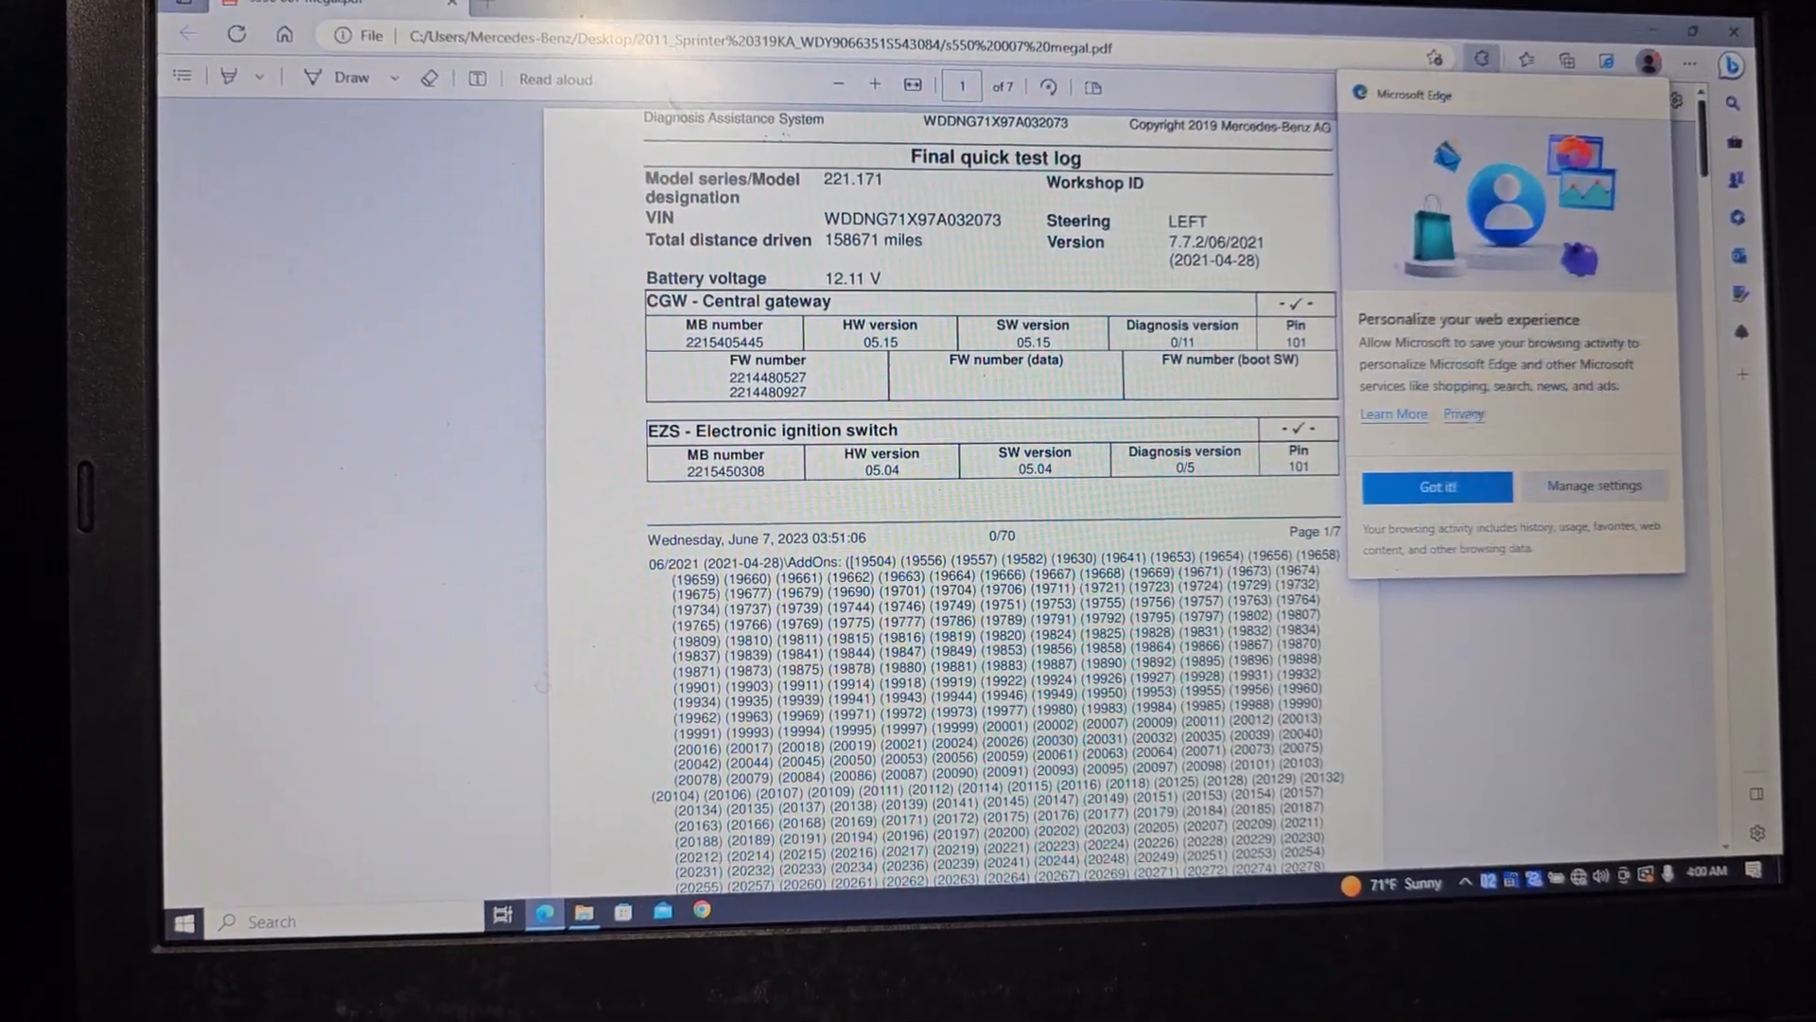
Dismiss the Personalize popup, scroll to page 2's fault tables, and zoom in
left_click(1435, 485)
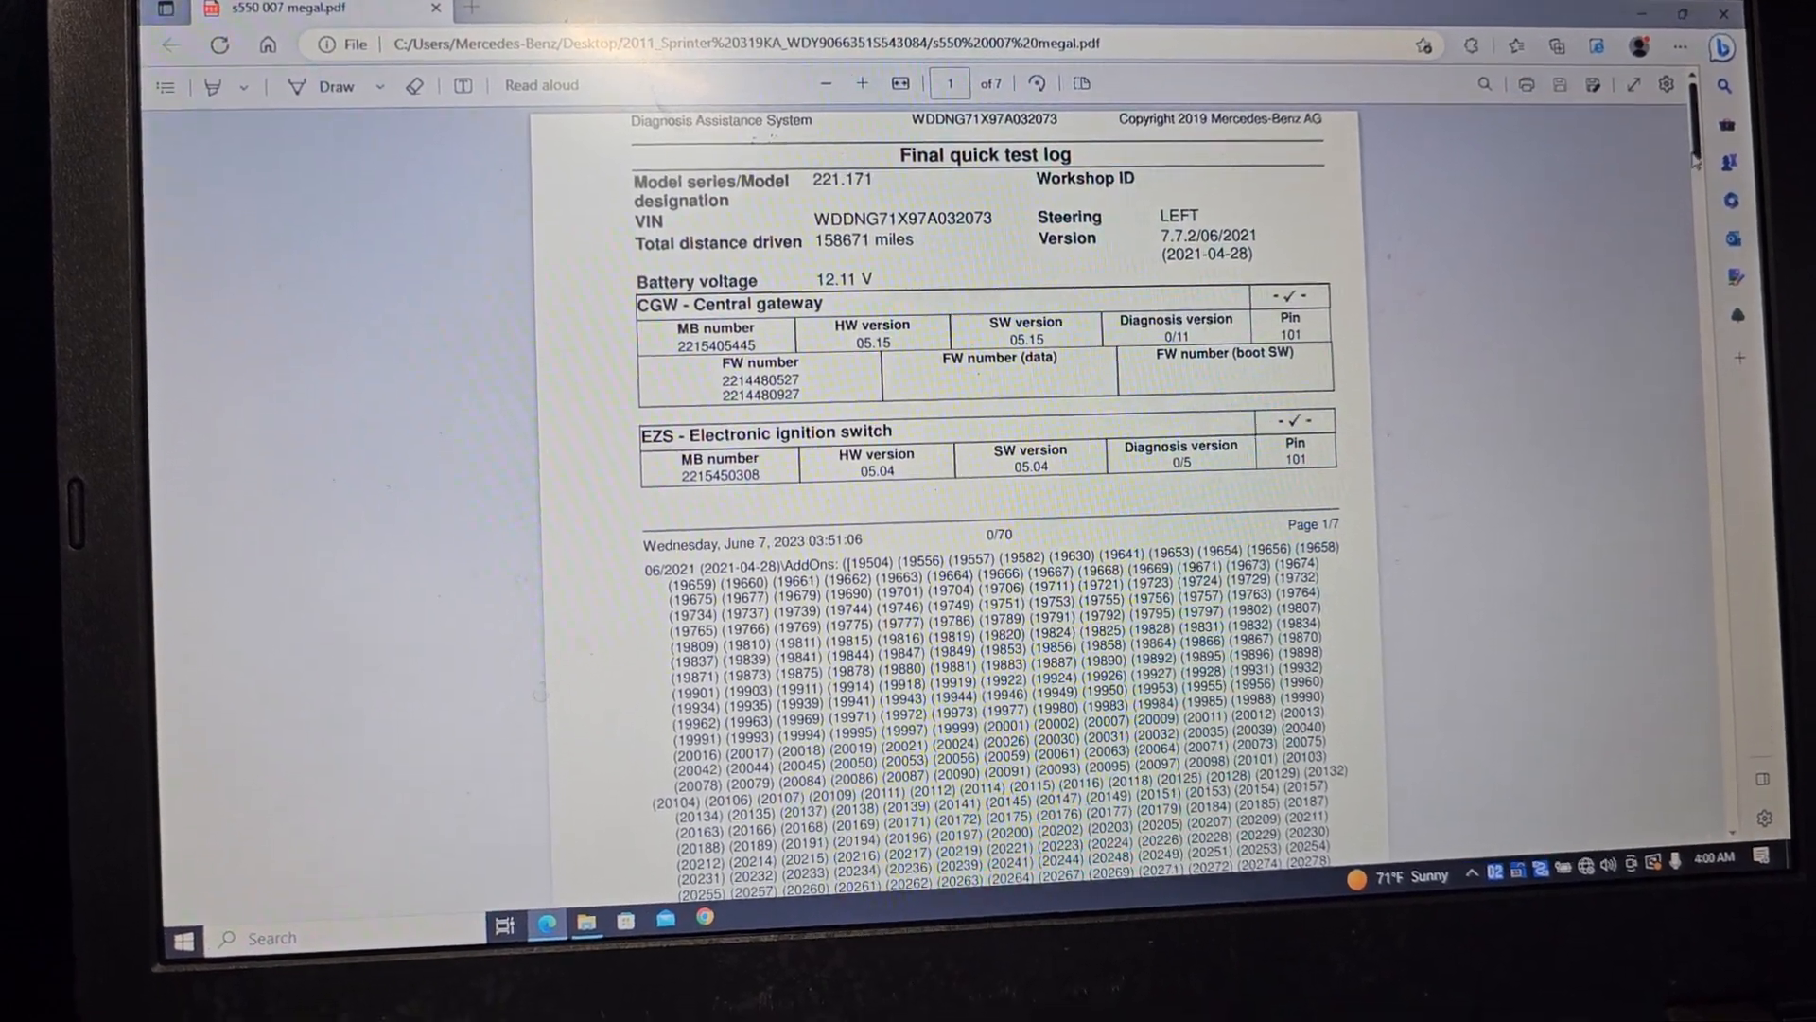
scroll("down", 3)
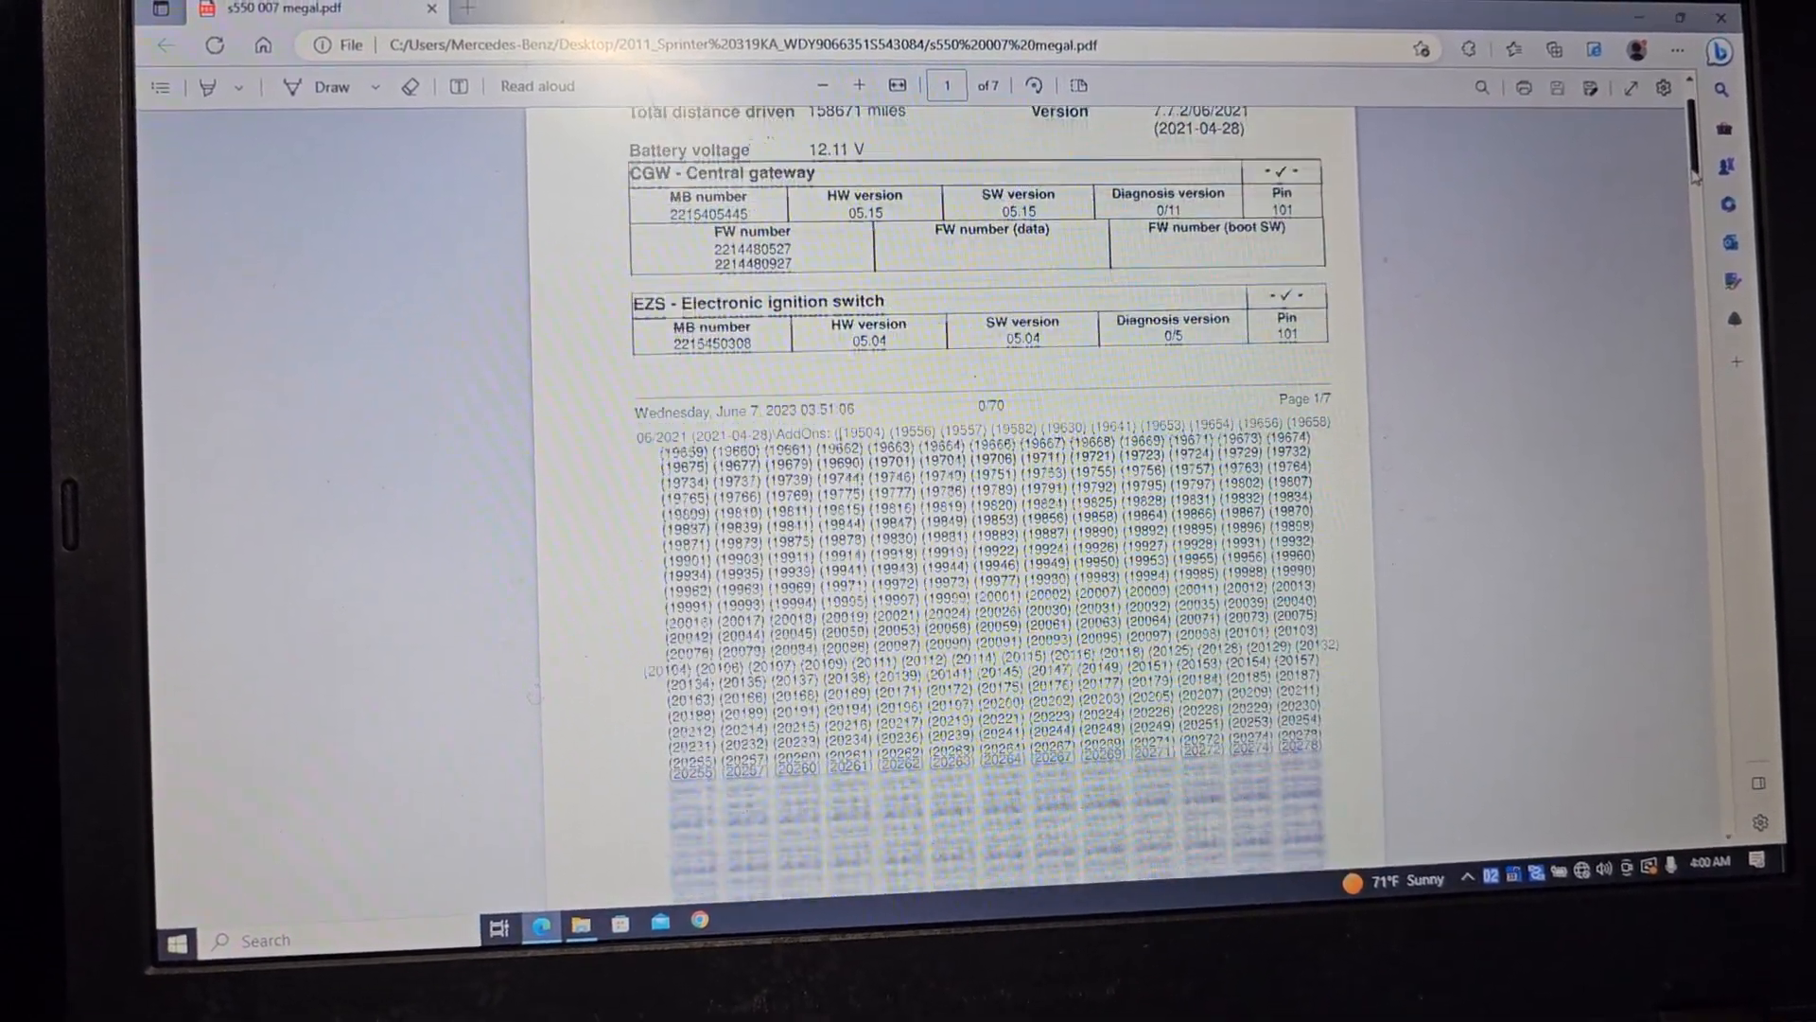
scroll("down", 3)
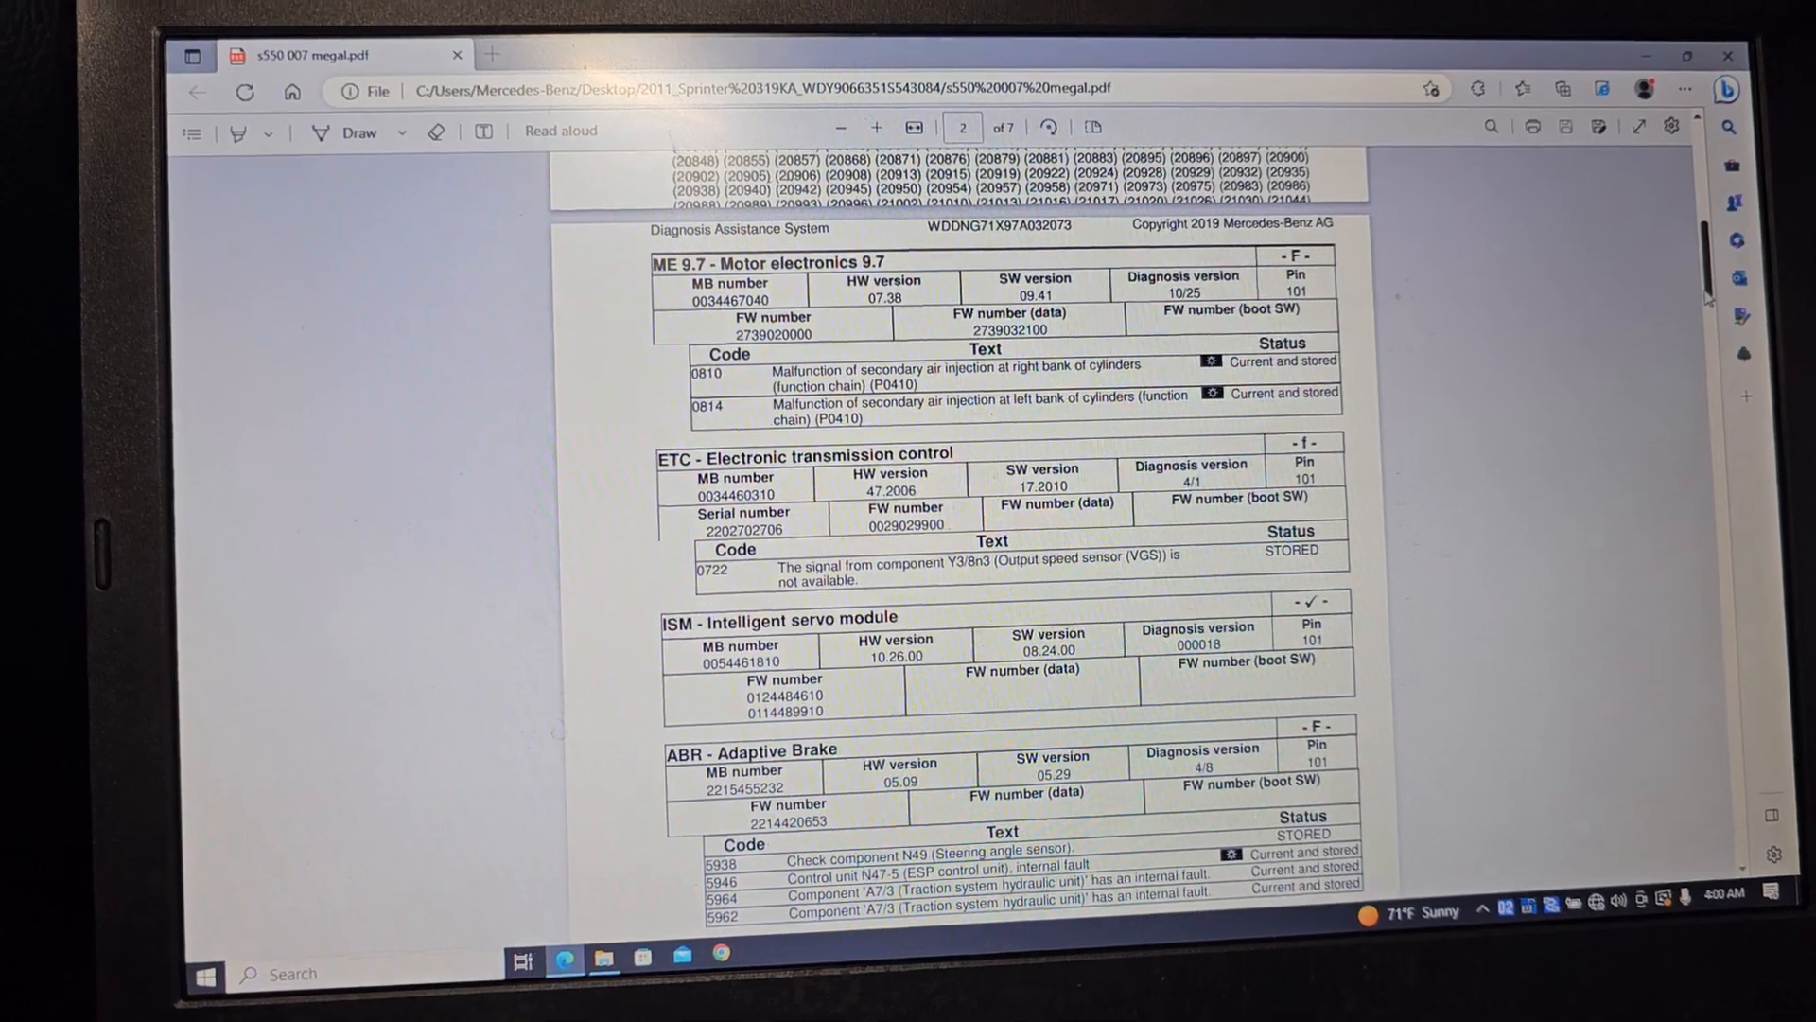
scroll("down", 3)
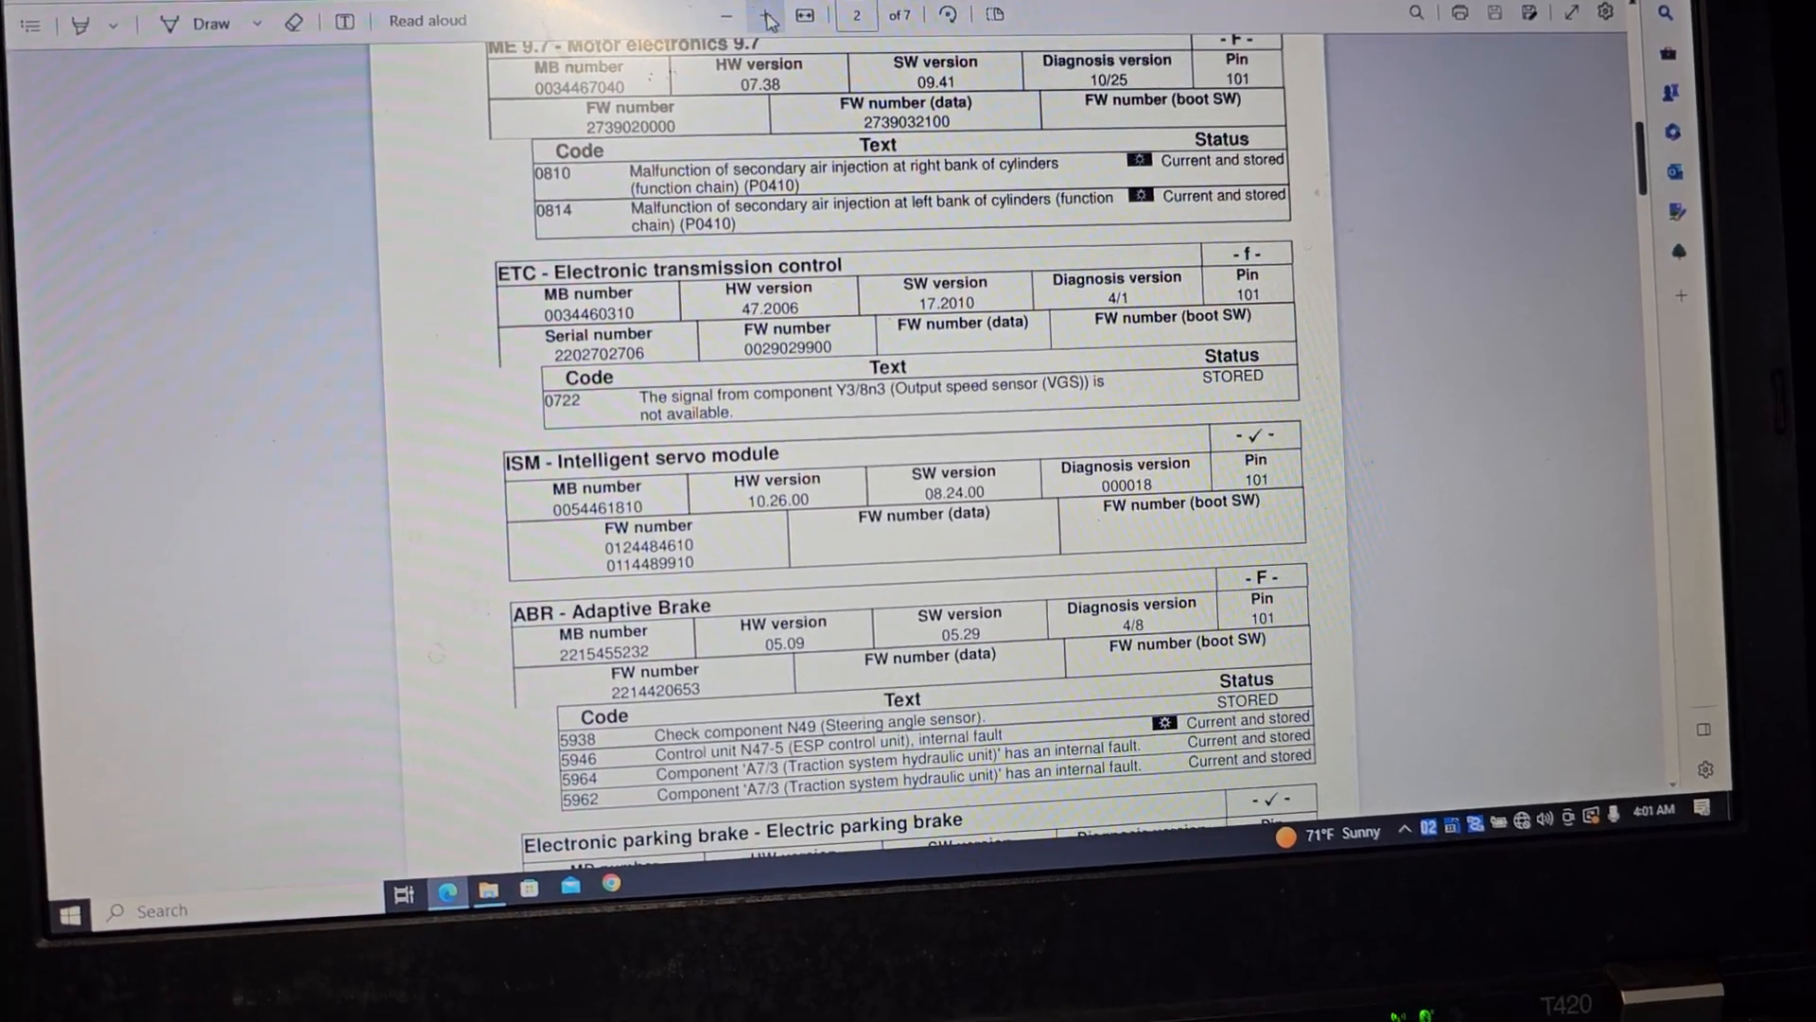
left_click(770, 17)
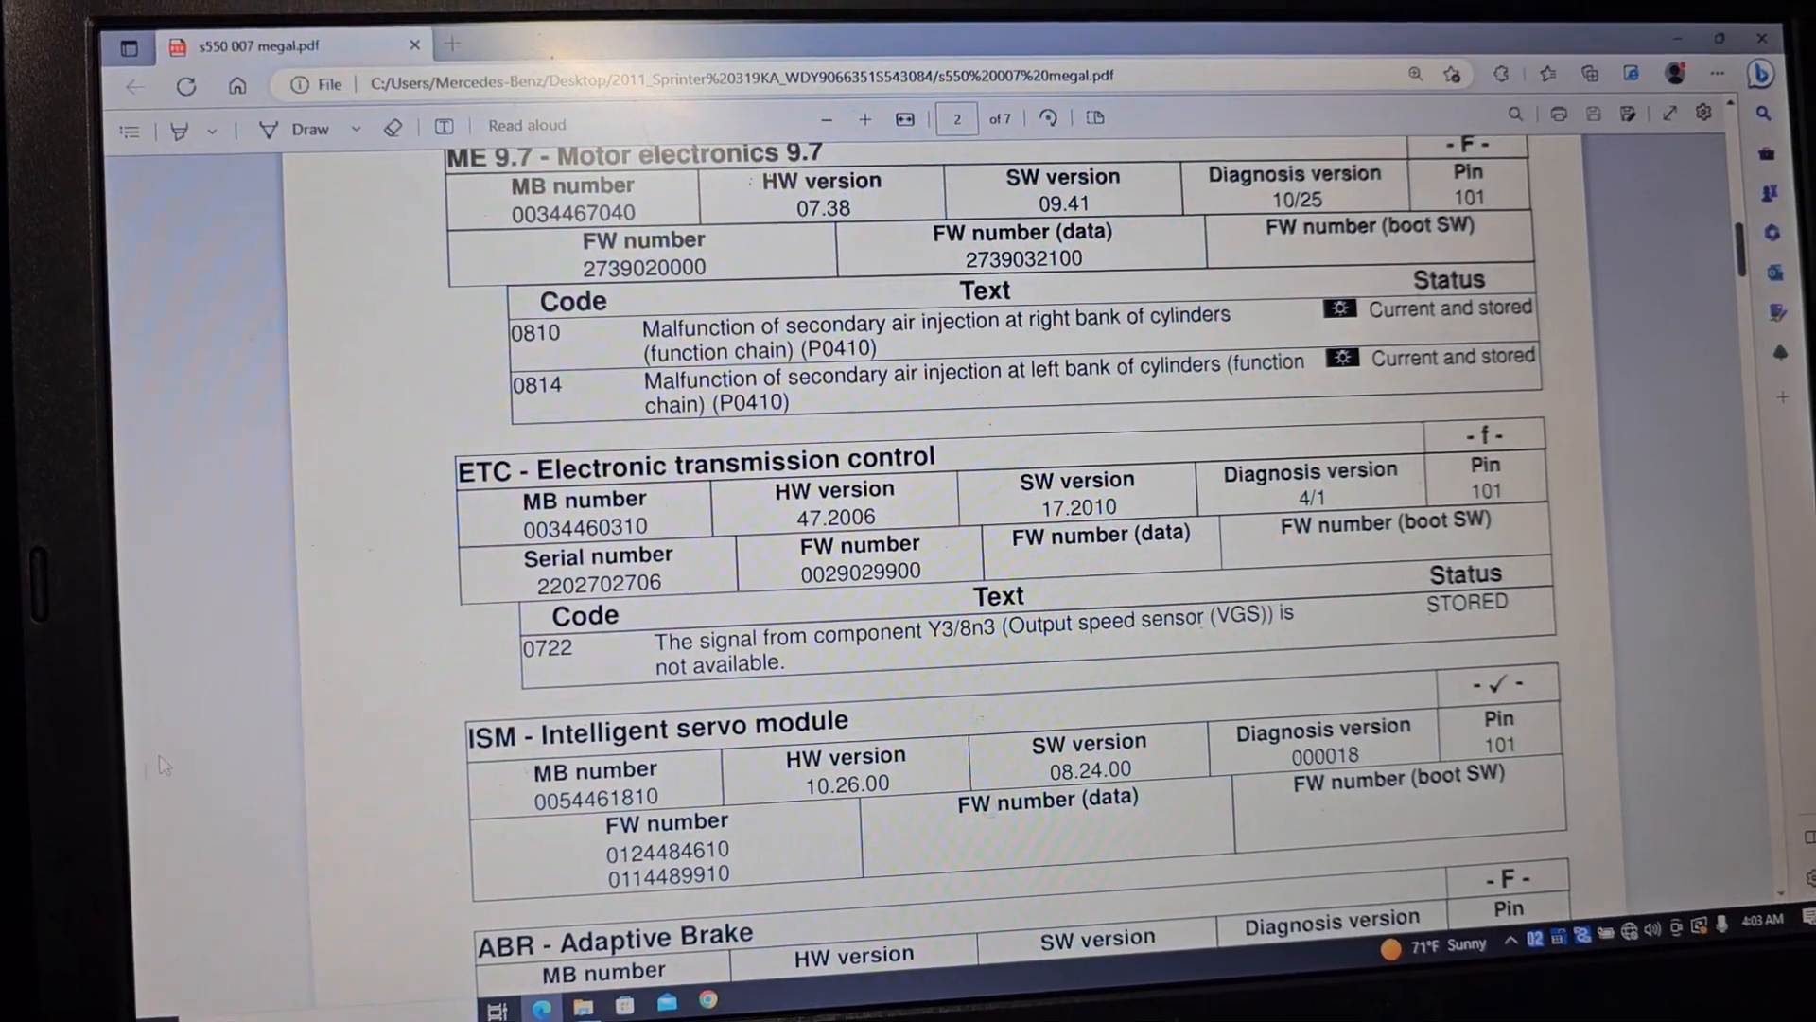
Choose Print from the PDF page's right-click menu
right_click(914, 446)
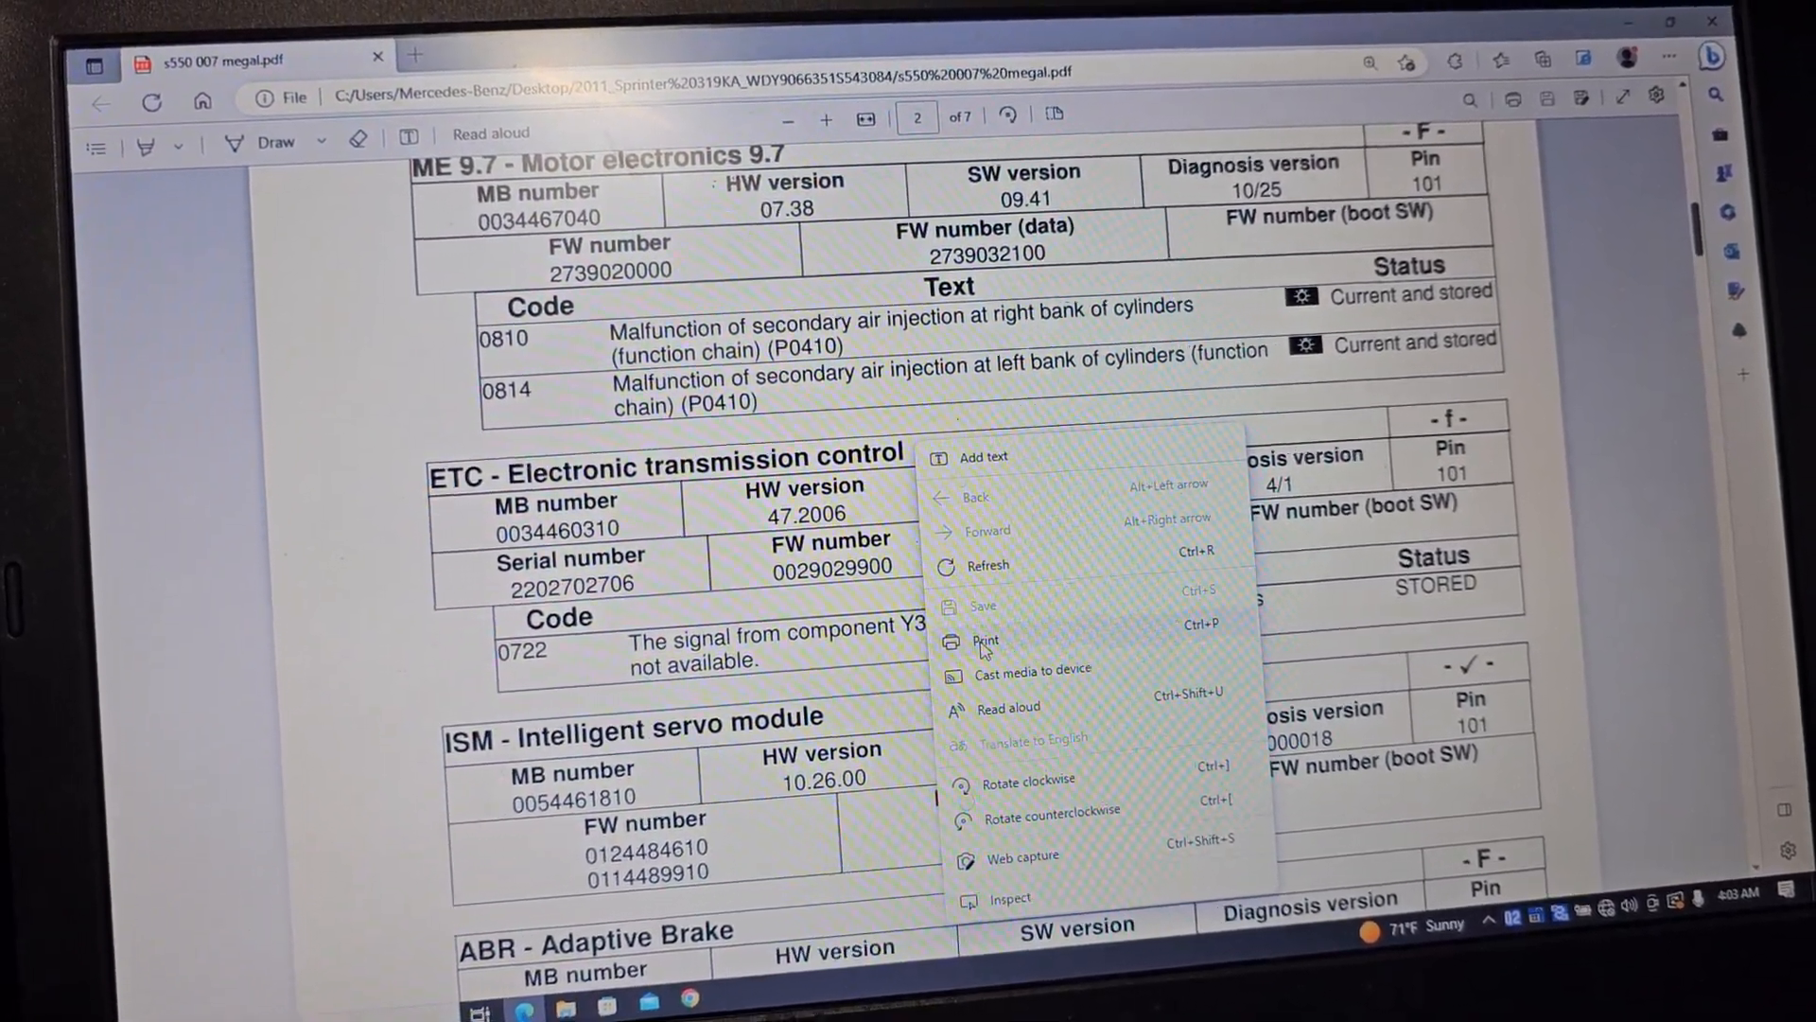
left_click(985, 639)
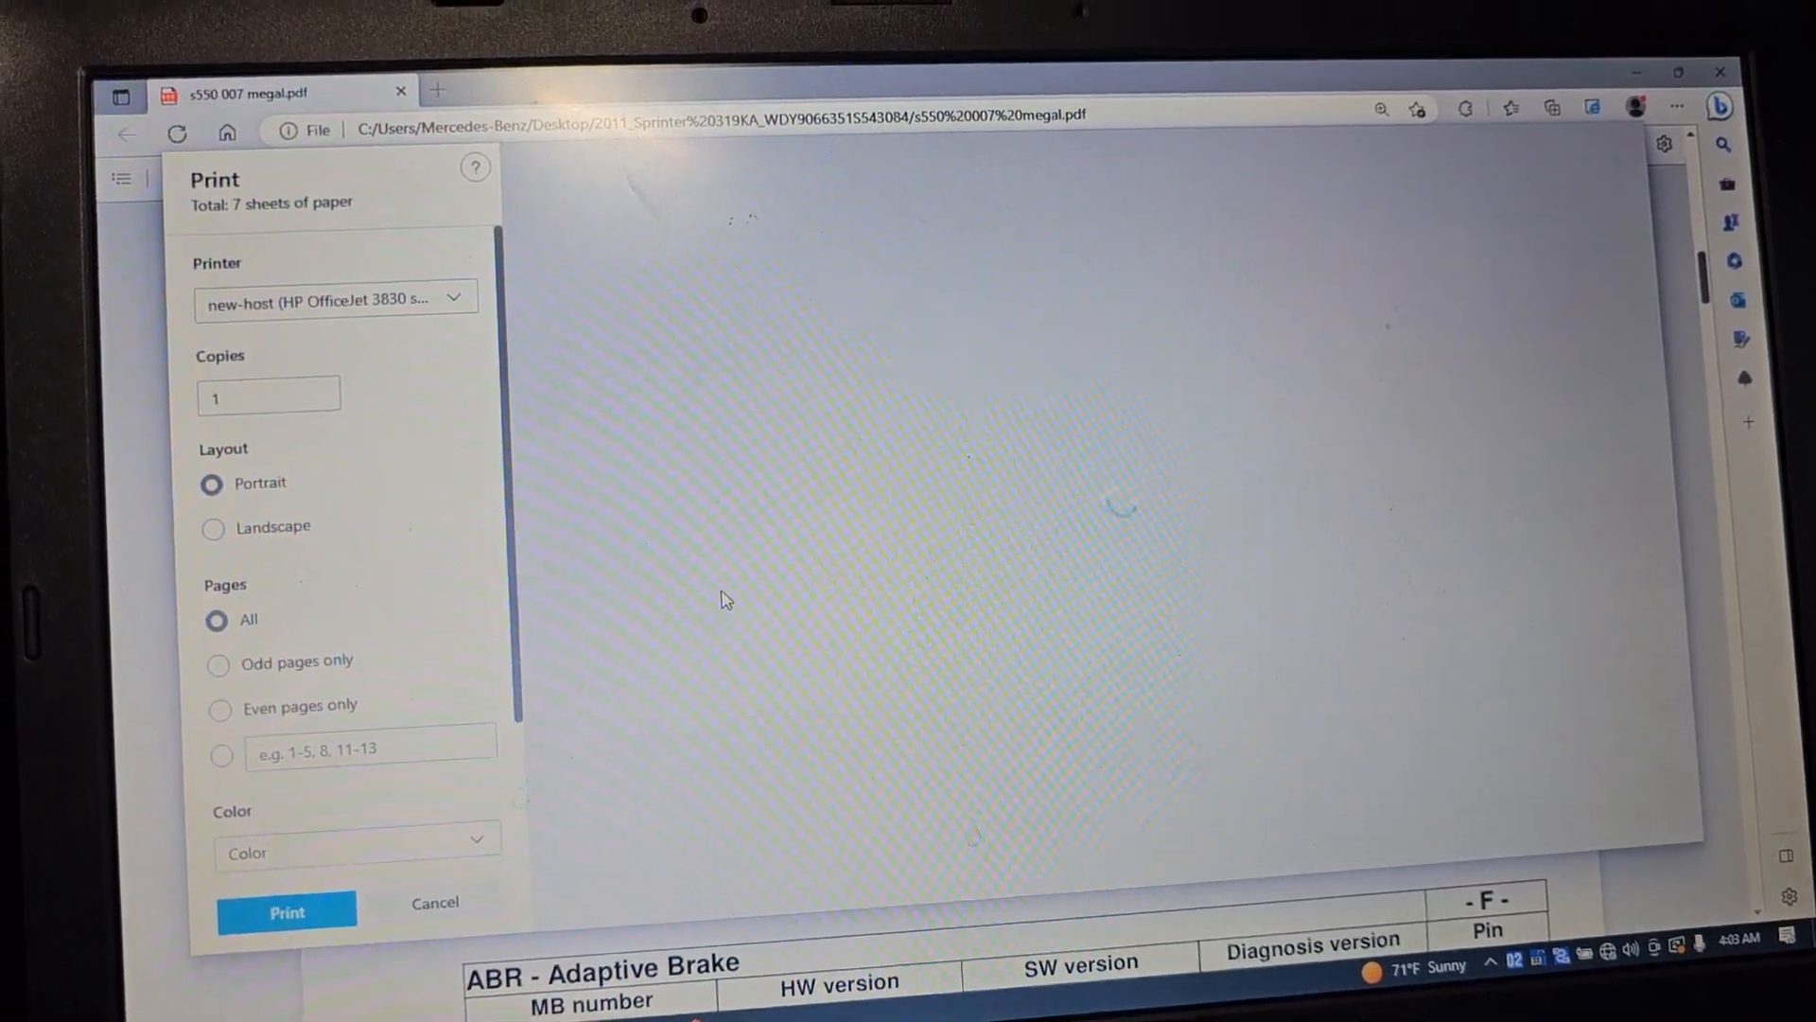